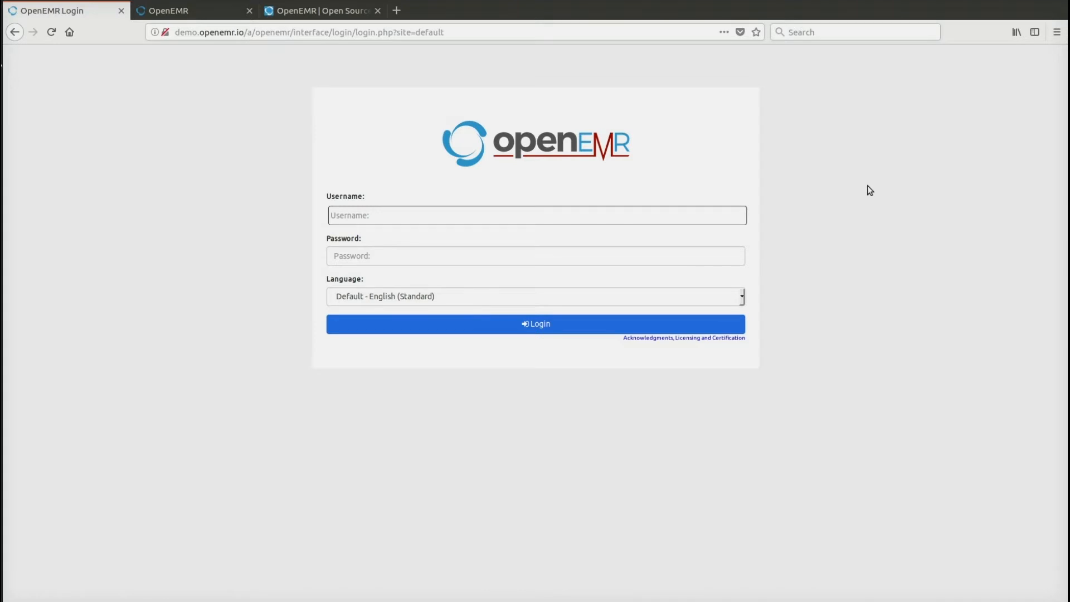
Step: Sign in to the OpenEMR demo as admin and land on the day calendar
click(535, 215)
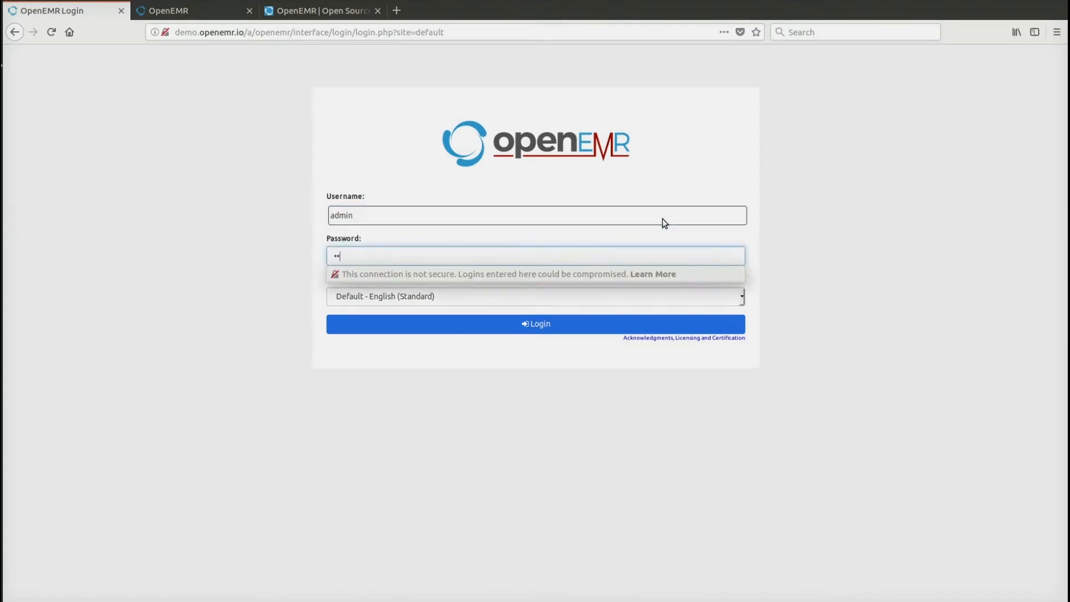
click(535, 323)
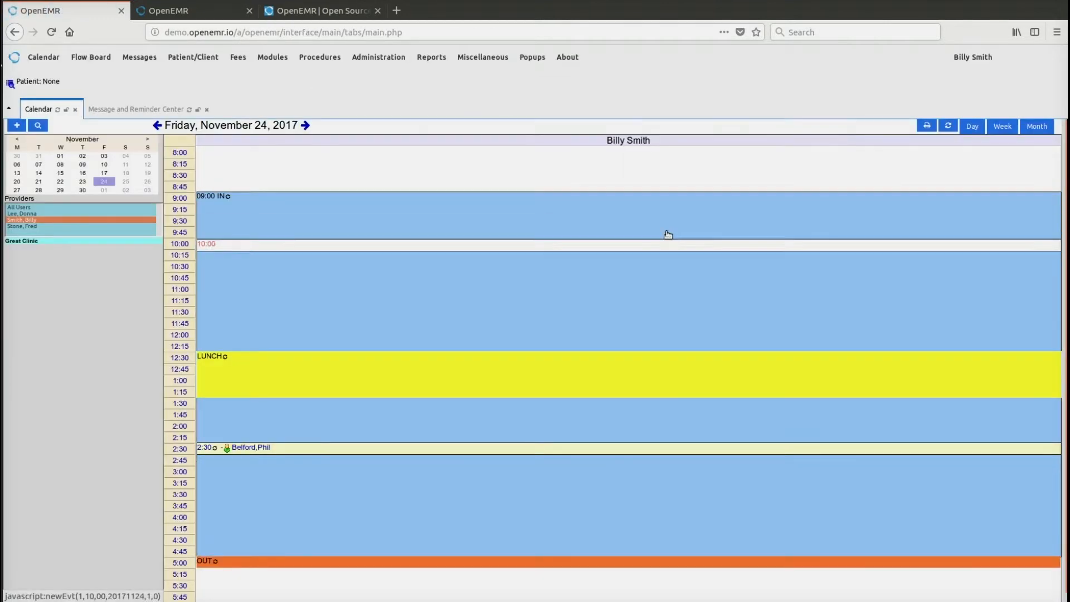
mouse_move(626, 84)
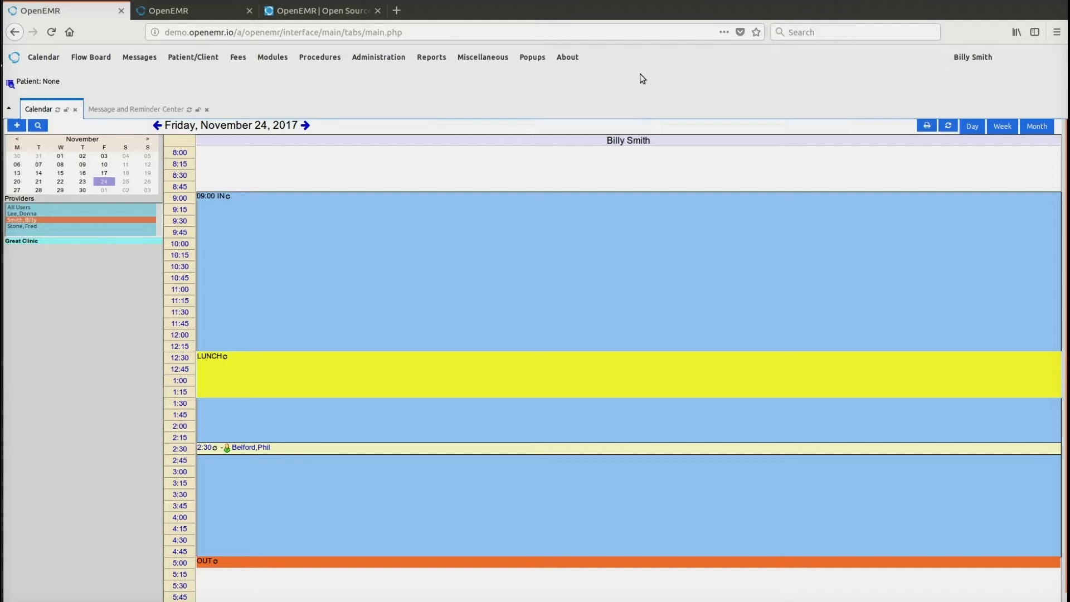
mouse_move(136, 109)
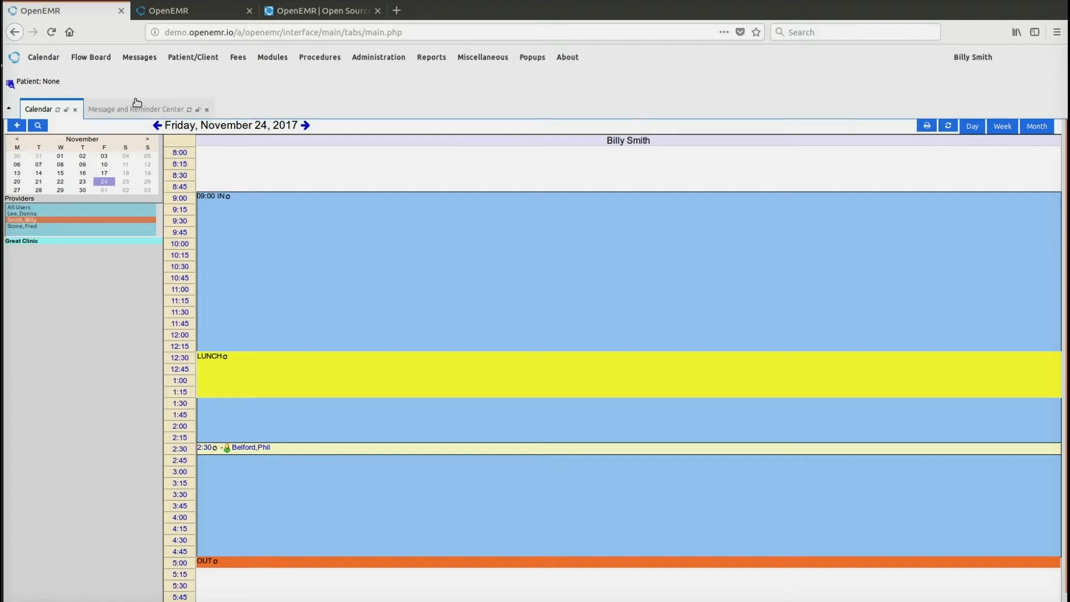
mouse_move(308, 84)
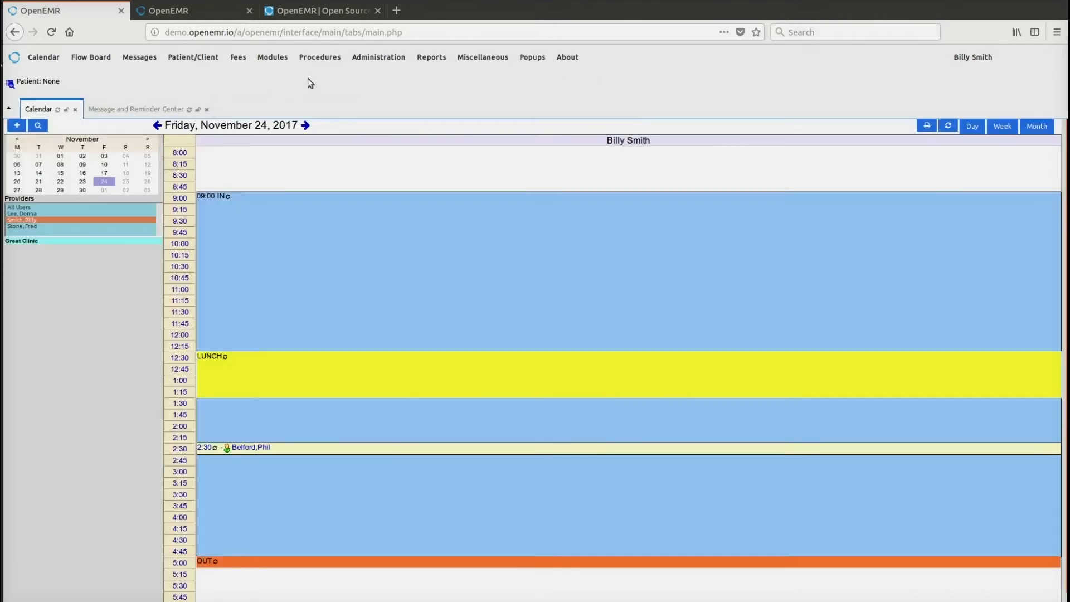
Step: Reach Global Settings from the Administration menu with Appearance options showing
click(378, 56)
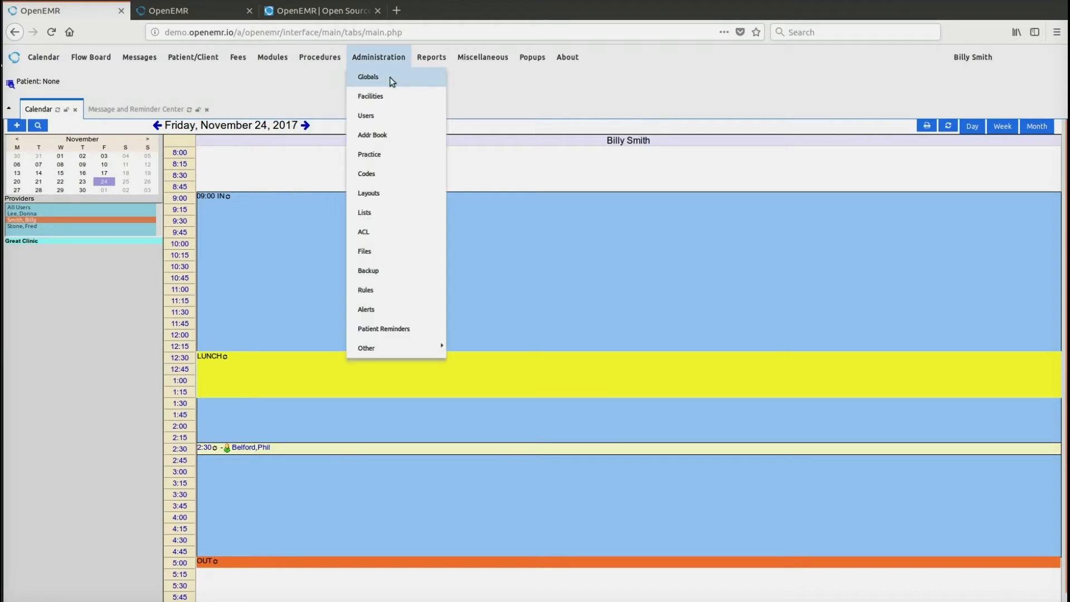
click(367, 77)
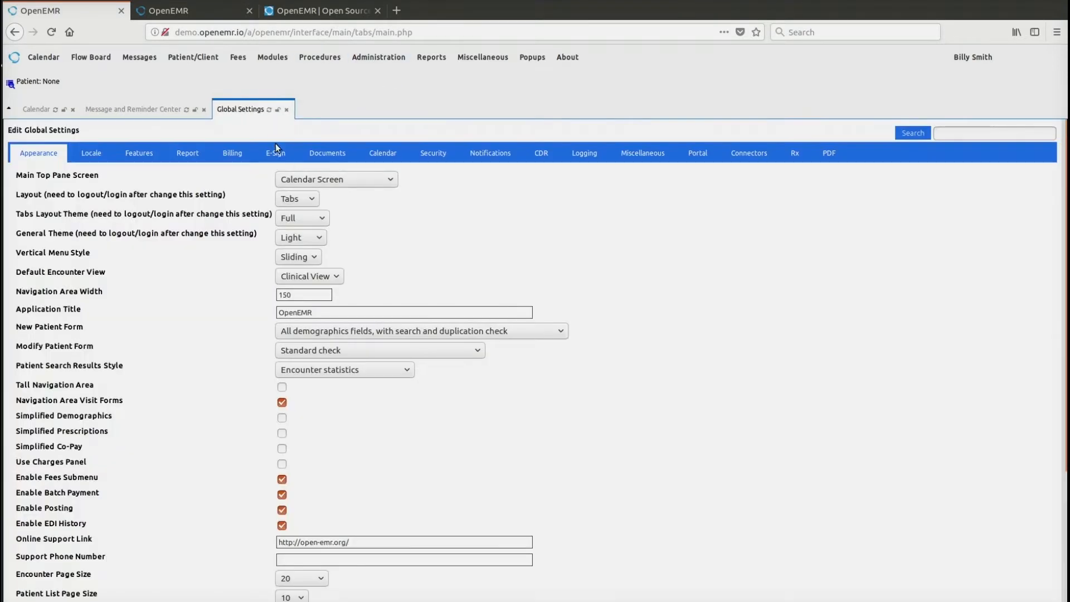
mouse_move(461, 250)
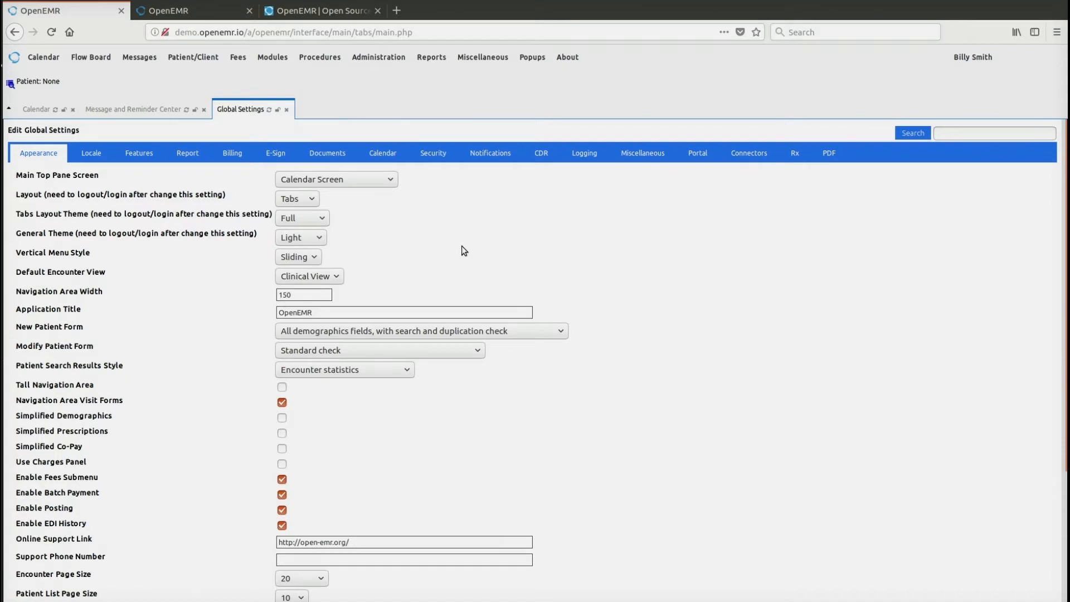
click(378, 57)
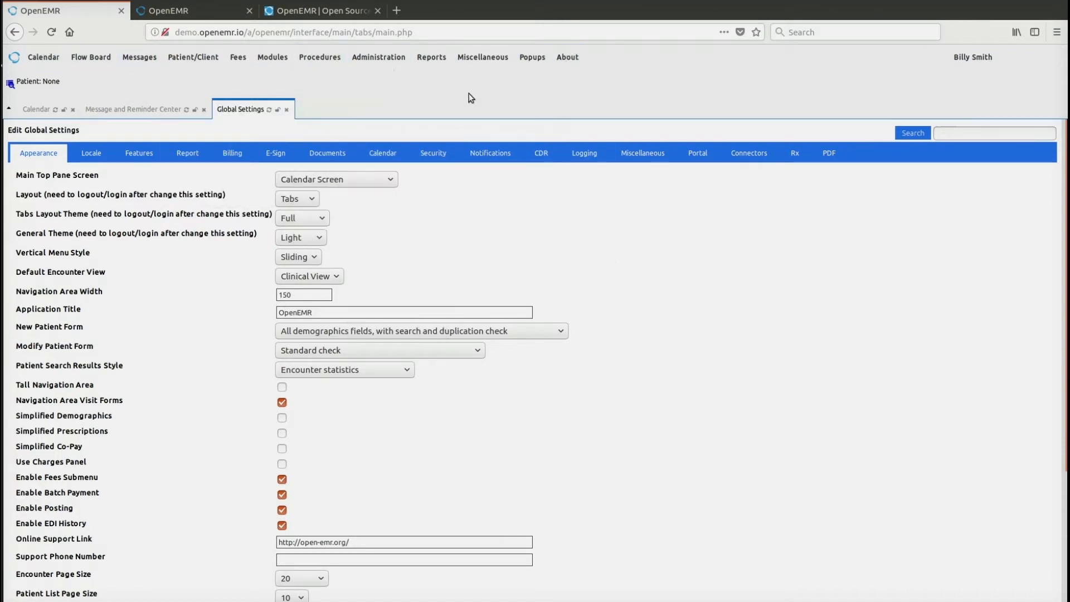
mouse_move(571, 122)
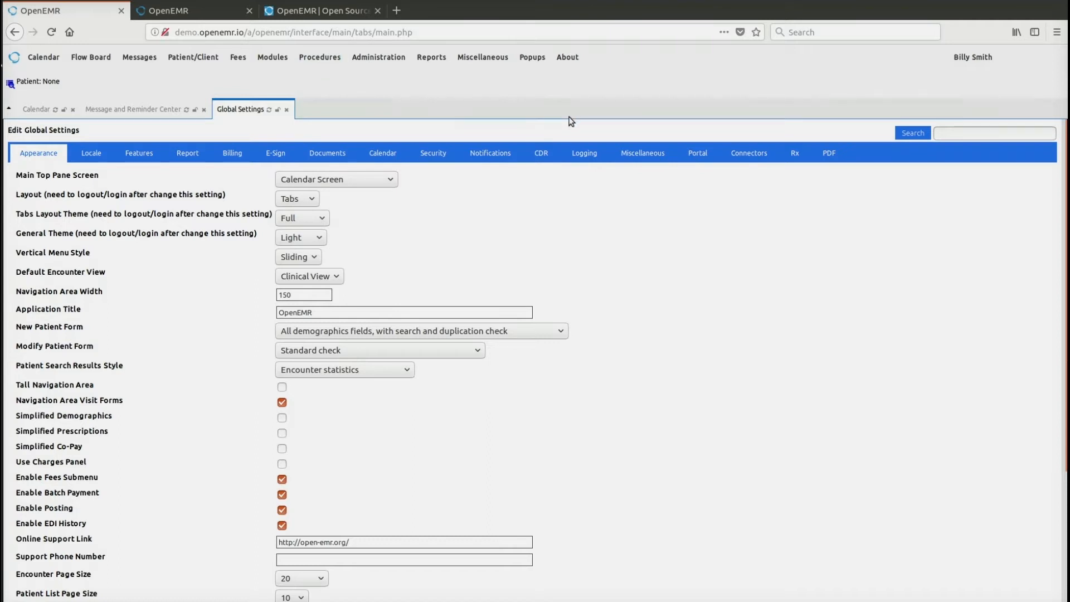
mouse_move(355, 245)
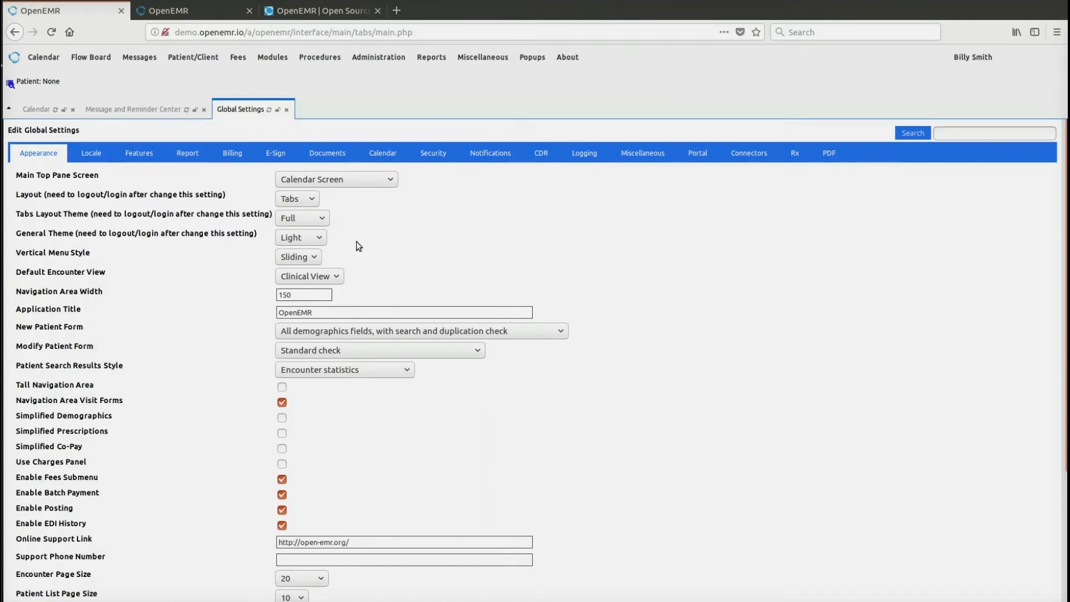
mouse_move(392, 107)
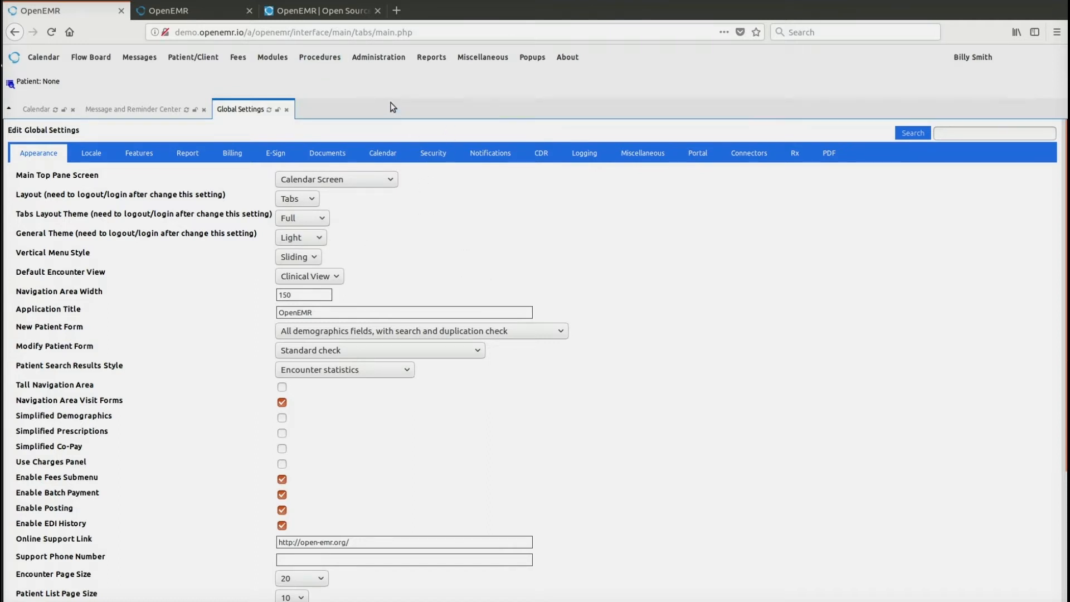
click(193, 10)
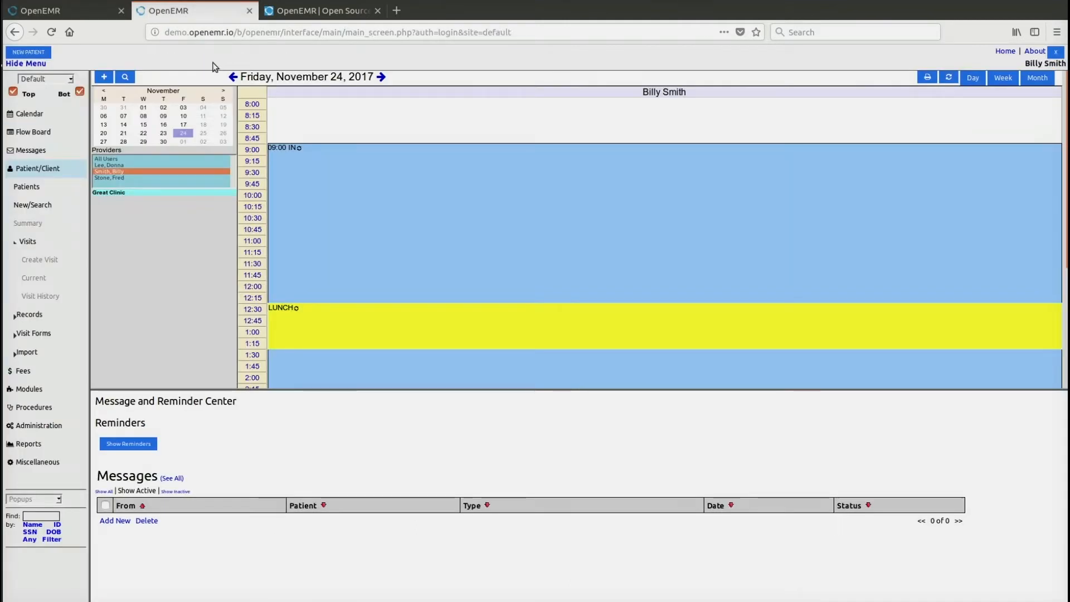
mouse_move(336, 60)
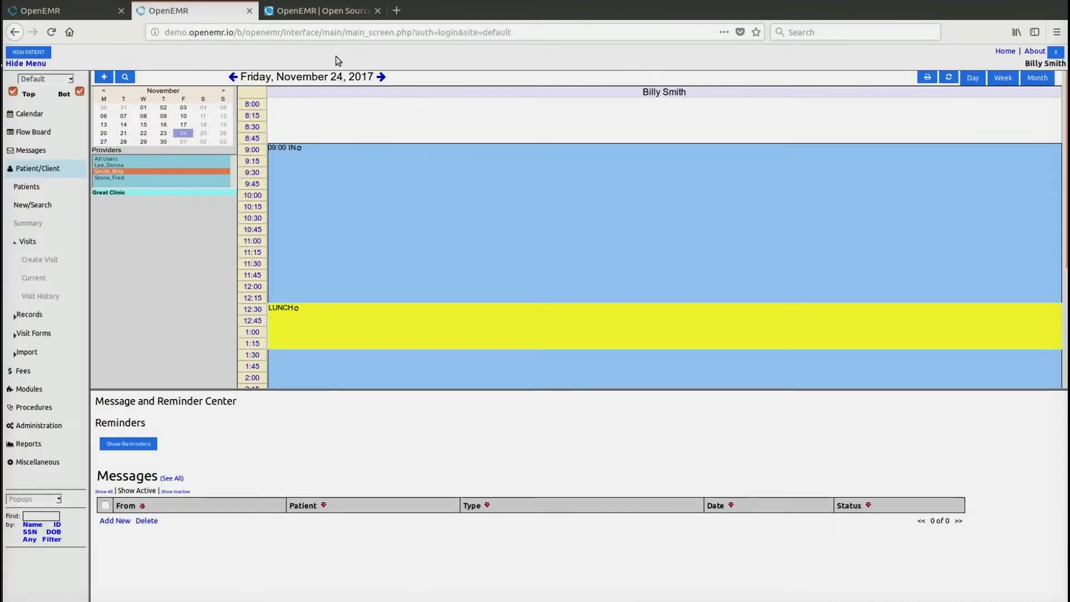
mouse_move(161, 61)
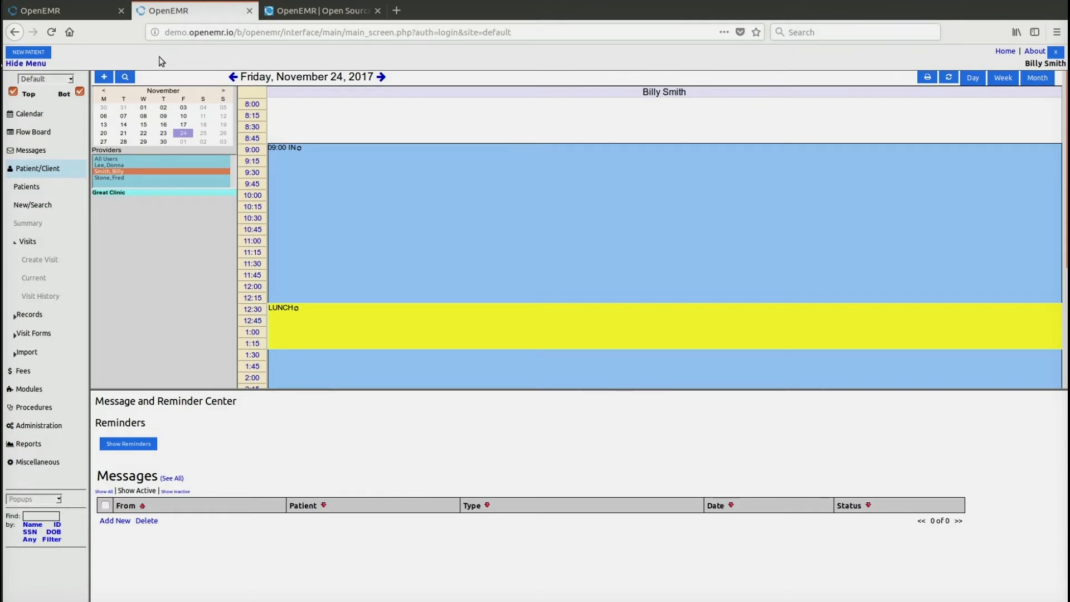
mouse_move(29, 114)
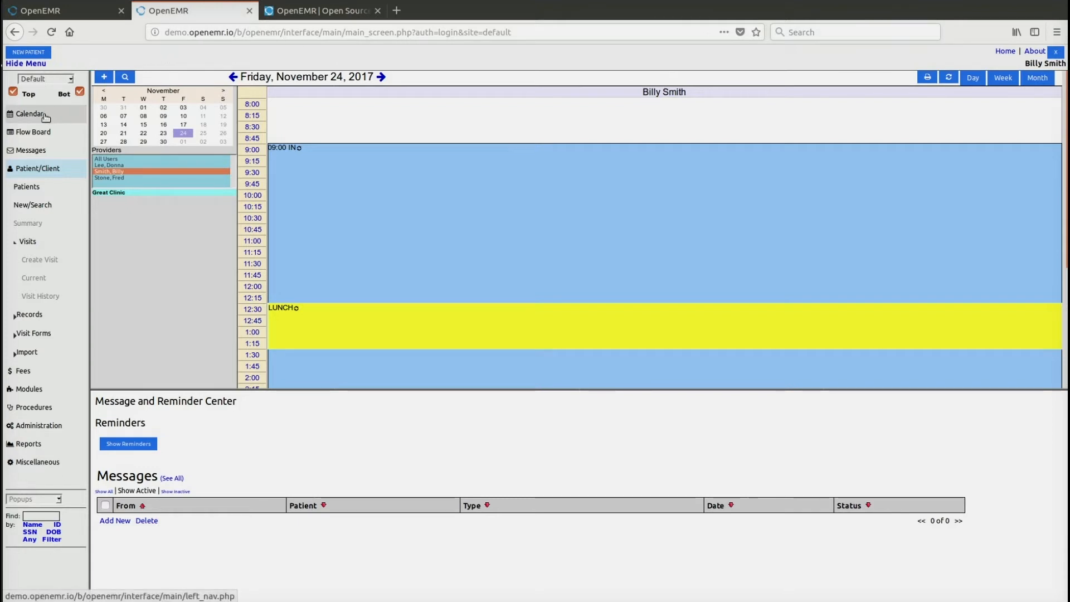
mouse_move(29, 389)
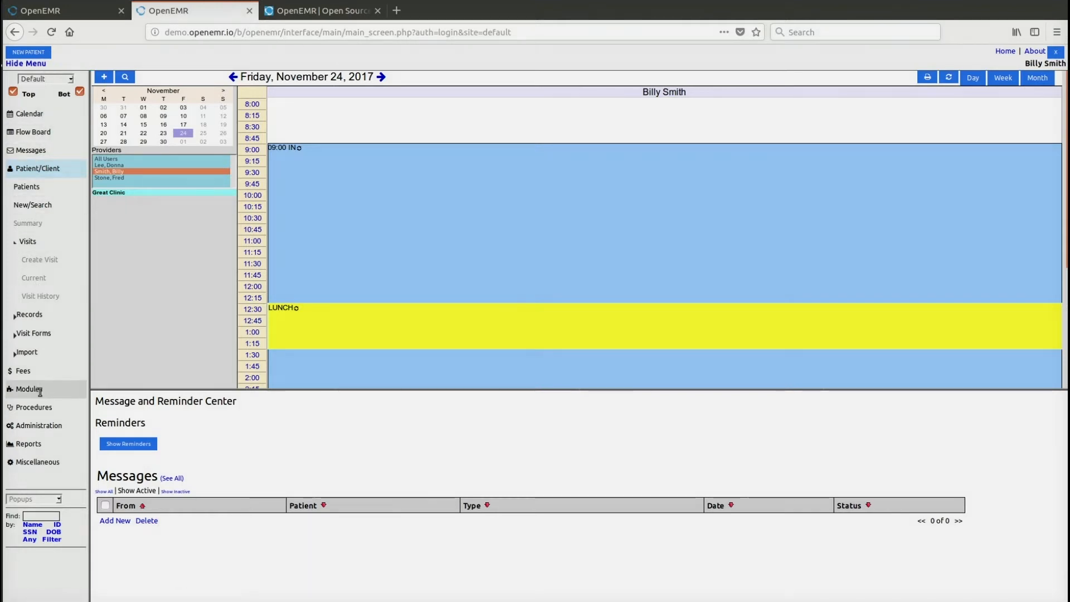
mouse_move(33, 333)
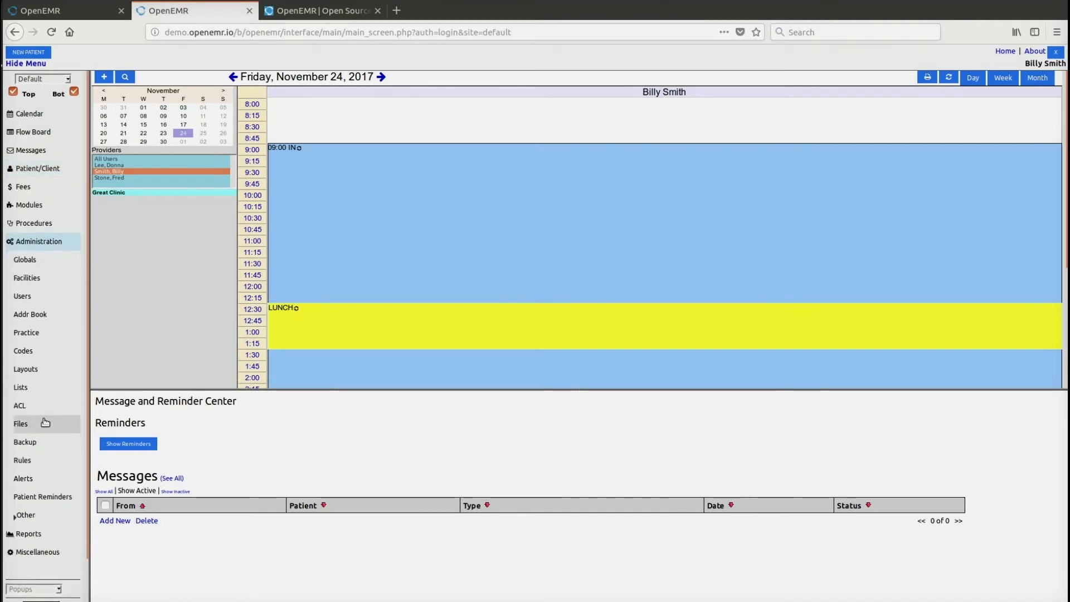
click(24, 260)
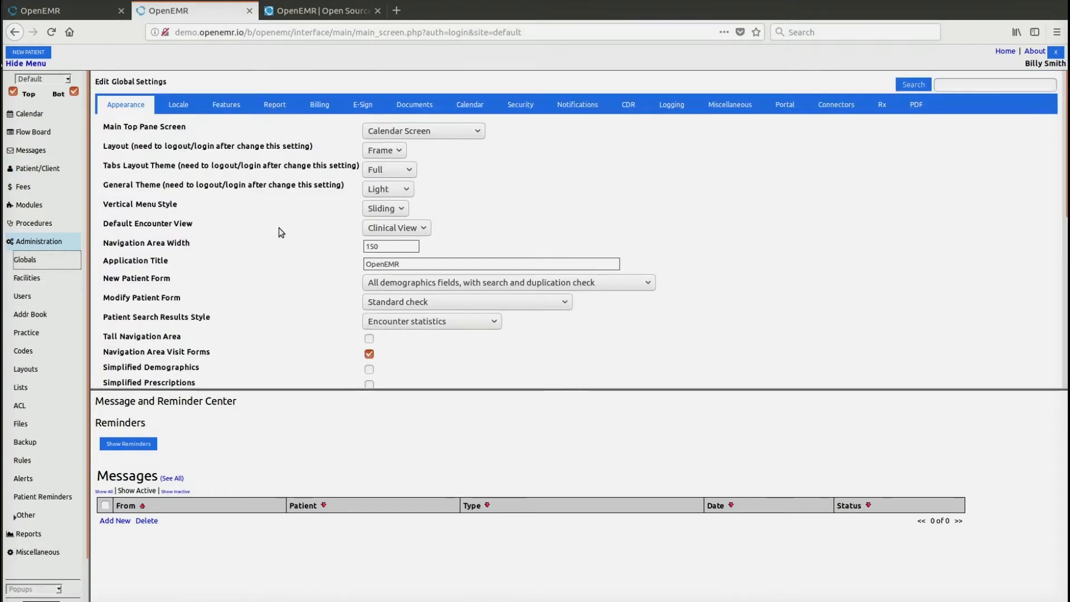
mouse_move(540, 168)
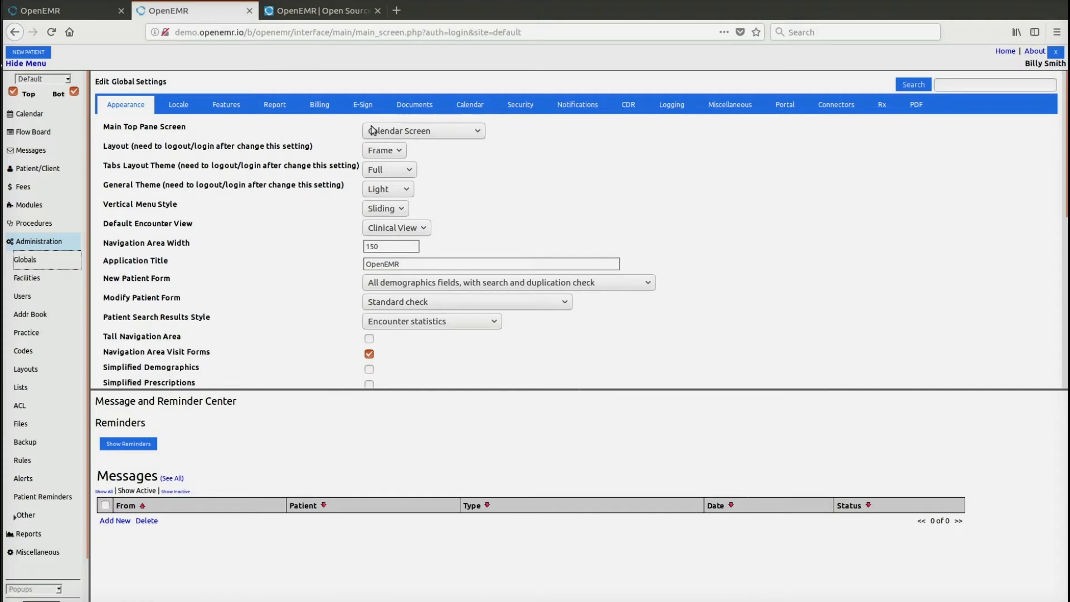
mouse_move(470, 205)
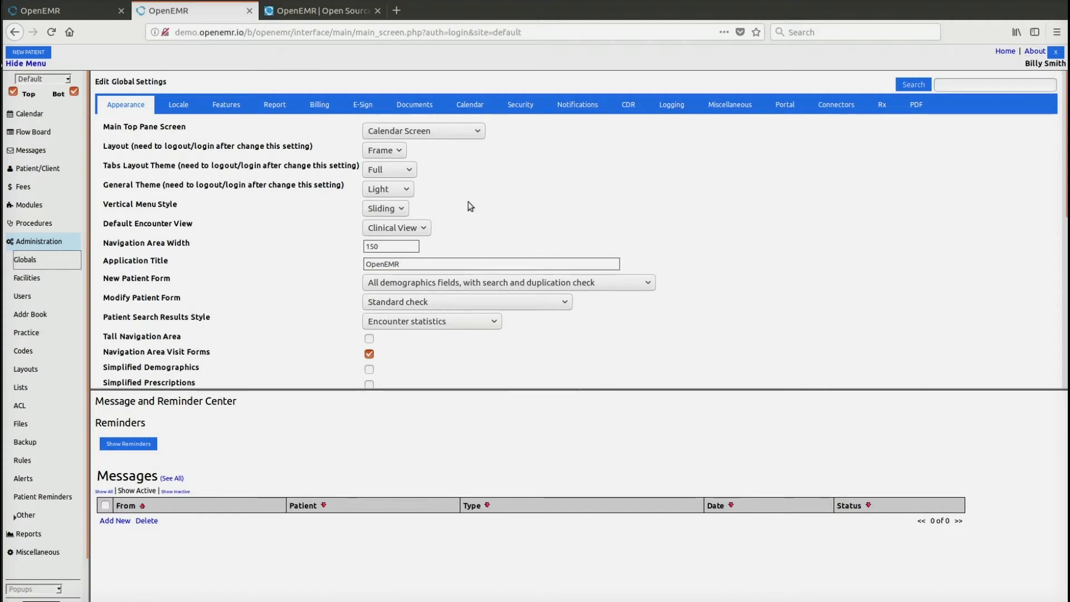
mouse_move(559, 458)
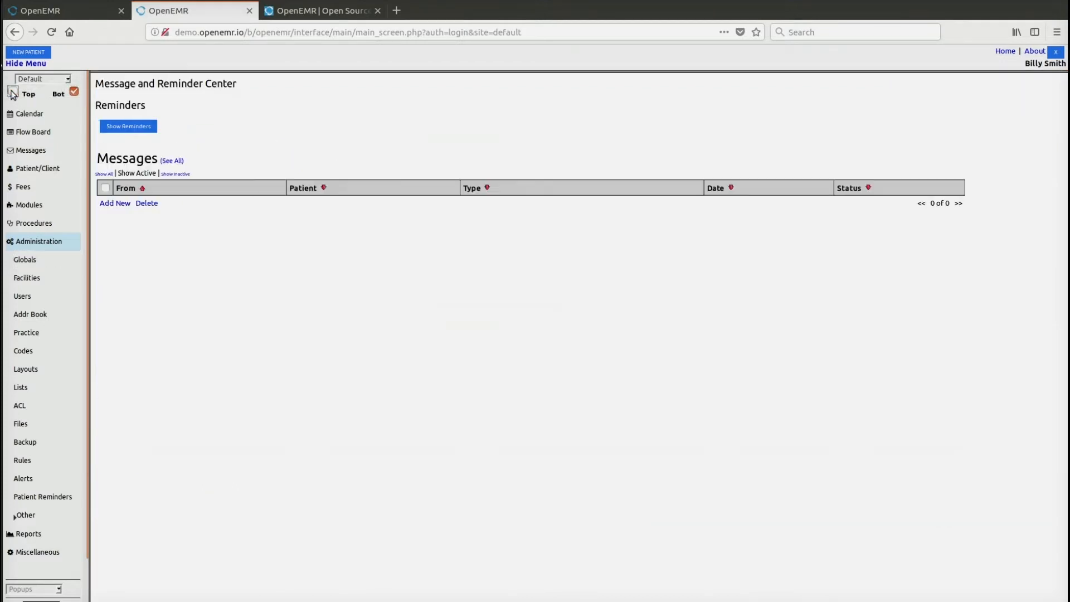
click(24, 259)
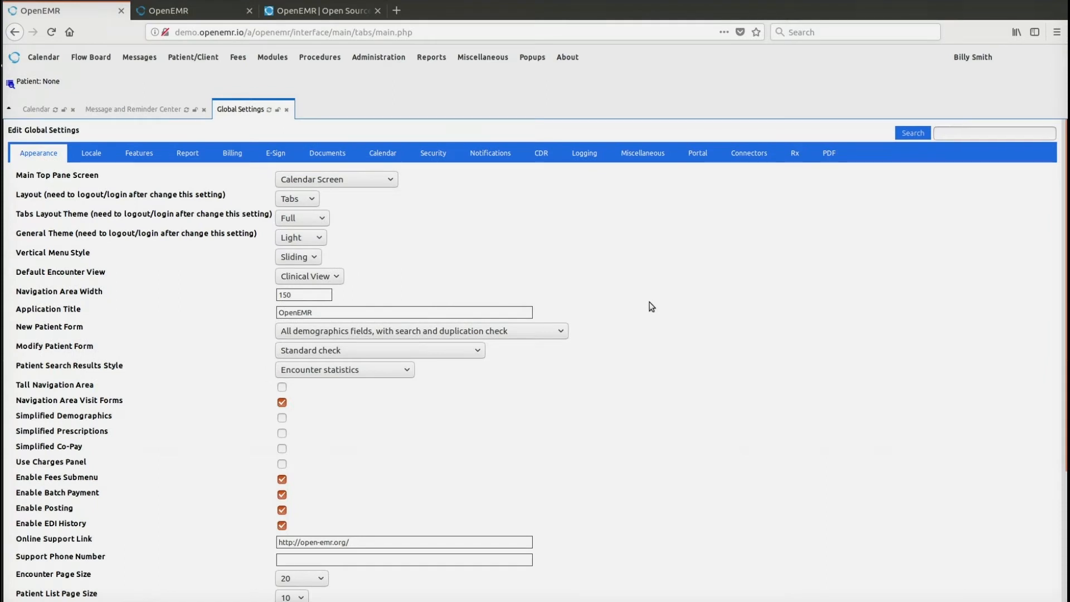
mouse_move(289, 229)
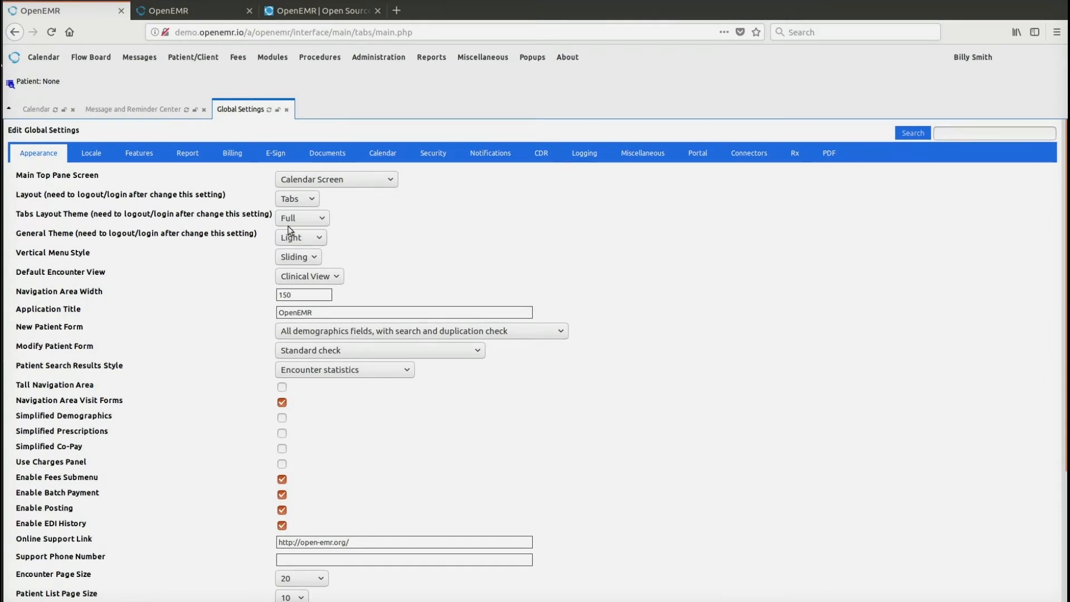
mouse_move(265, 178)
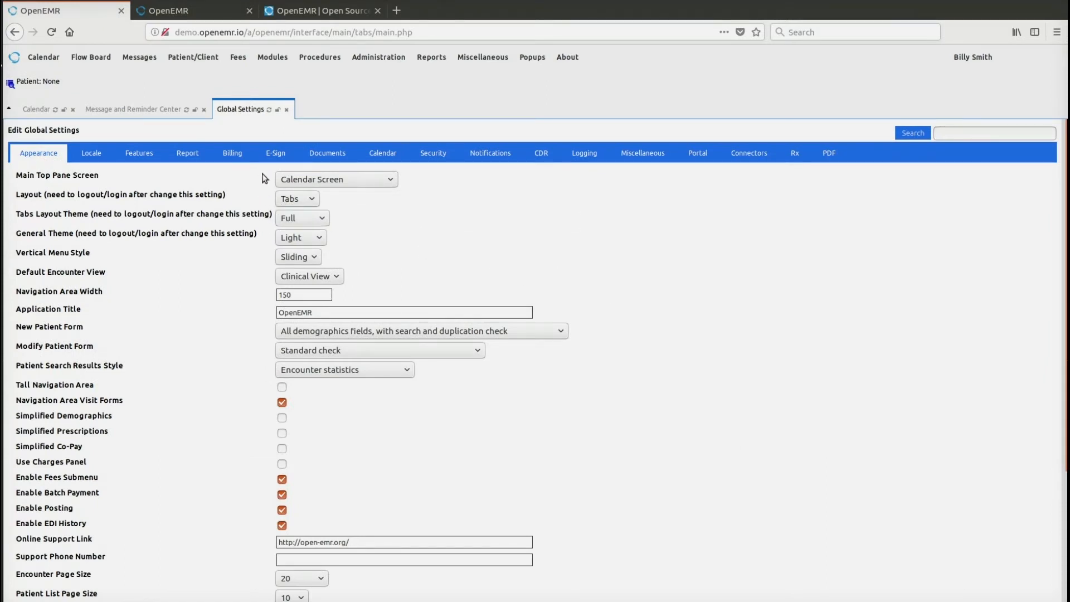
mouse_move(379, 134)
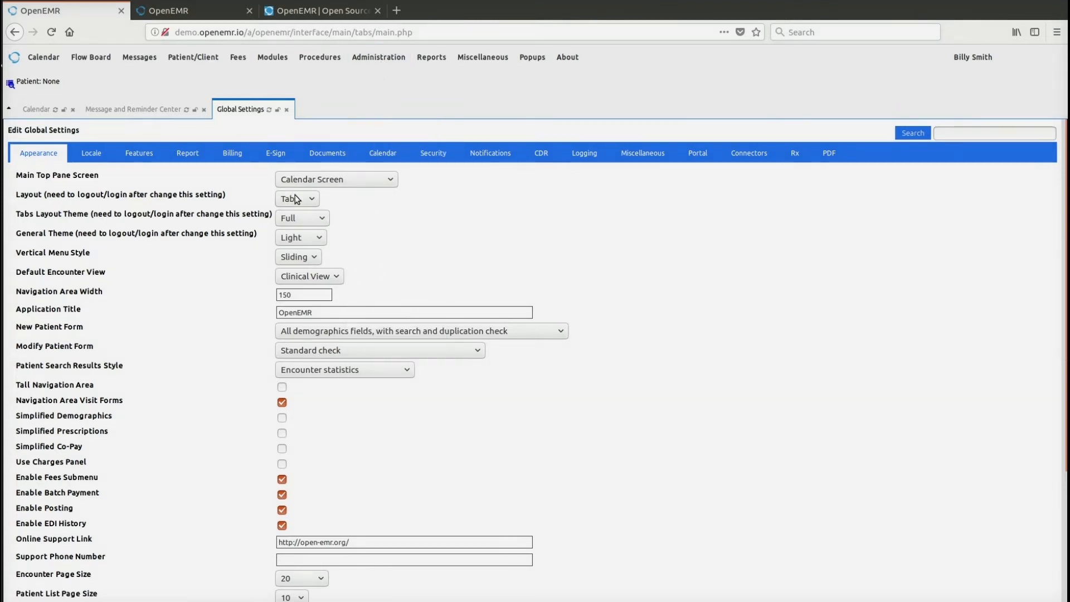
Step: Set the interface Layout to Frame and move down toward the Save button
click(297, 198)
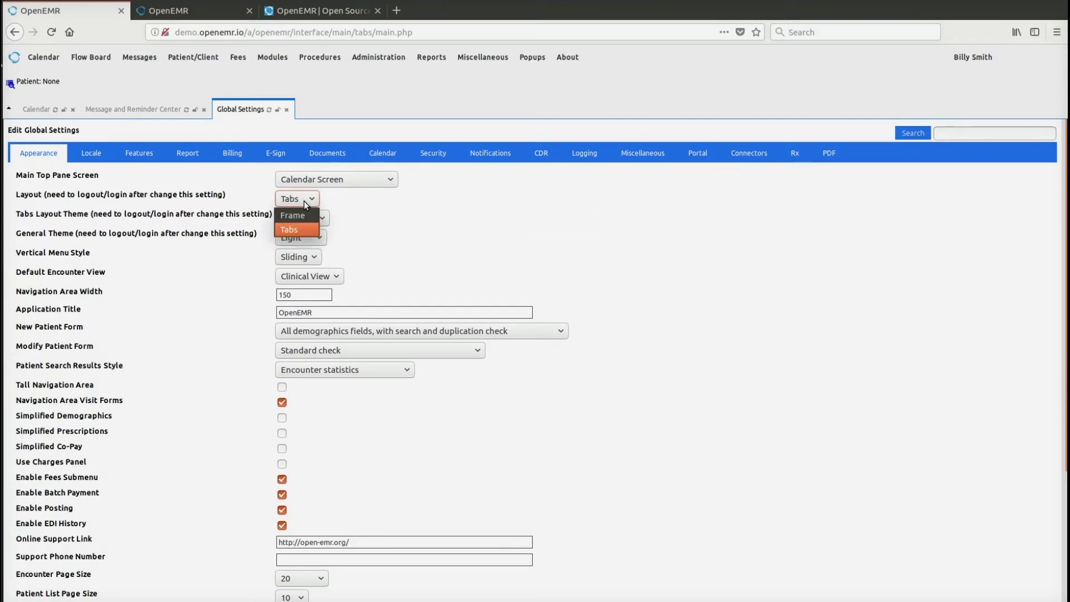
click(291, 215)
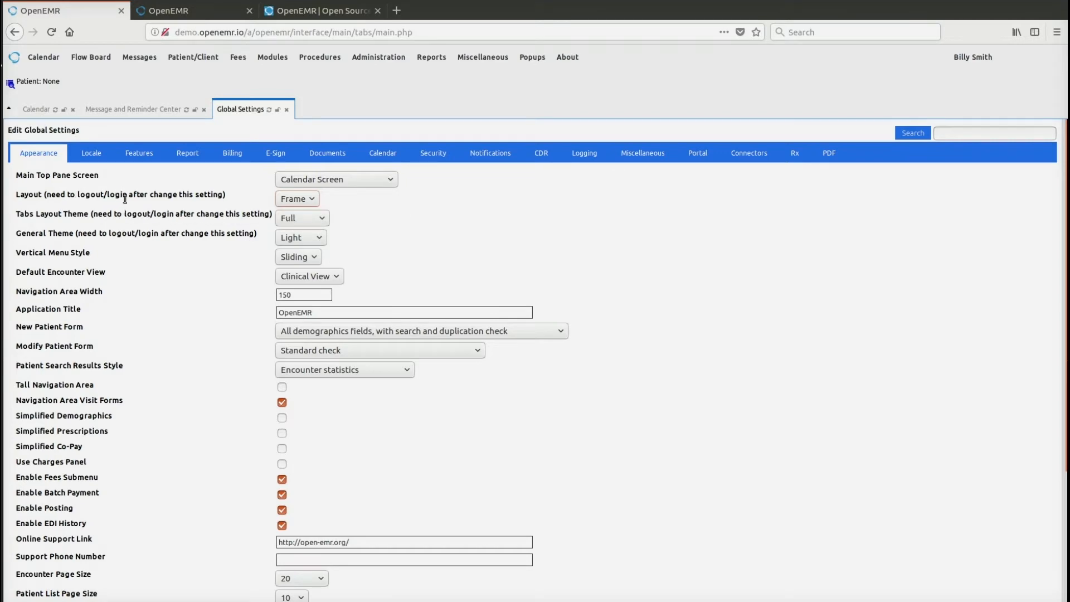
scroll(down, 3)
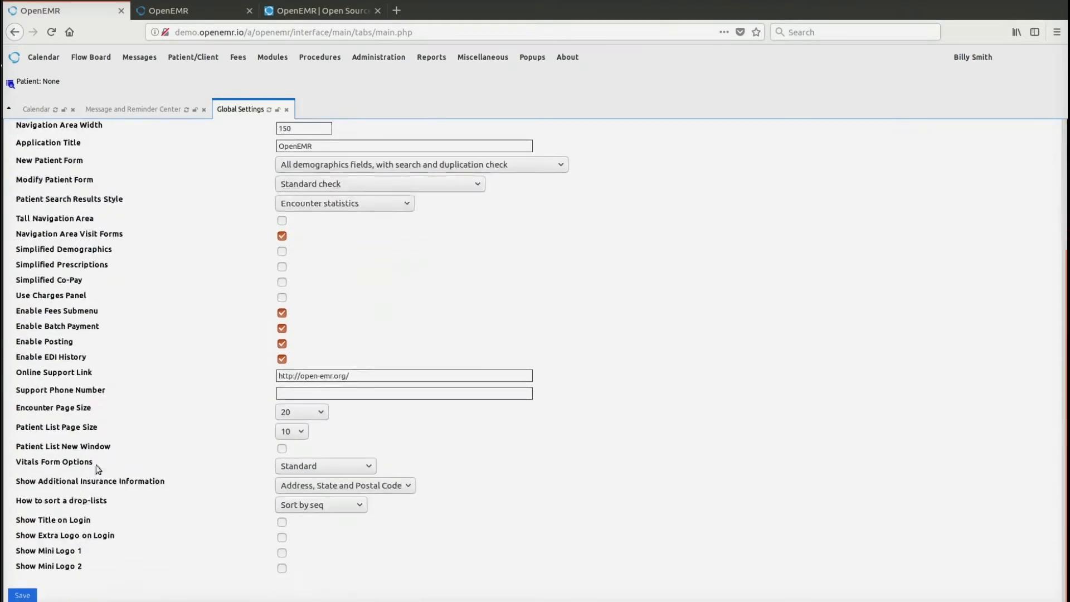
Step: Save the Frame layout, log out and sign back in so the frames-style calendar appears
click(21, 594)
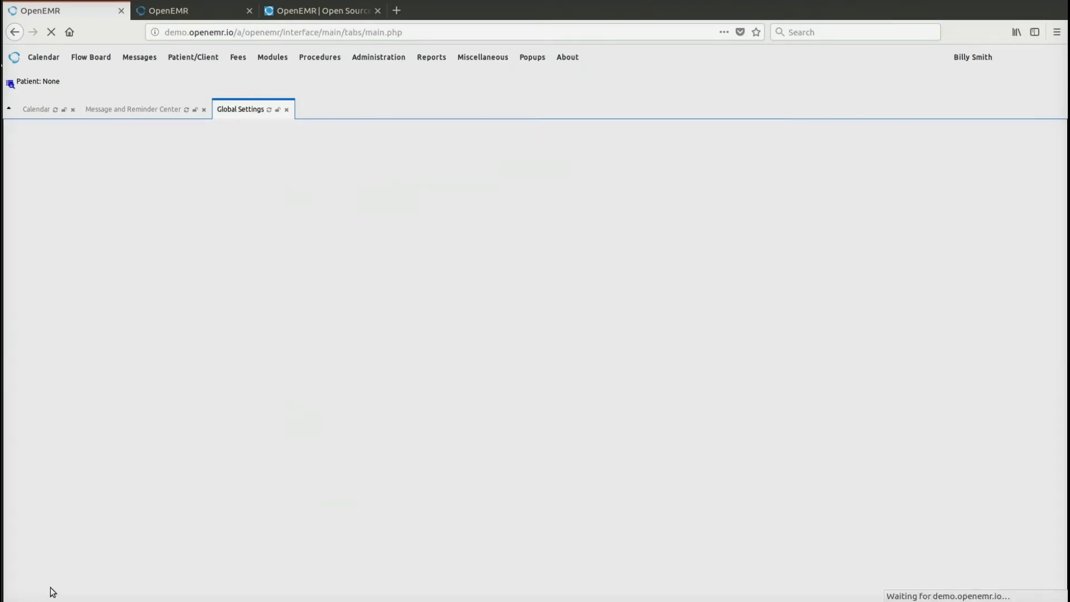
click(972, 57)
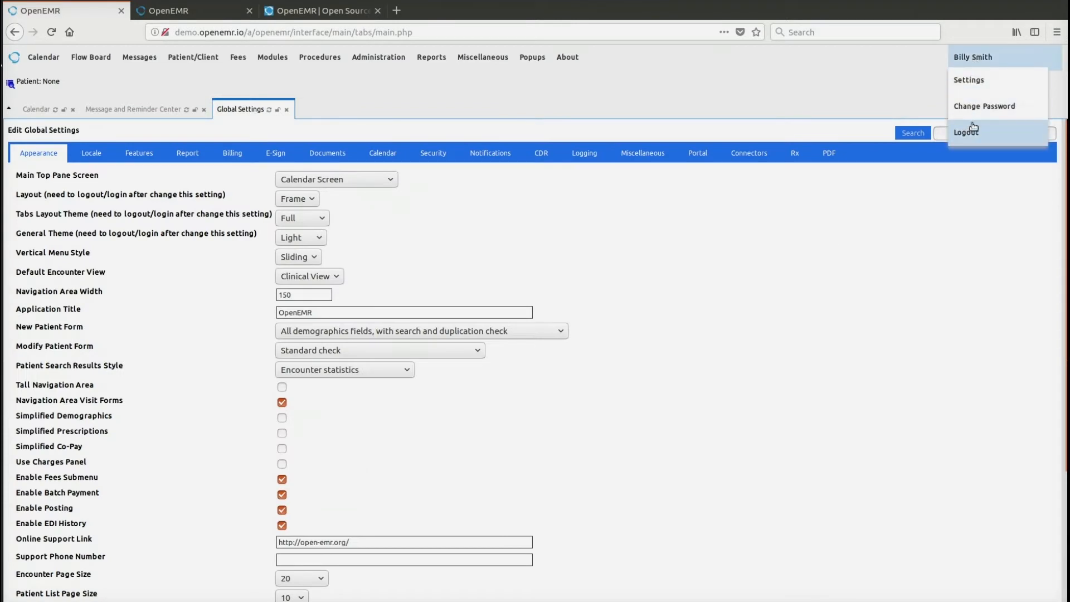
click(966, 132)
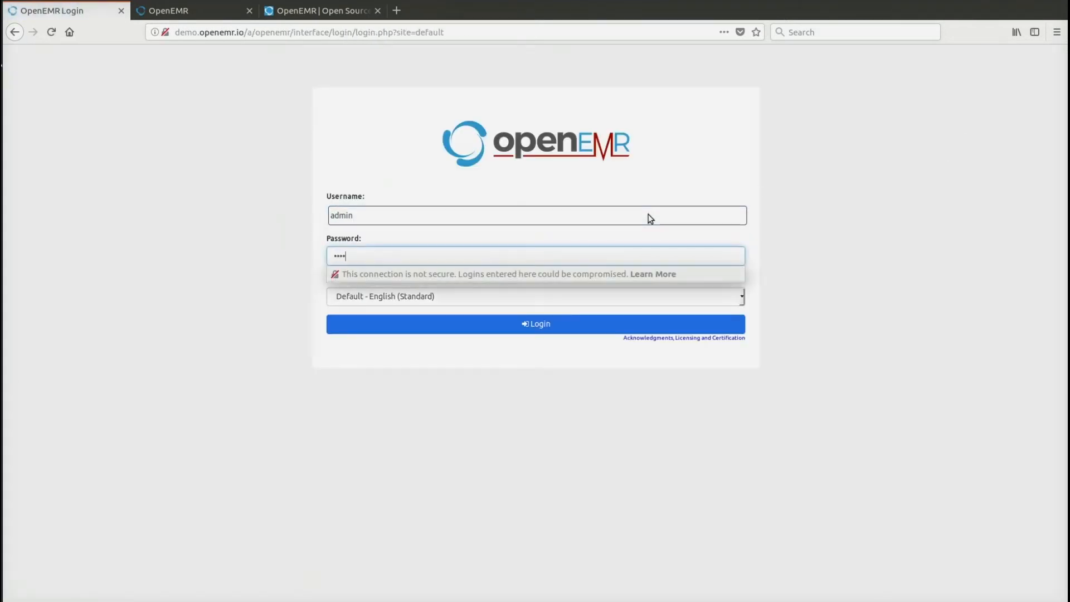
click(536, 323)
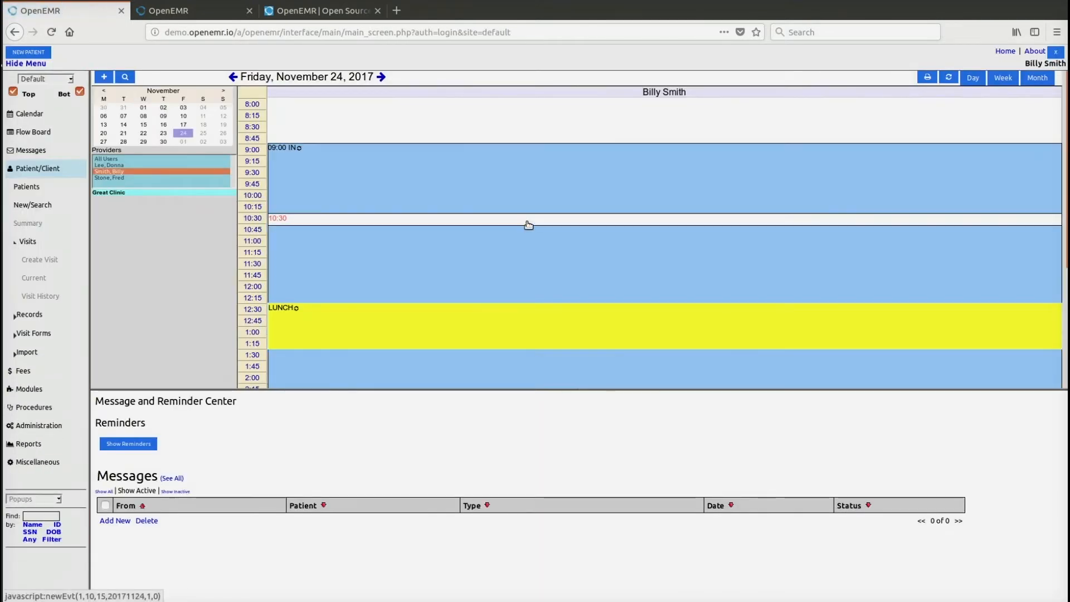
mouse_move(178, 258)
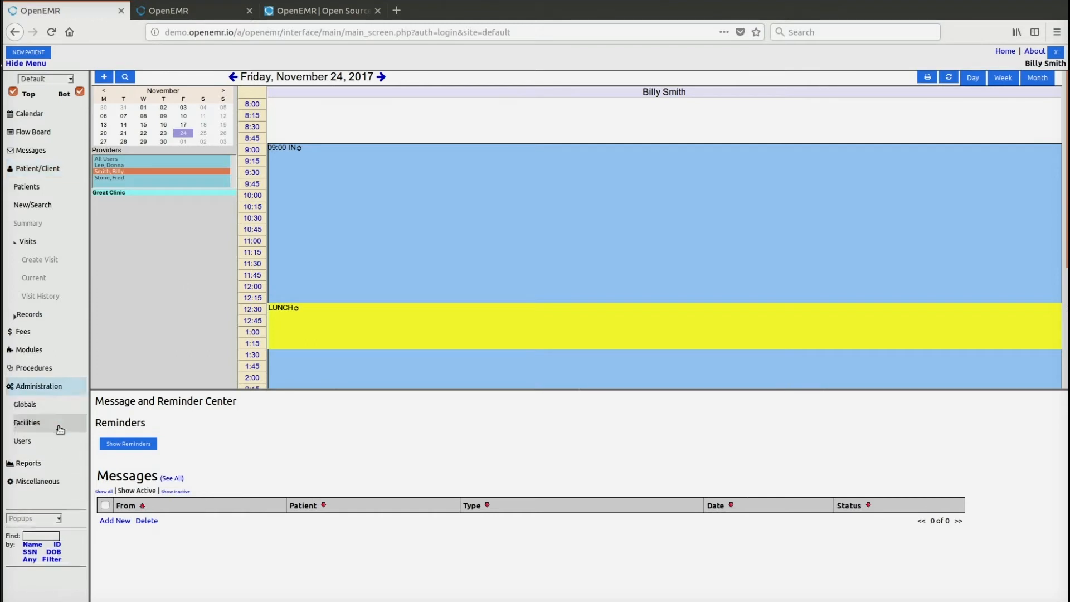
Step: In Miscellaneous > Preferences set the personal Layout to Tabs and save it
click(24, 403)
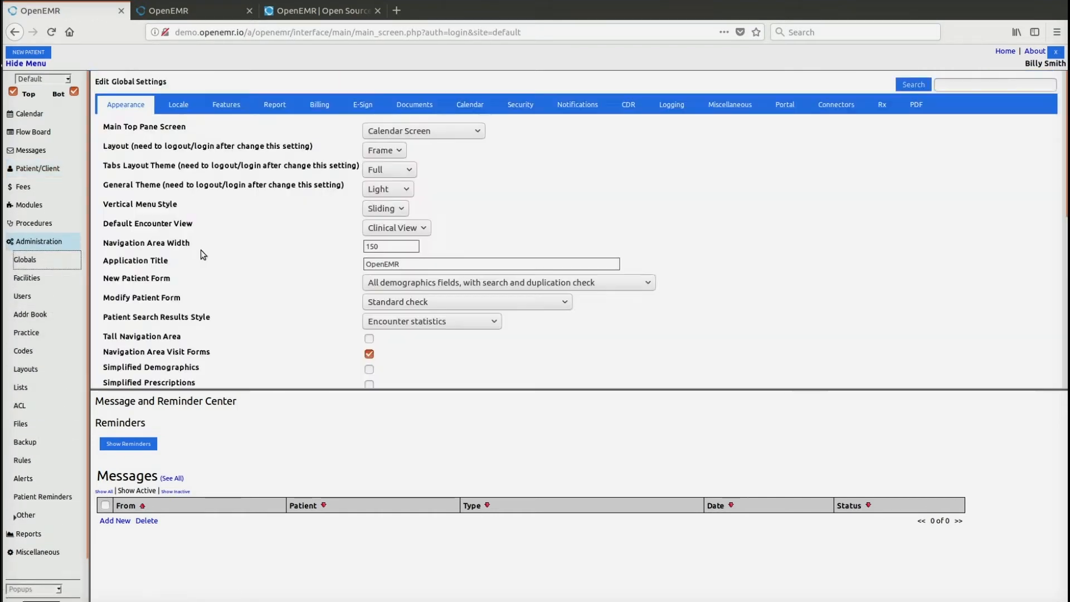
mouse_move(381, 152)
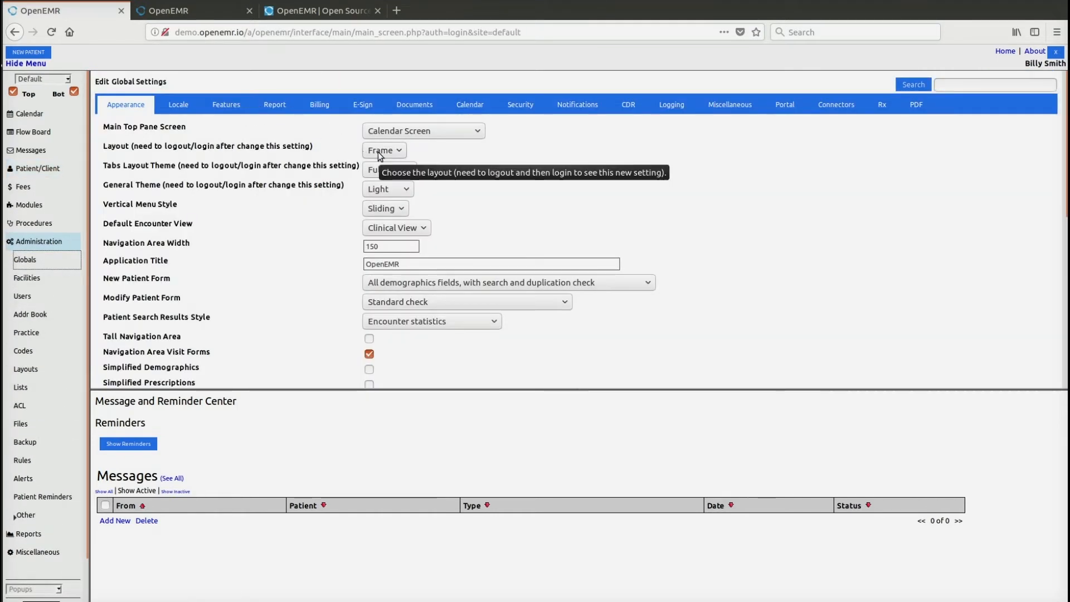
mouse_move(487, 161)
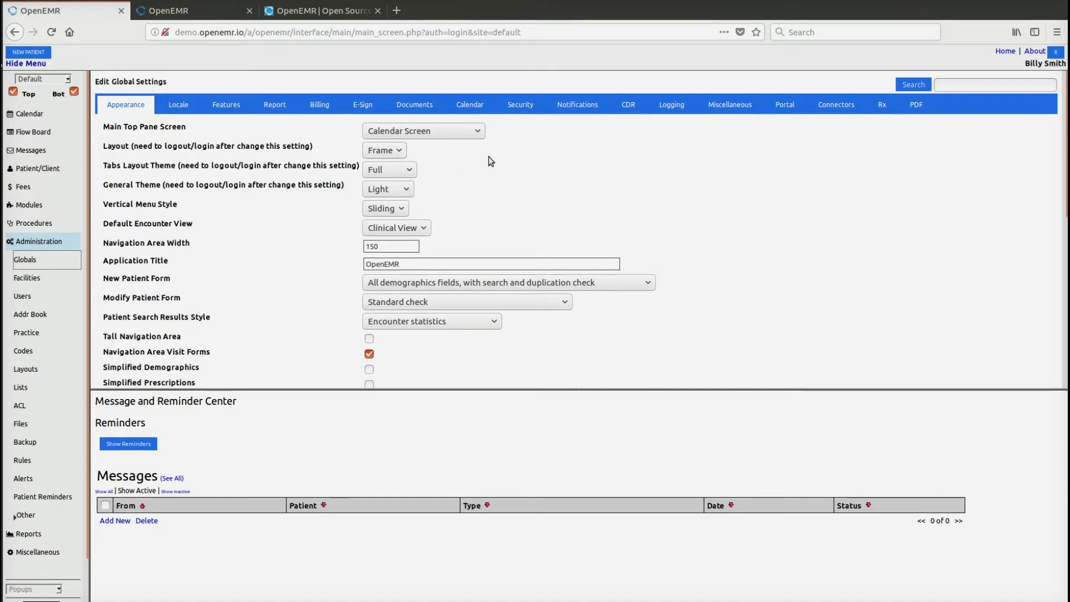
mouse_move(648, 207)
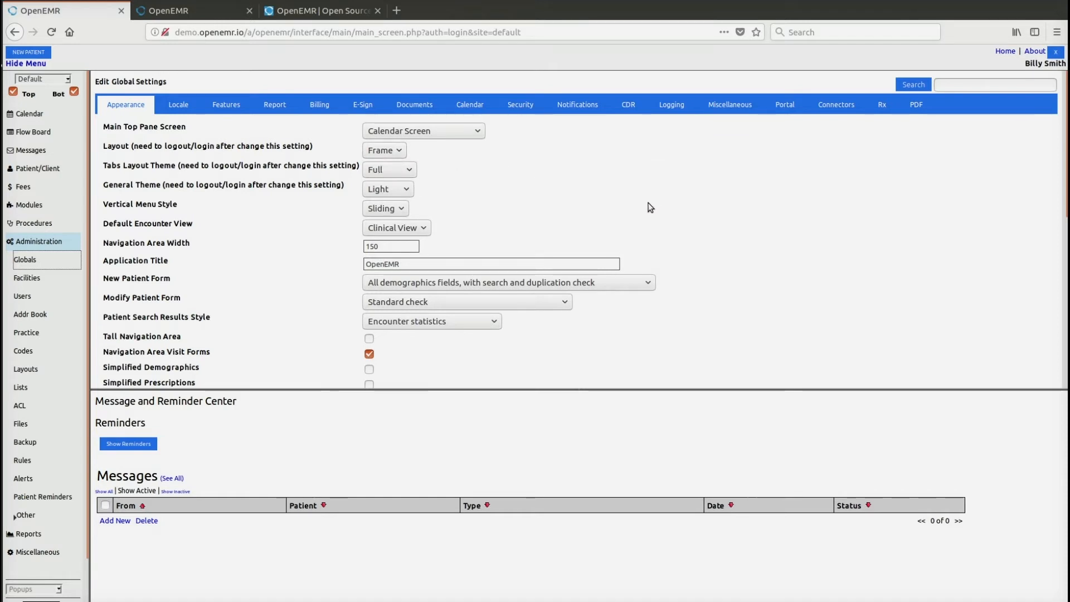
mouse_move(220, 244)
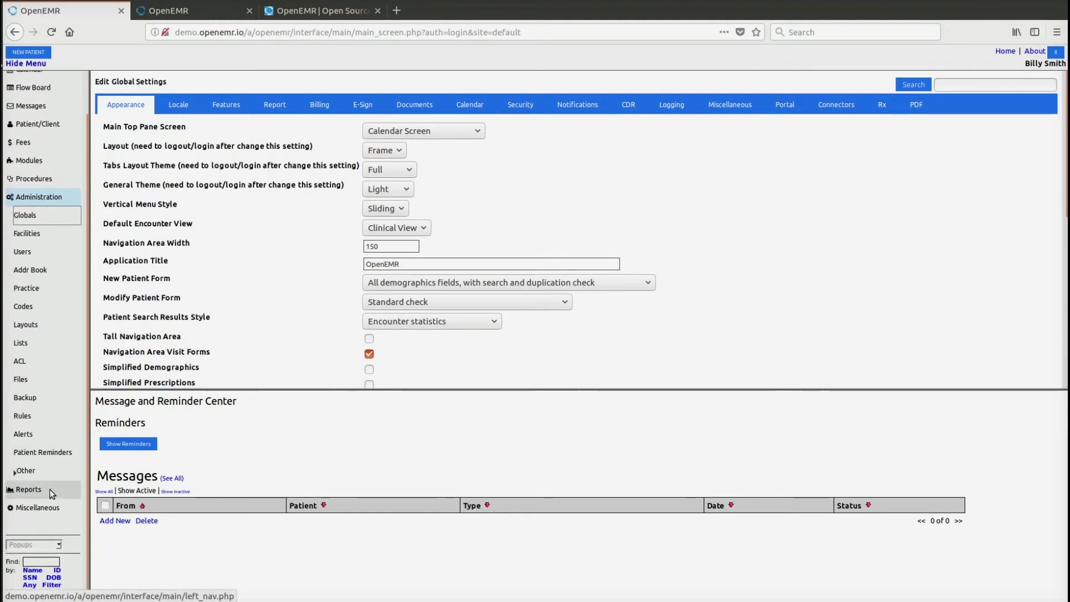
click(36, 277)
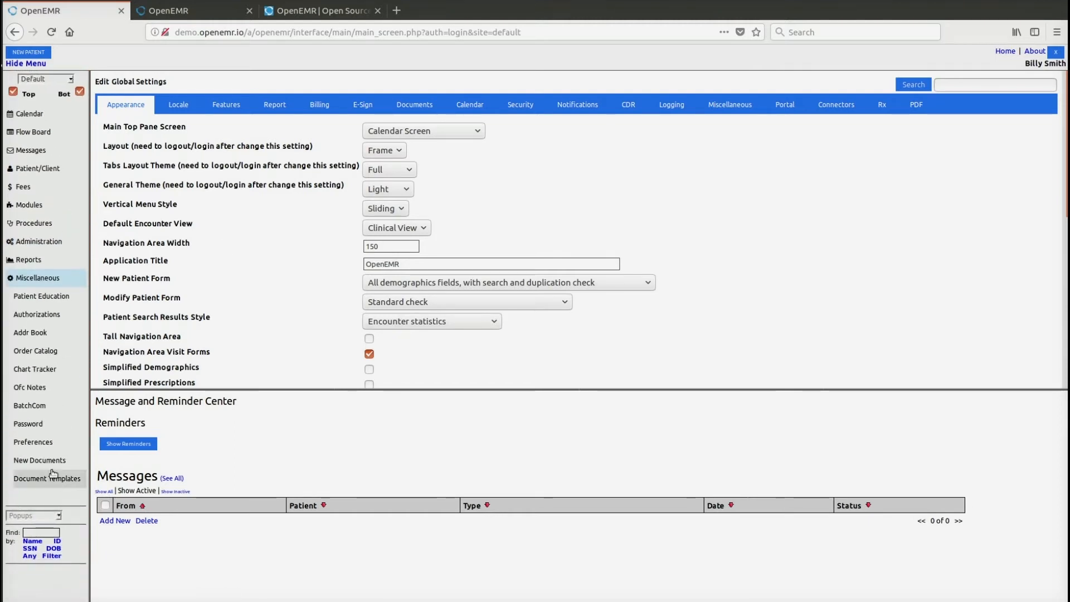
click(32, 442)
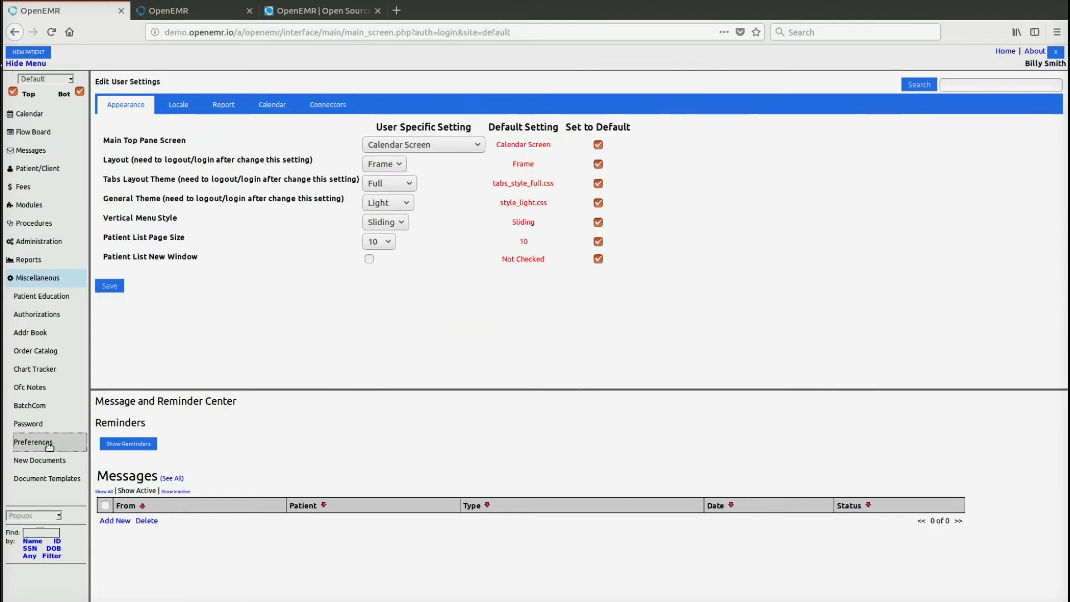
mouse_move(447, 153)
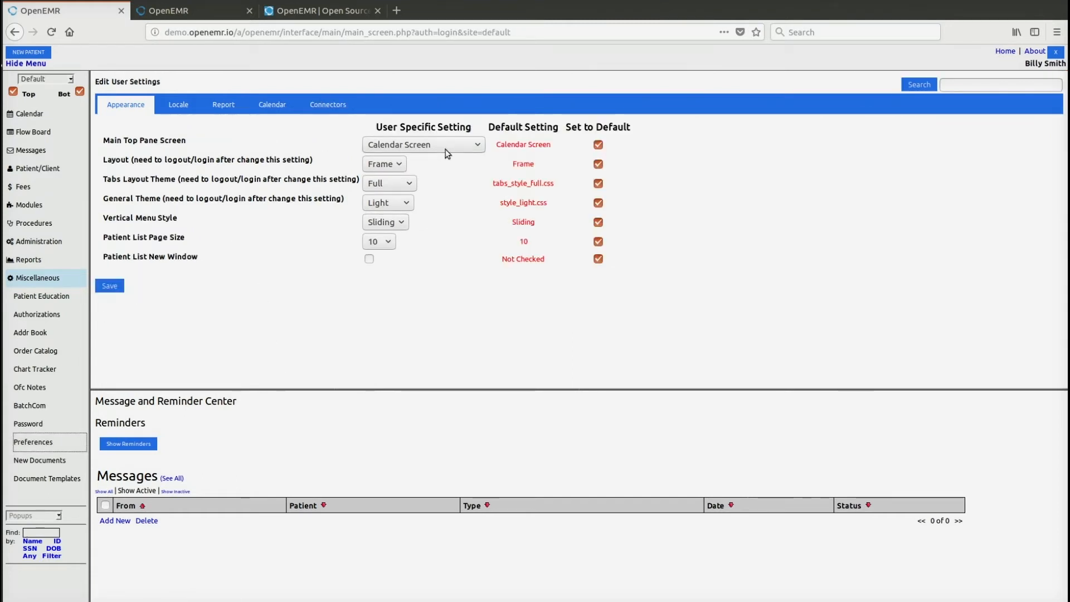
mouse_move(383, 164)
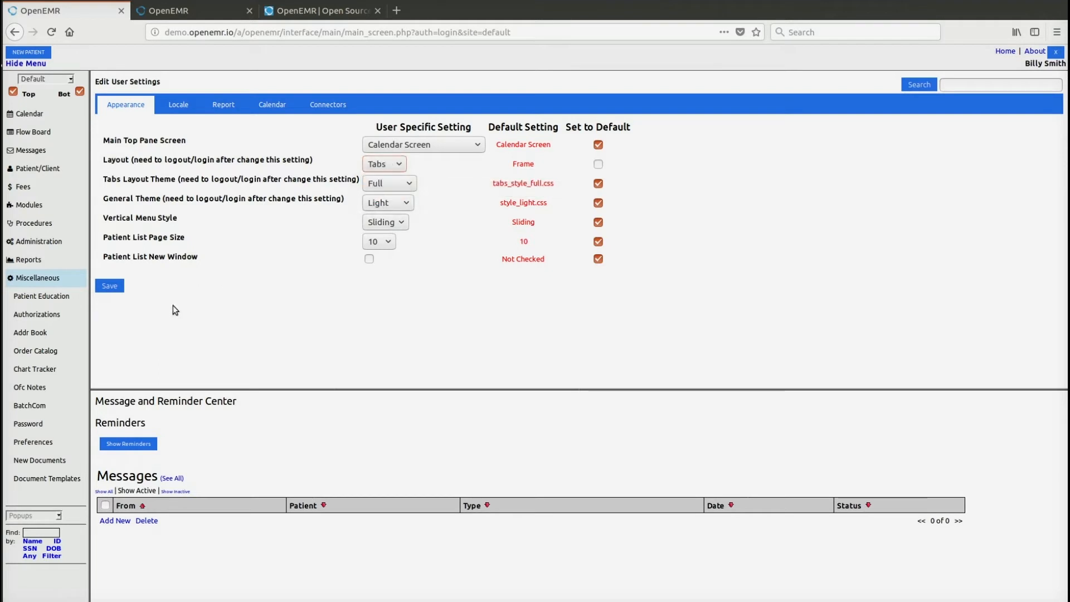
click(35, 168)
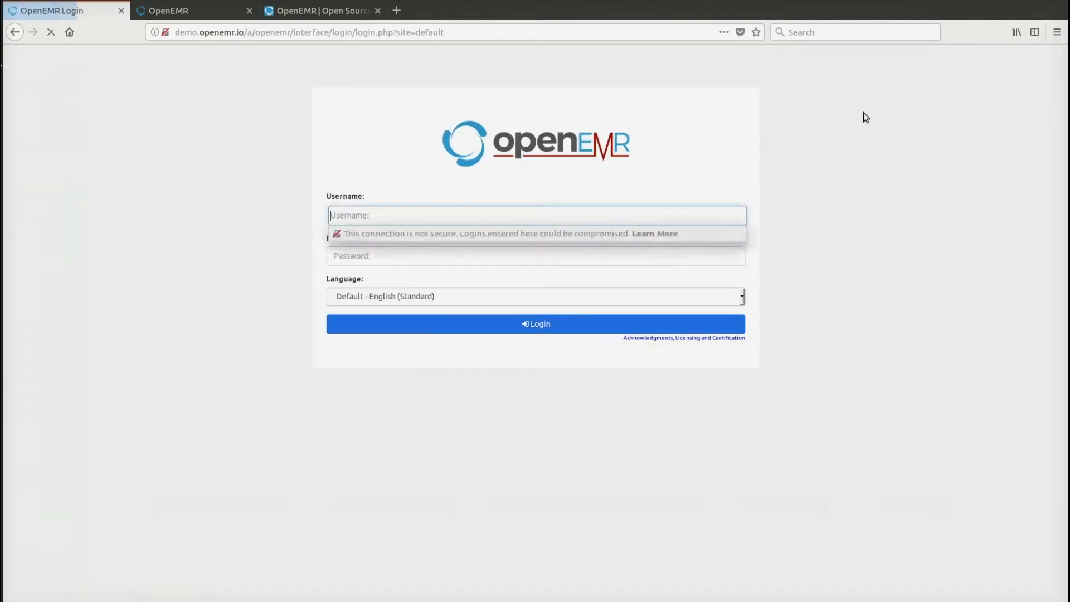
Step: Log back in as admin to the tabbed interface and glance at the account menu
text(admin)
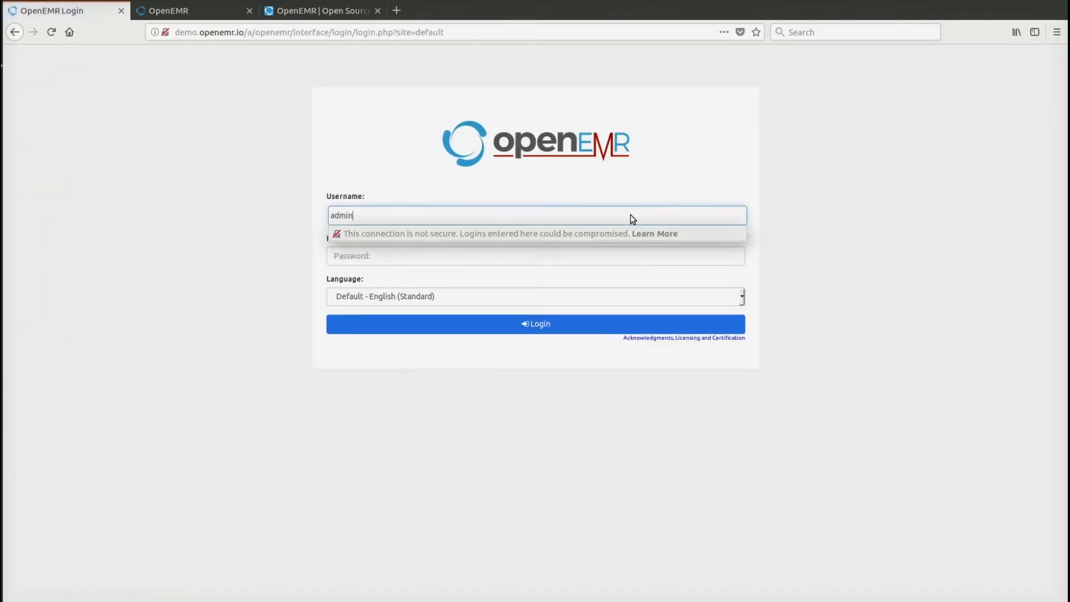
click(535, 323)
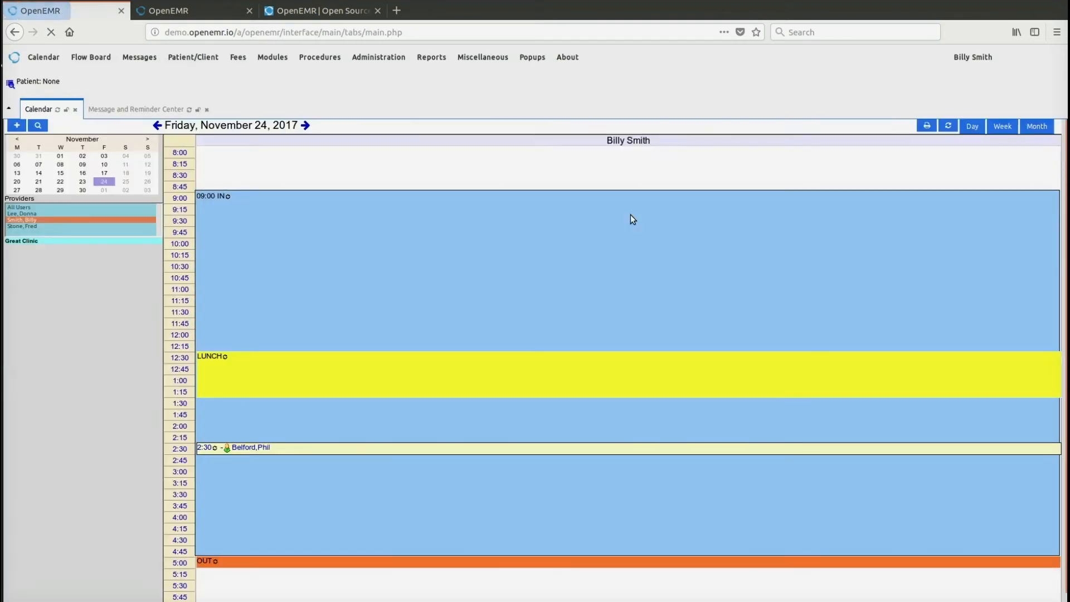
click(972, 56)
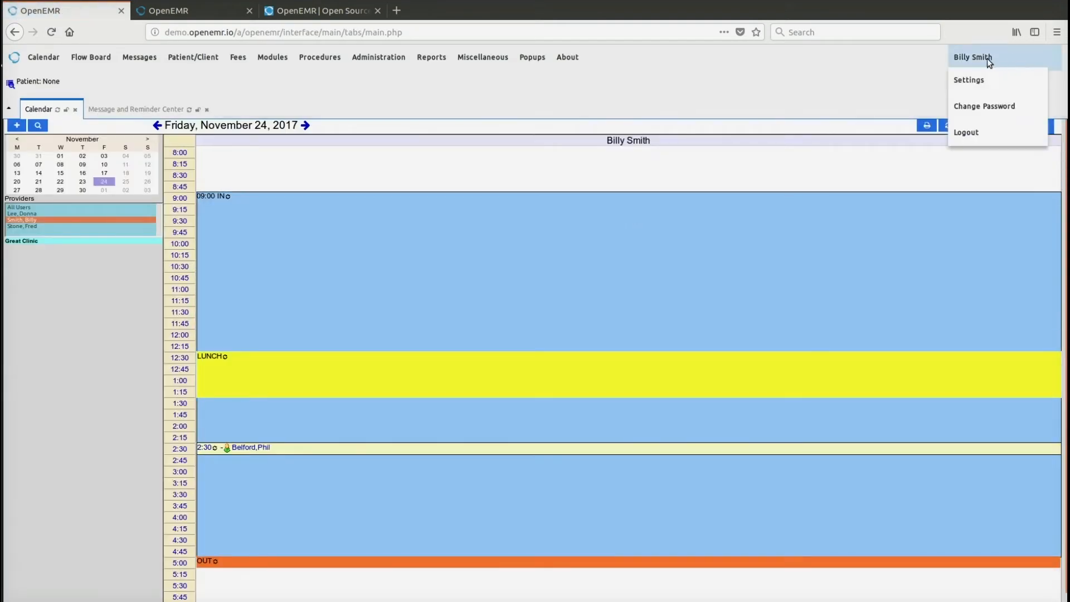
click(679, 75)
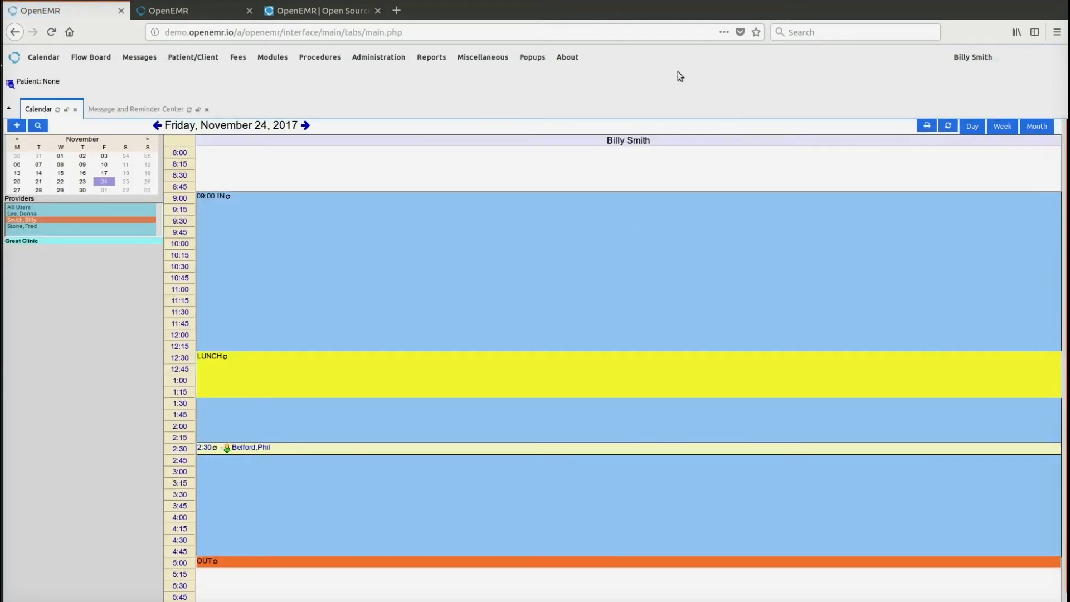
Step: Browse the Reports and Popups menus, then choose Settings from the user menu
click(431, 56)
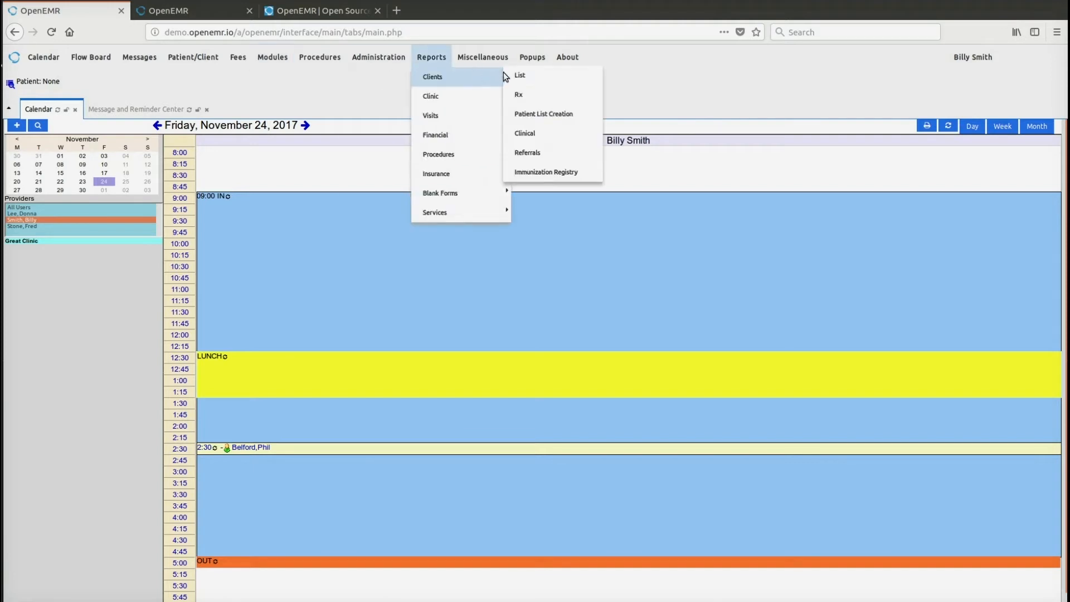
click(531, 57)
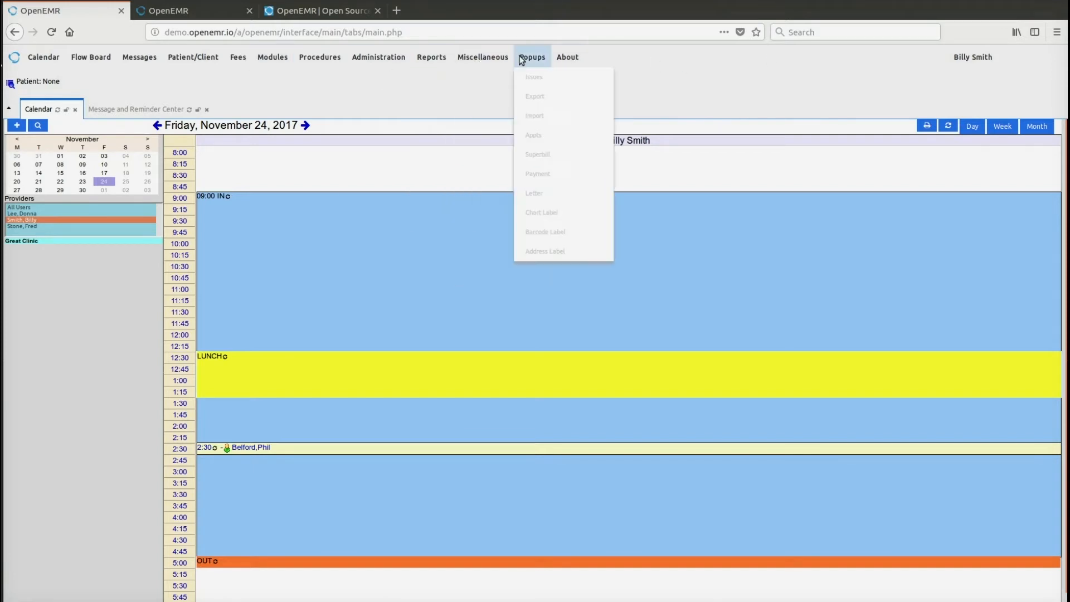
click(972, 57)
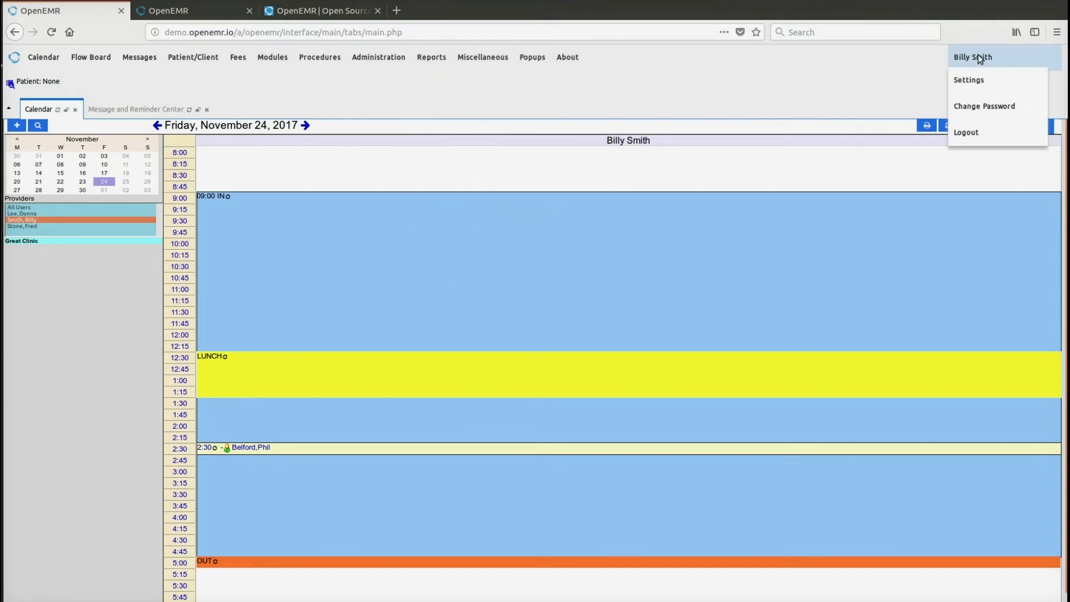
click(968, 80)
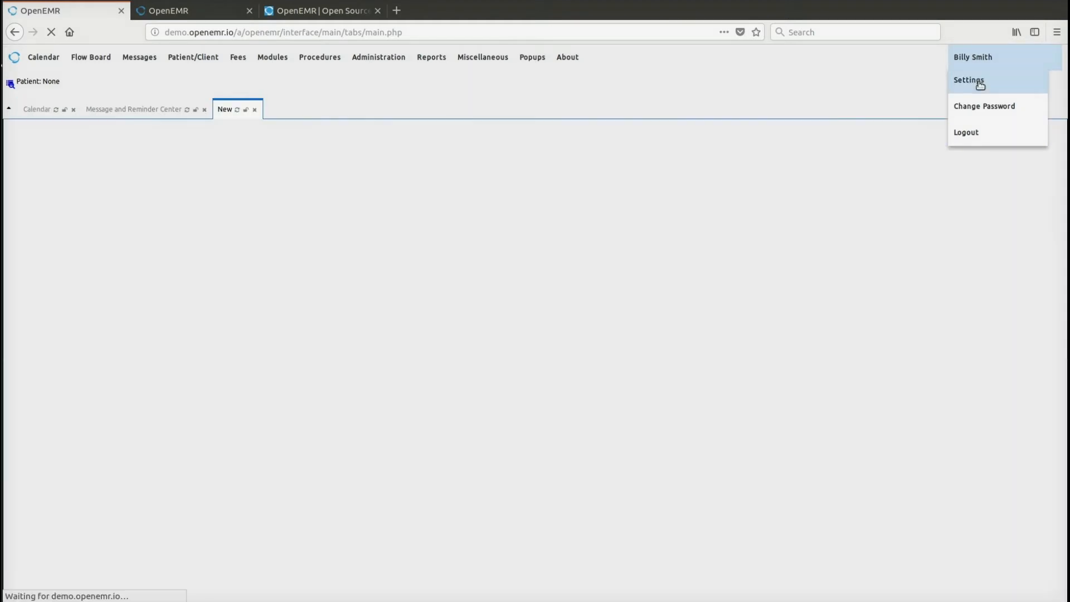
click(968, 80)
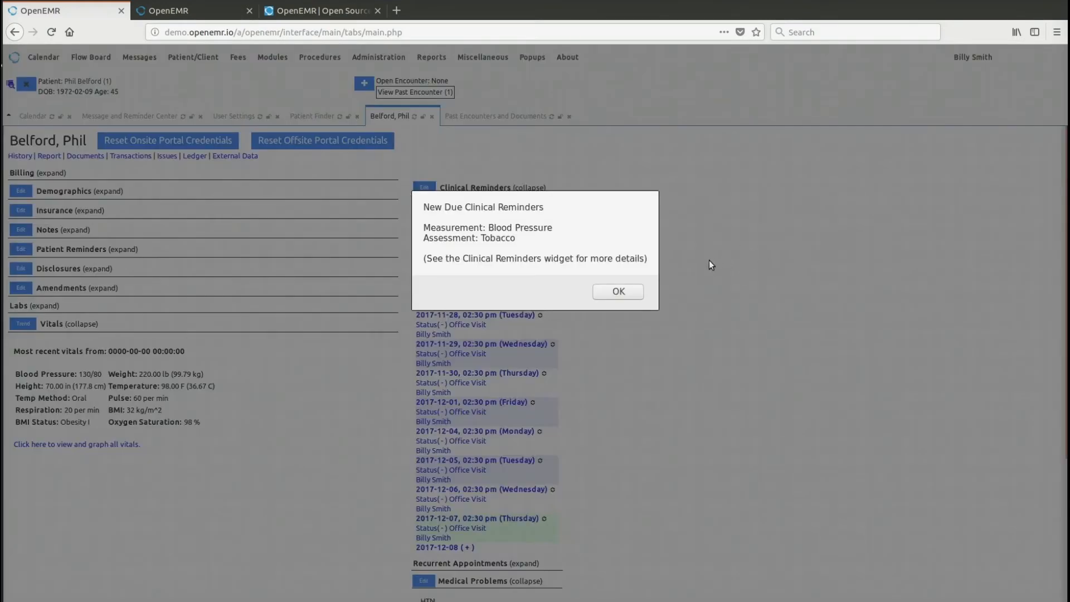
click(617, 291)
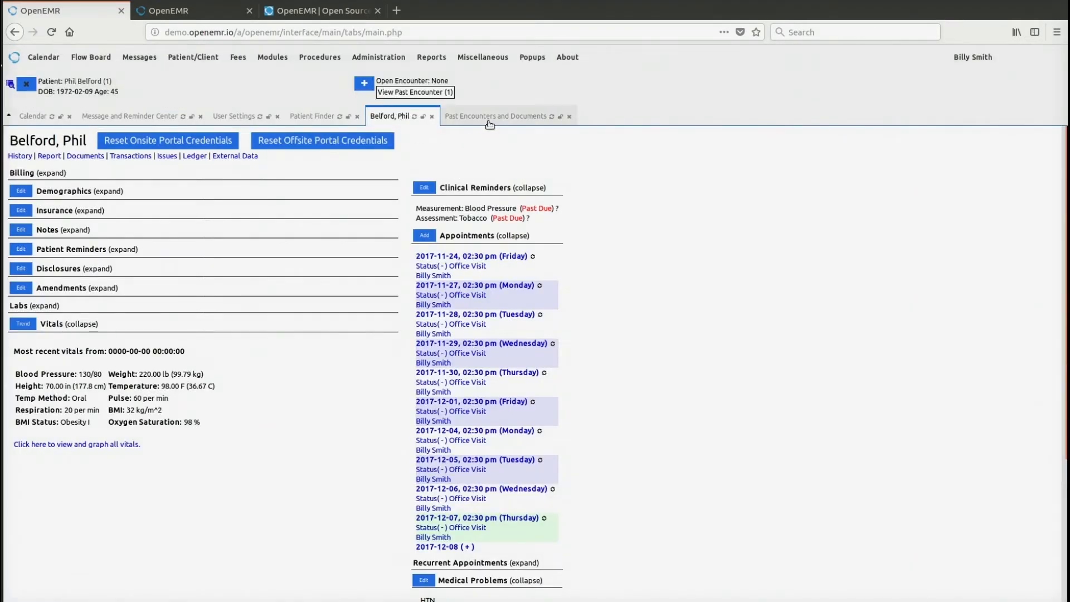
click(496, 115)
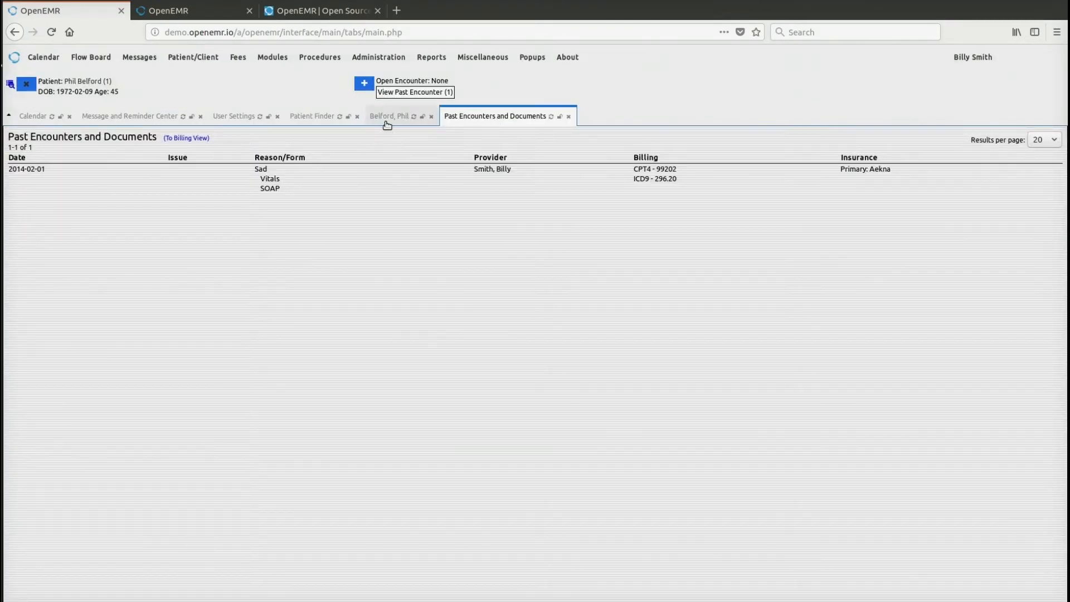
click(192, 57)
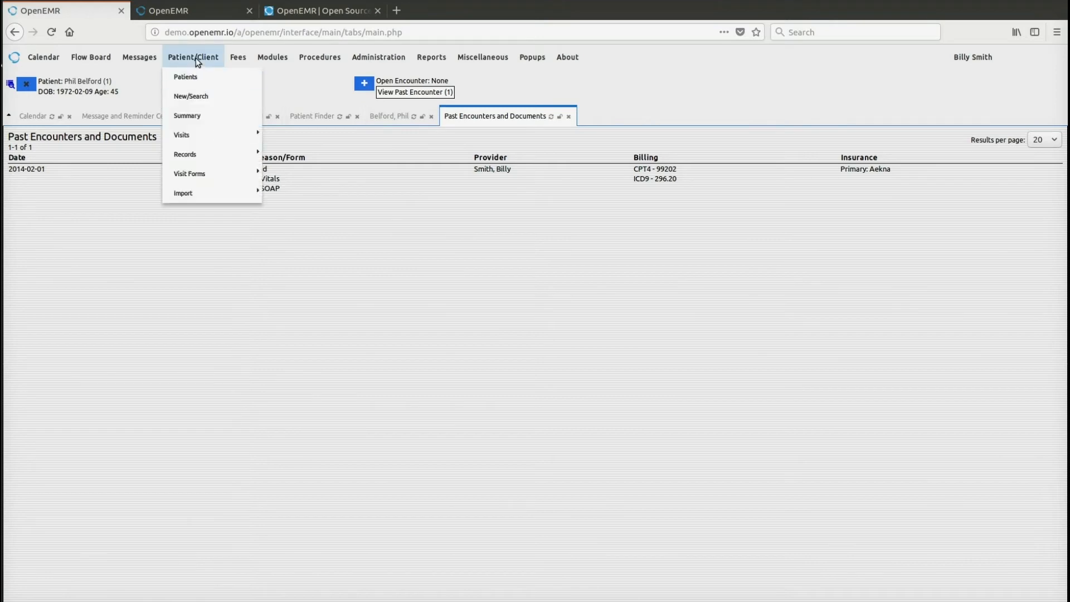
click(191, 96)
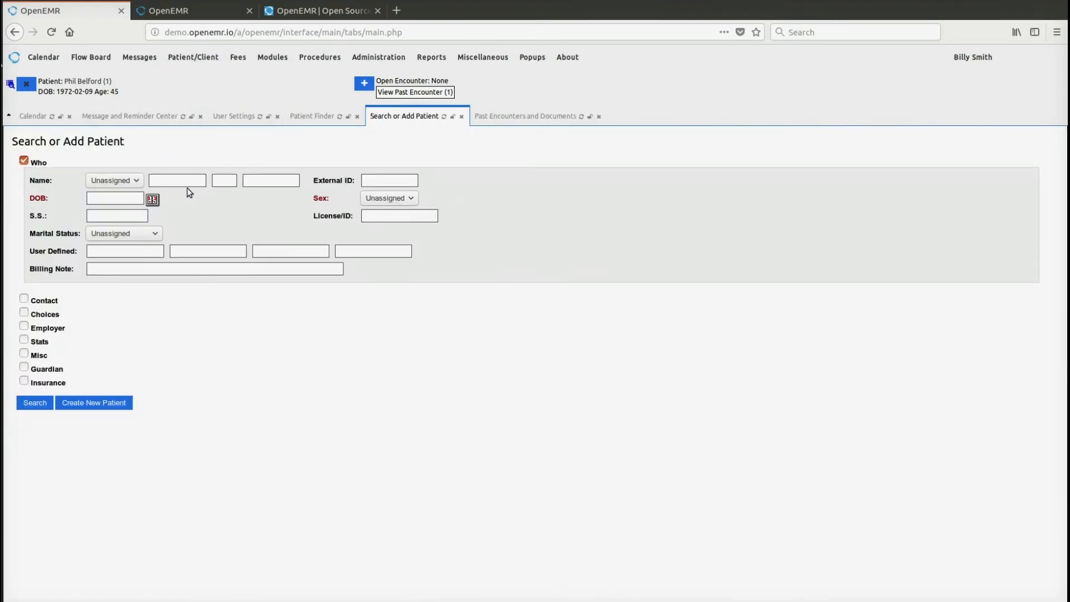
click(177, 180)
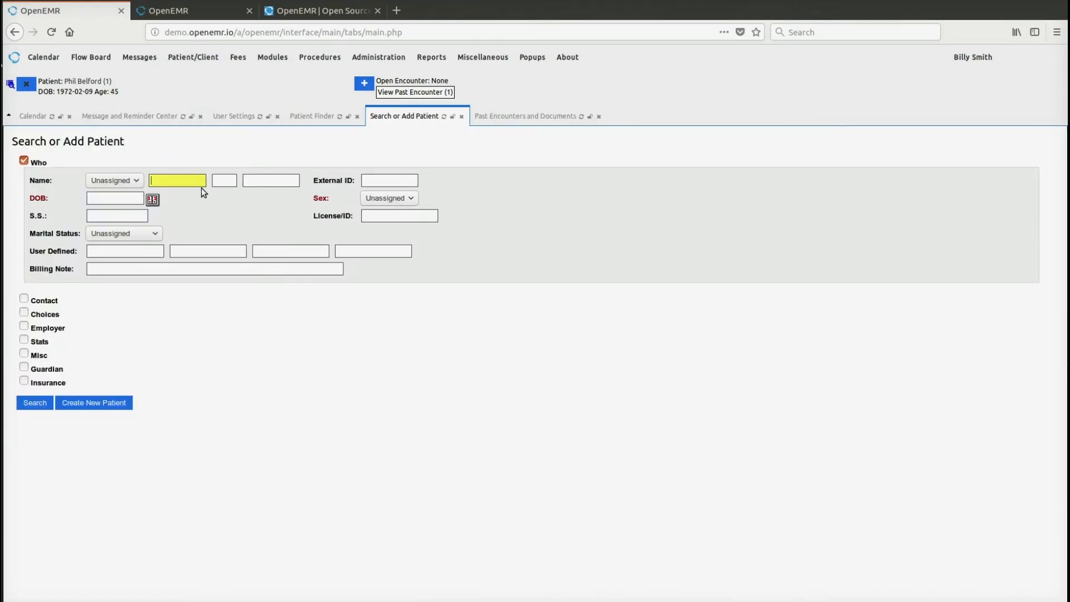
text(phil)
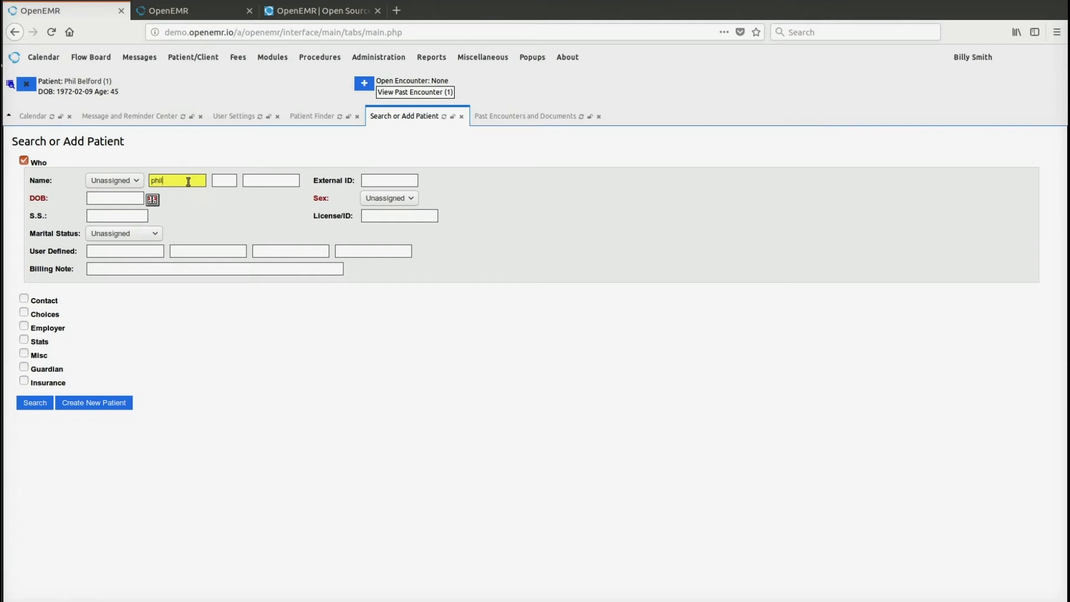
mouse_move(149, 267)
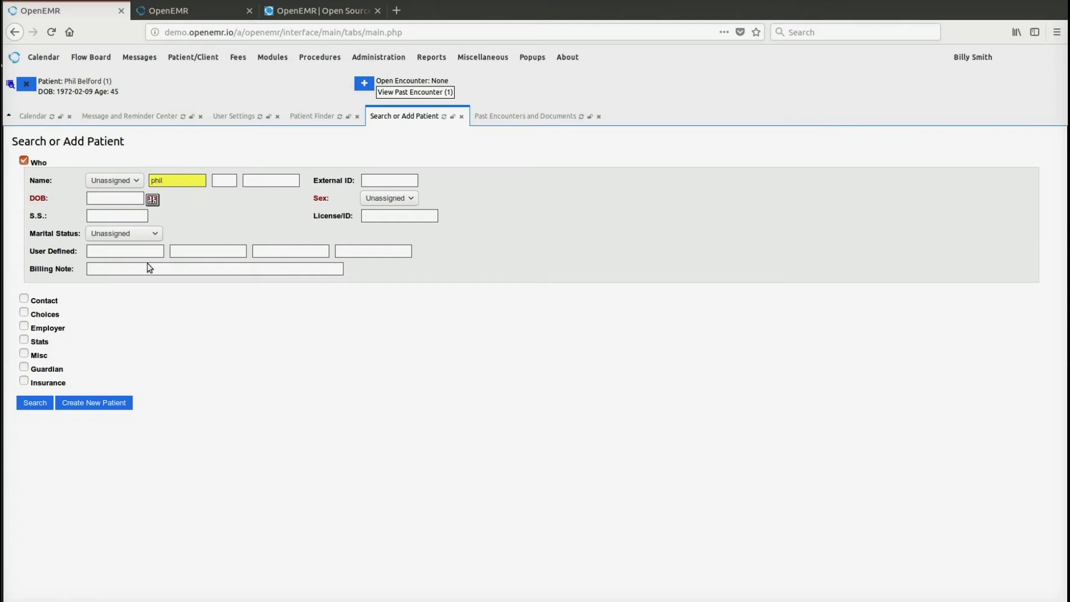
click(34, 402)
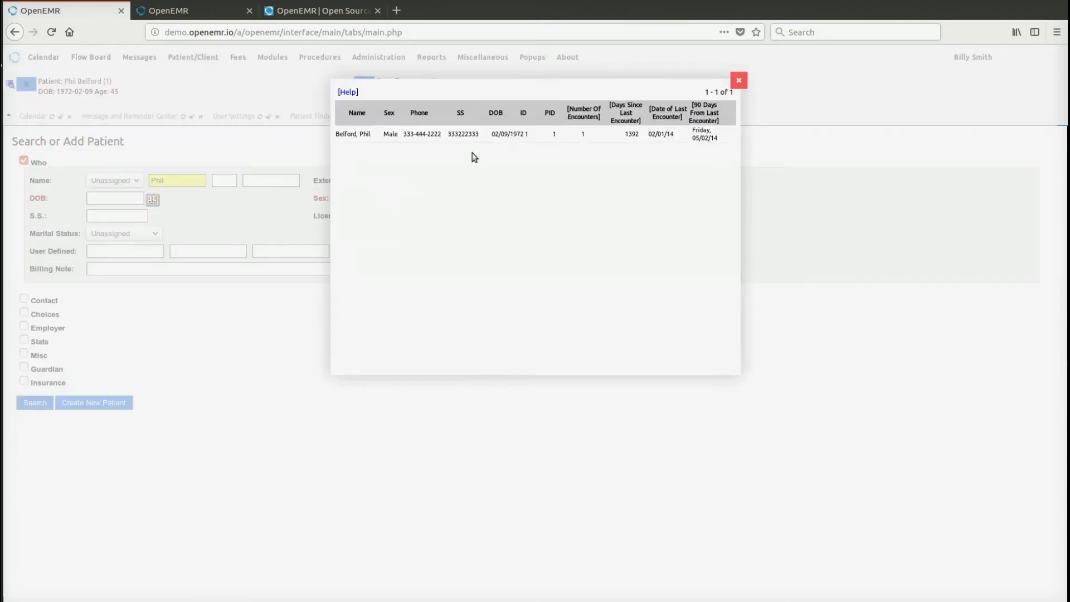
click(353, 132)
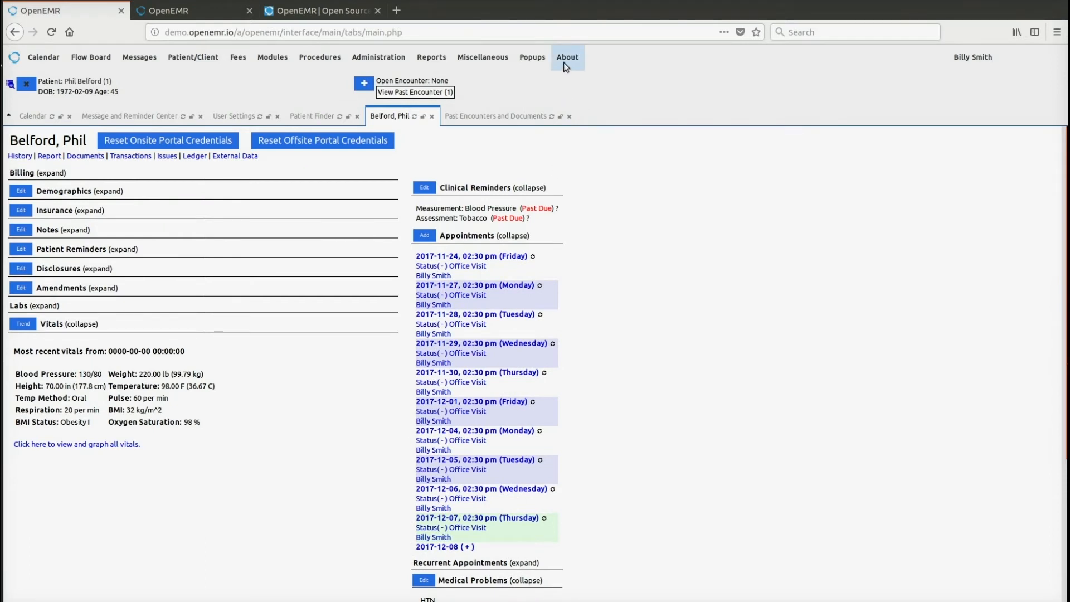
mouse_move(692, 230)
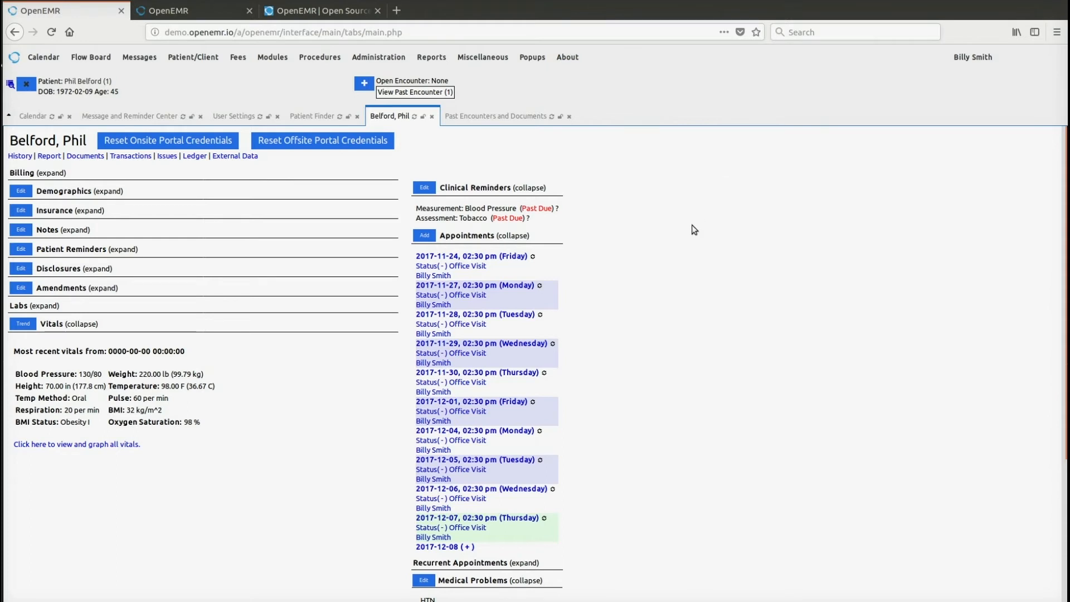
mouse_move(750, 277)
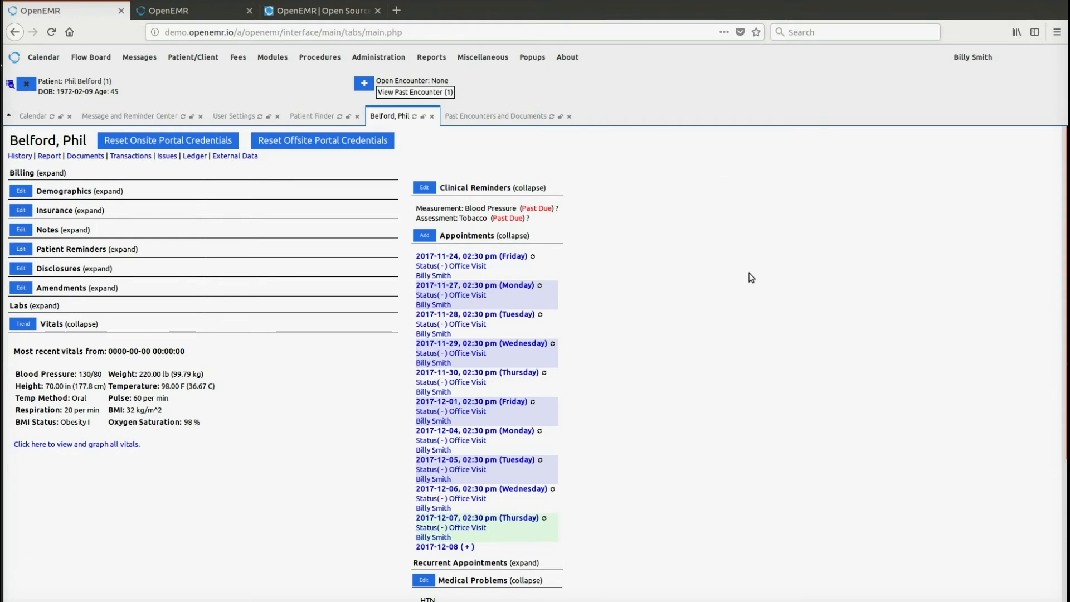
mouse_move(725, 198)
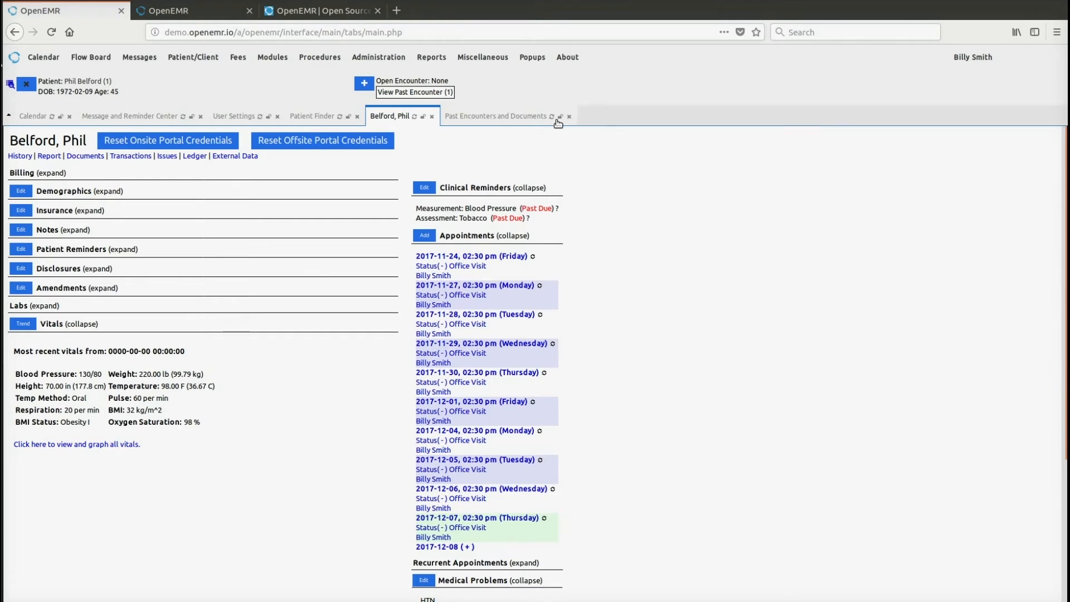
Step: Switch to the frames-layout OpenEMR session showing global appearance settings
click(193, 10)
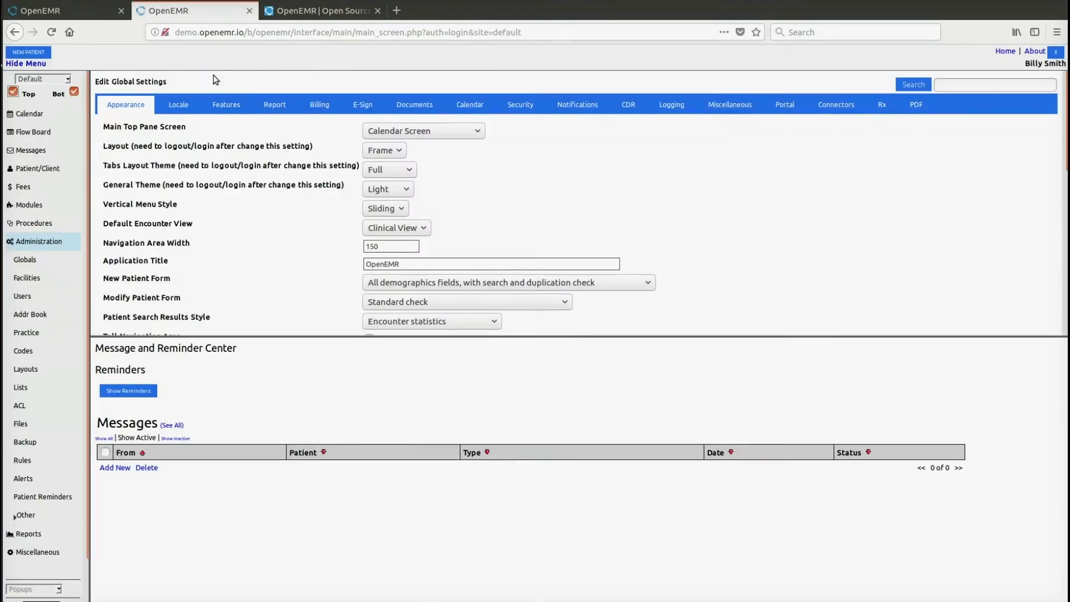
mouse_move(267, 285)
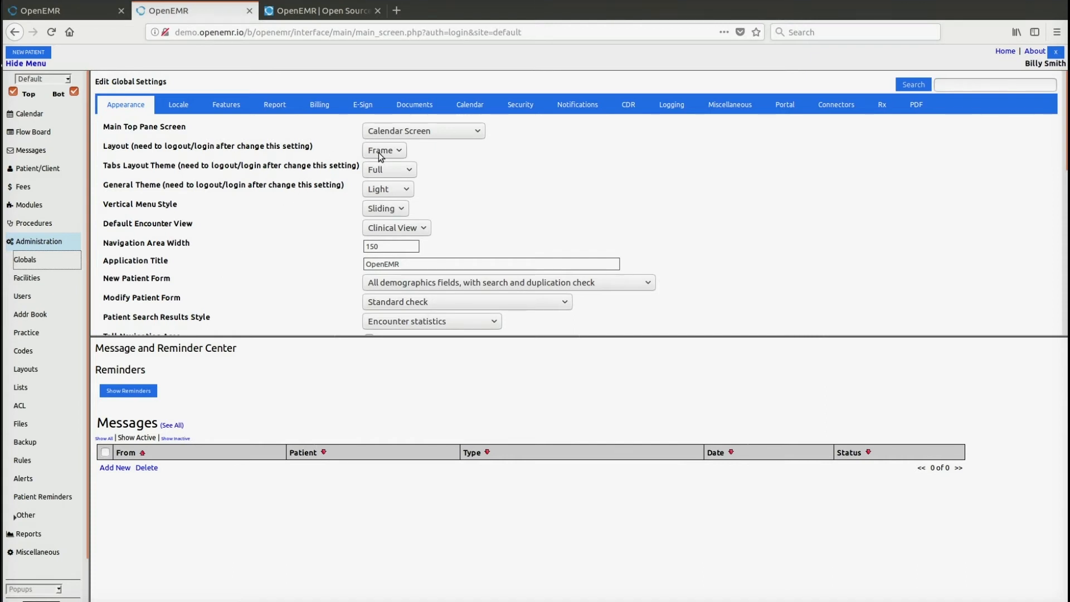
mouse_move(172, 175)
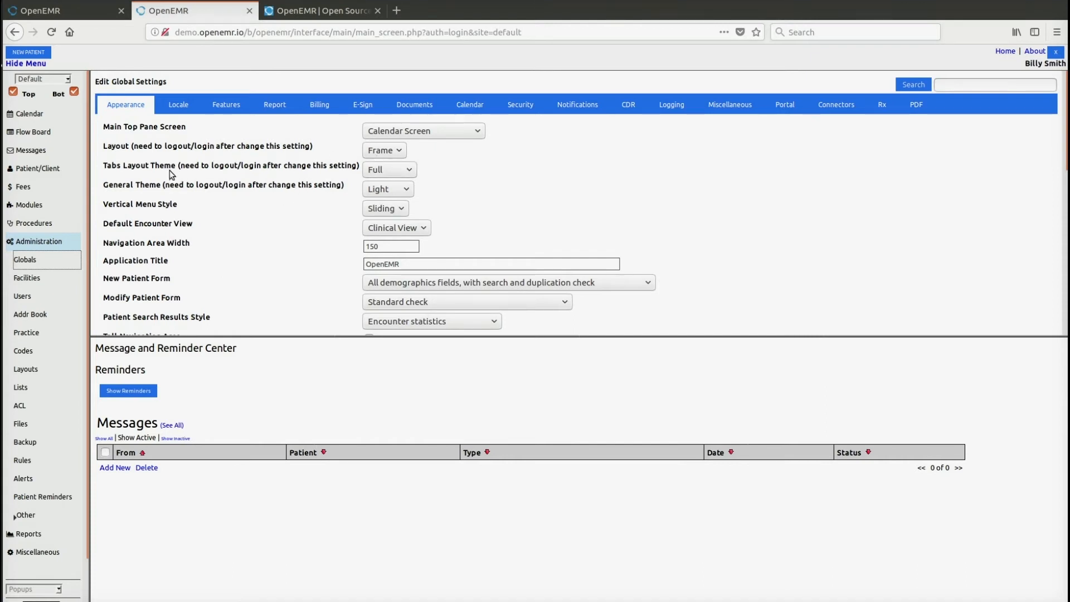
mouse_move(196, 164)
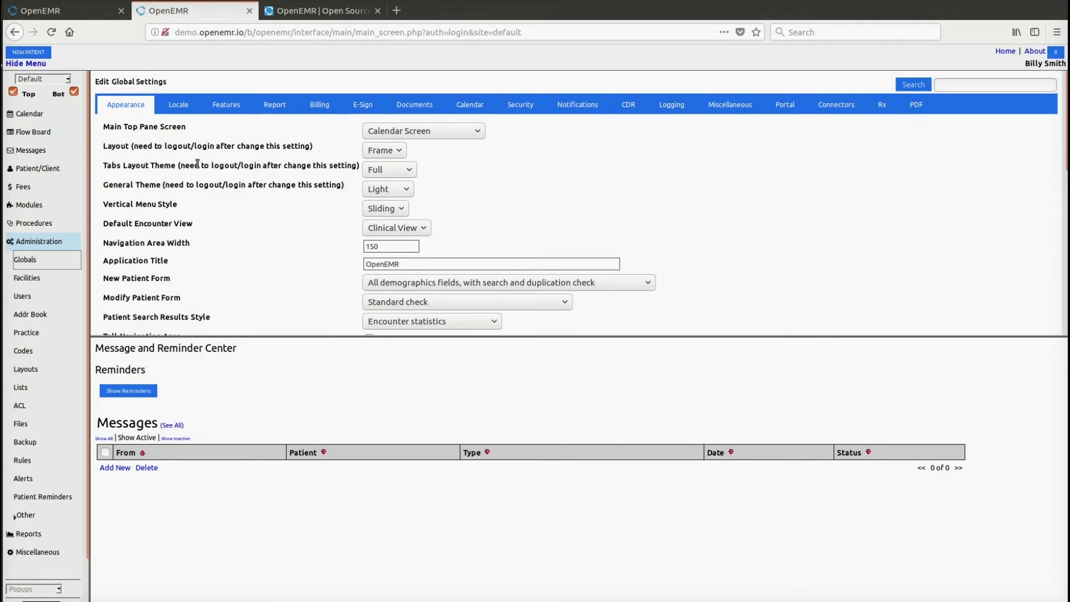
mouse_move(275, 216)
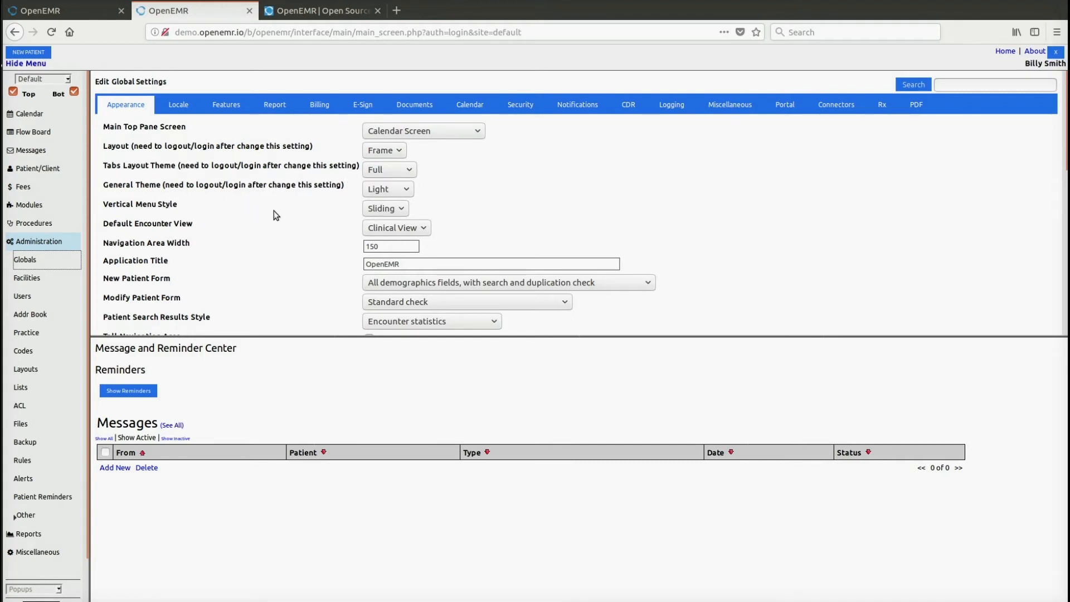
mouse_move(248, 185)
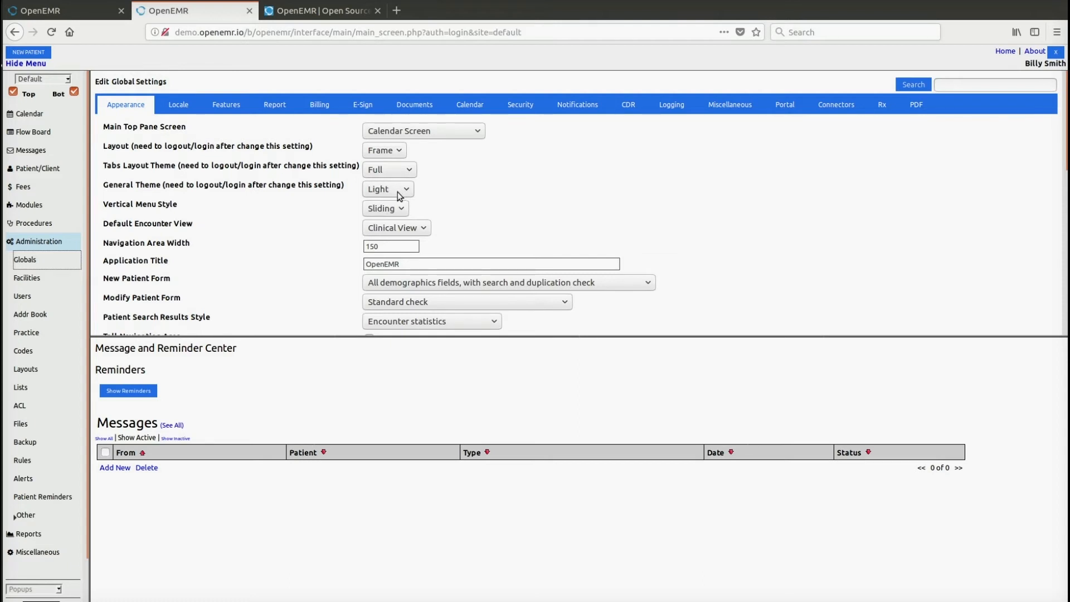
Step: Set the General Theme to Tan and save so the interface takes the tan look
click(387, 190)
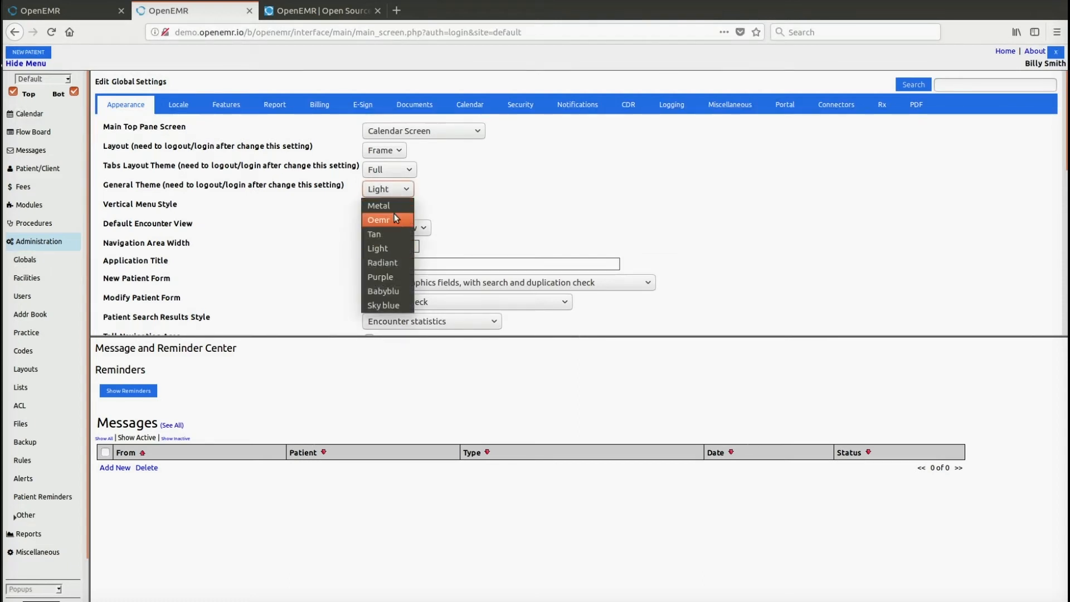
mouse_move(387, 248)
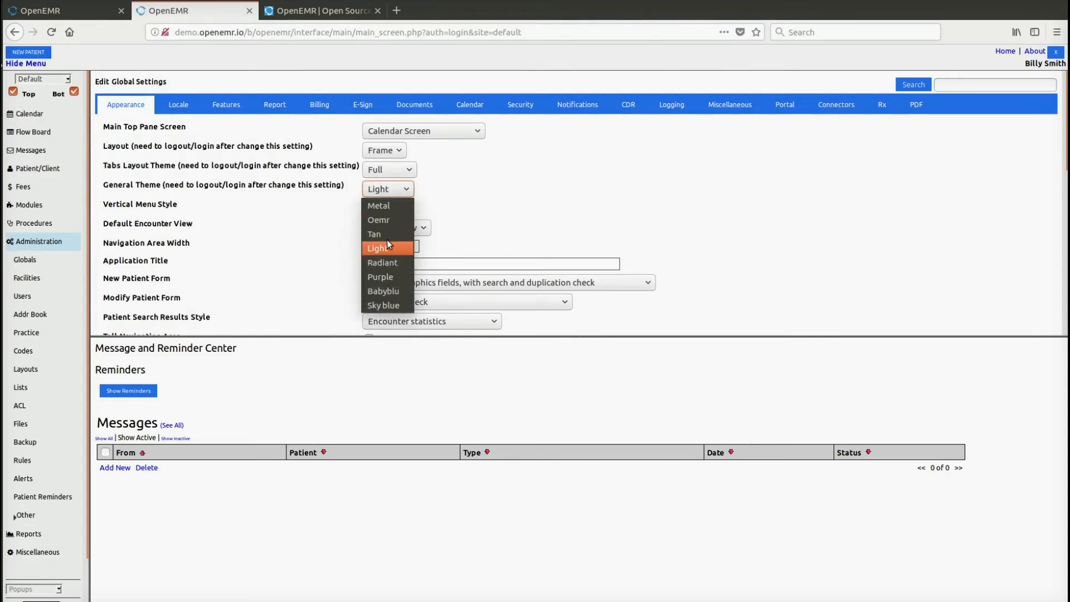
click(373, 234)
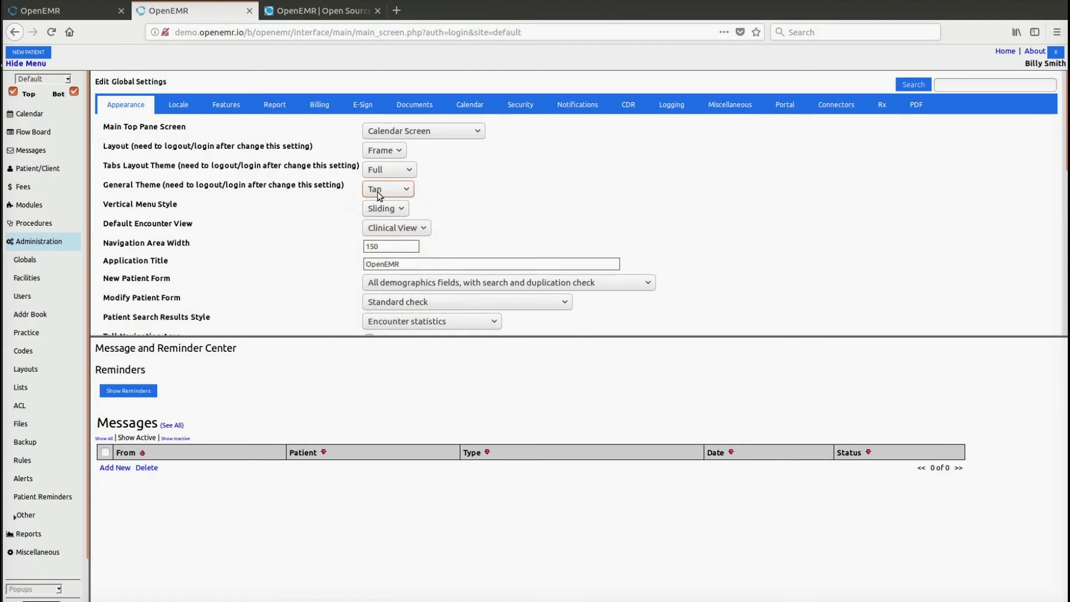
scroll(down, 3)
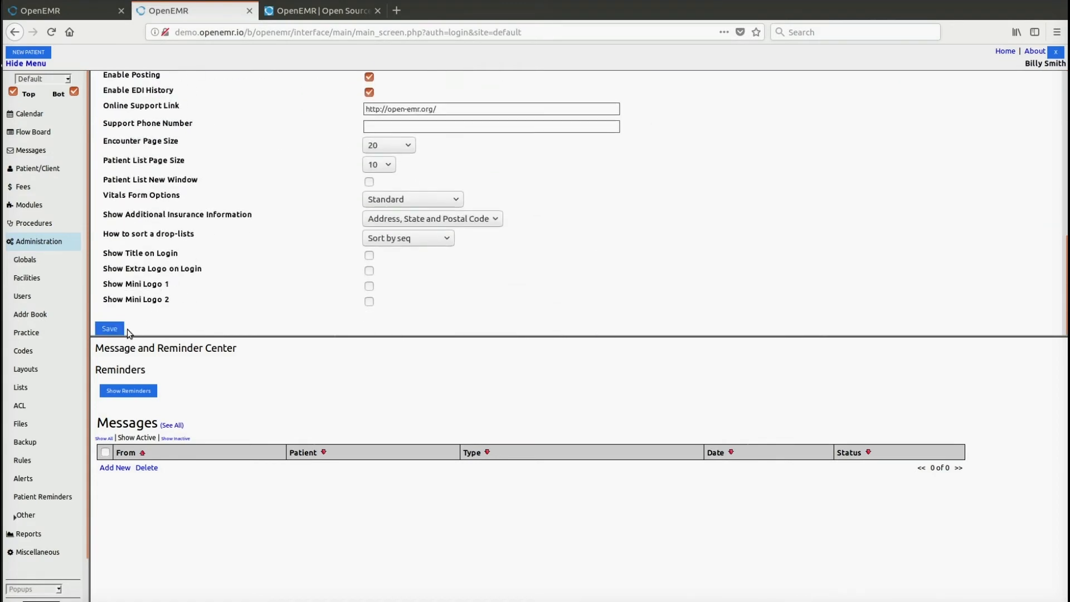
click(110, 328)
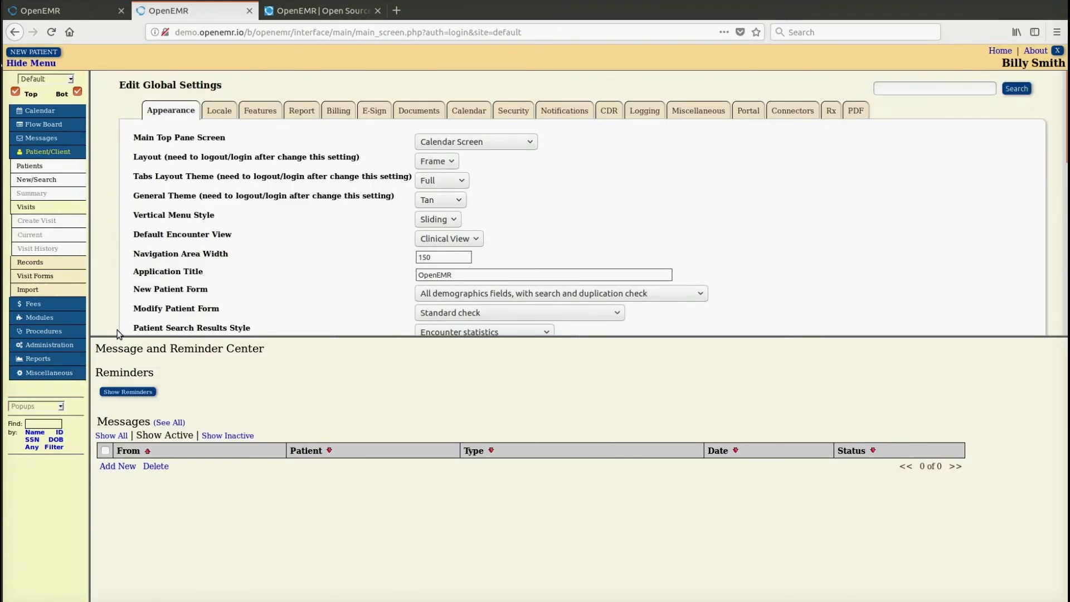
mouse_move(348, 175)
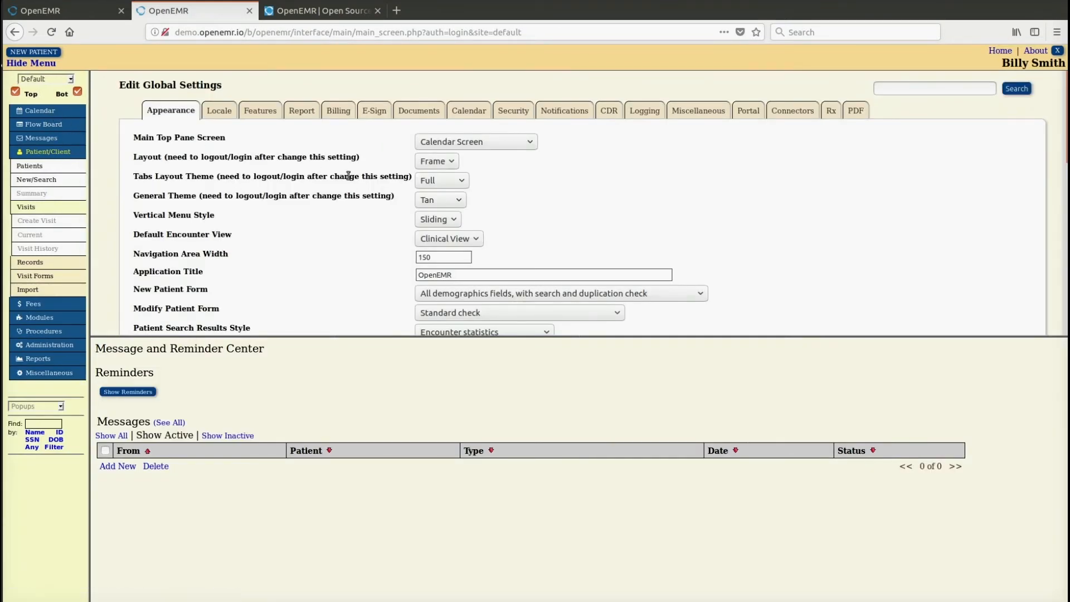
mouse_move(380, 224)
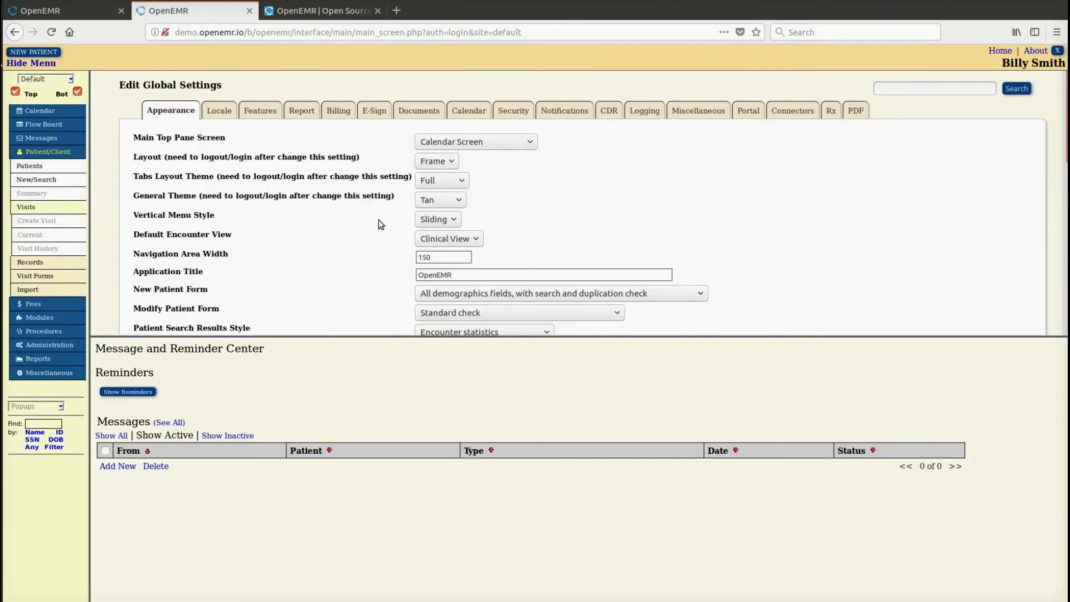
mouse_move(444, 201)
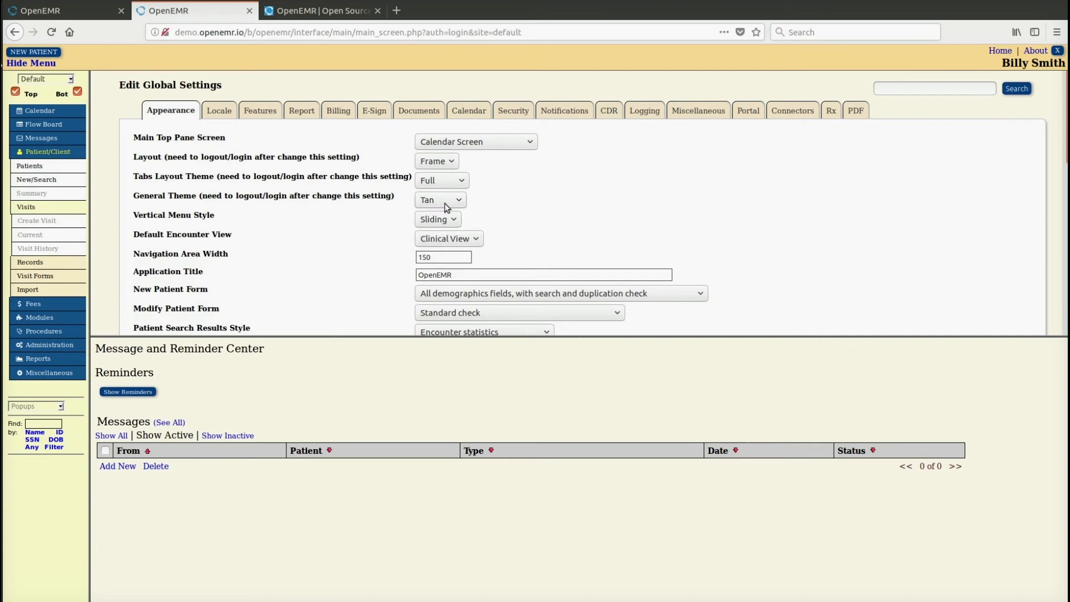
Step: Set the General Theme to Oemr, then to Light, and save the change
click(439, 200)
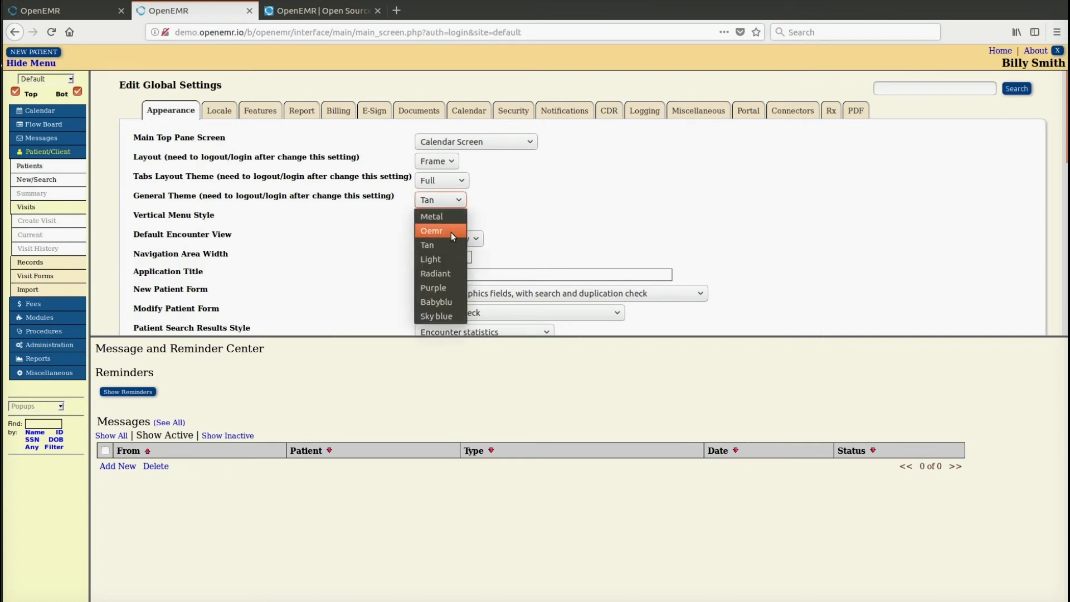
mouse_move(441, 316)
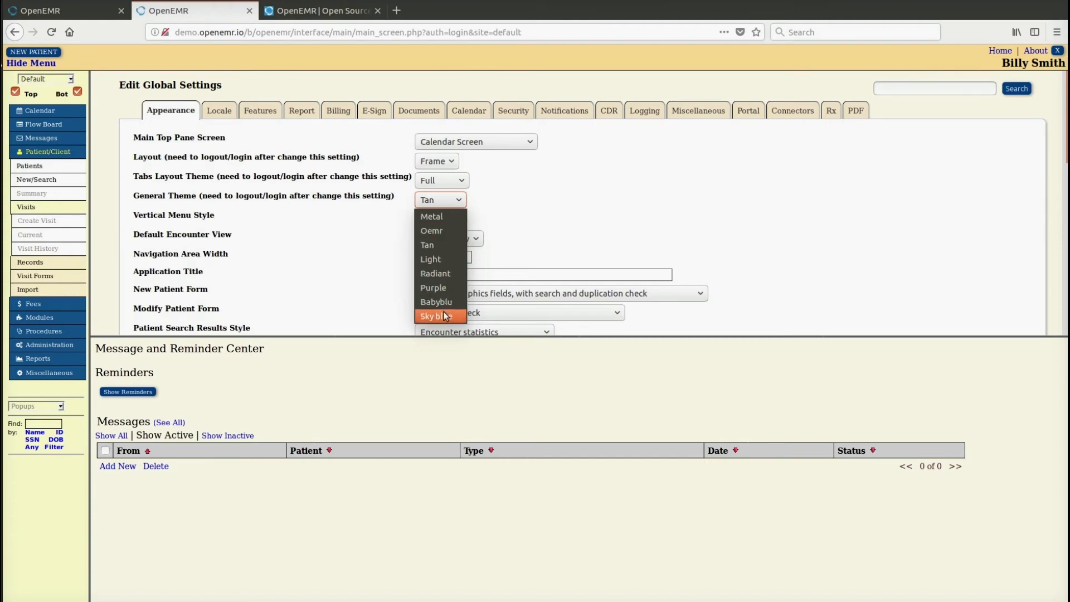
click(431, 230)
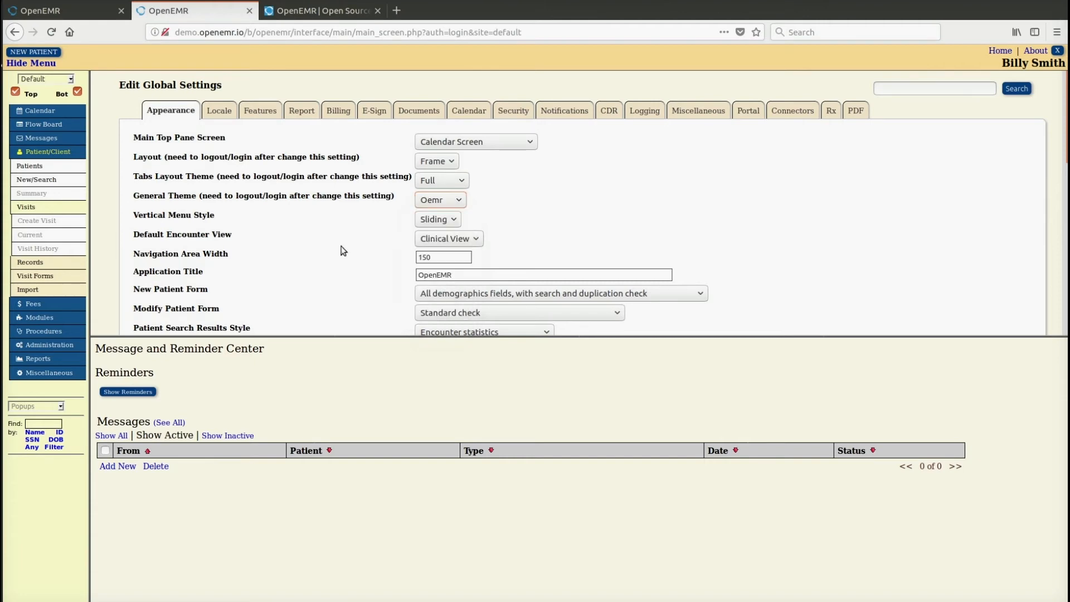
scroll(down, 3)
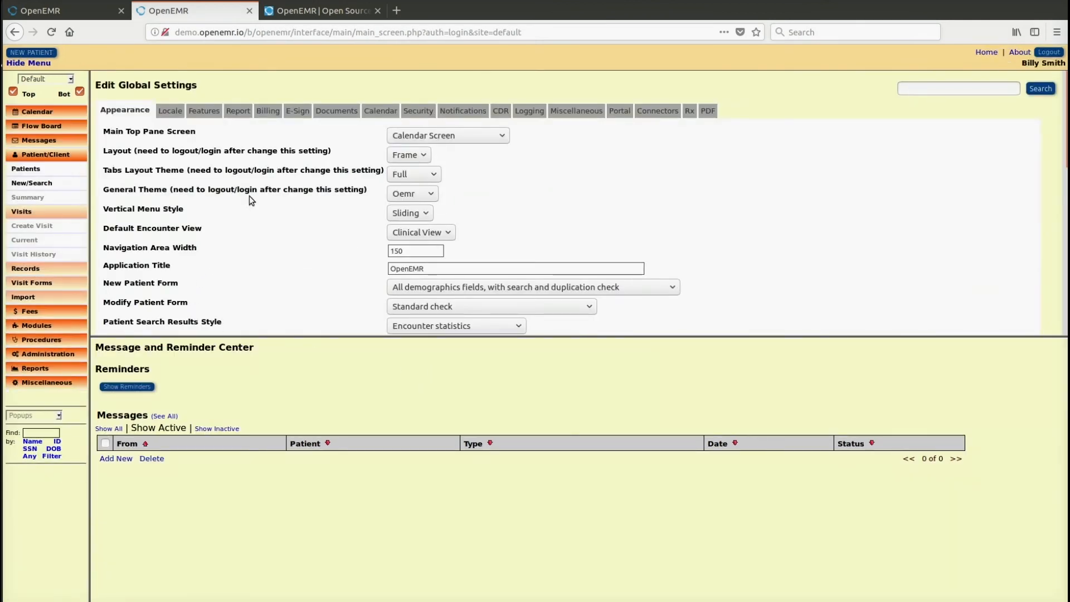
click(413, 193)
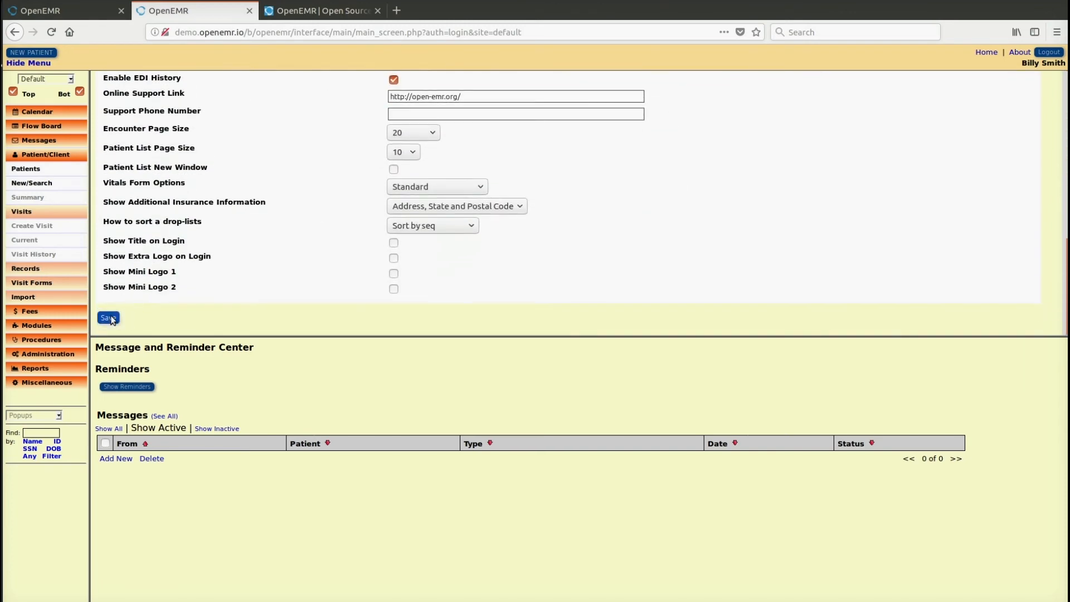
click(108, 319)
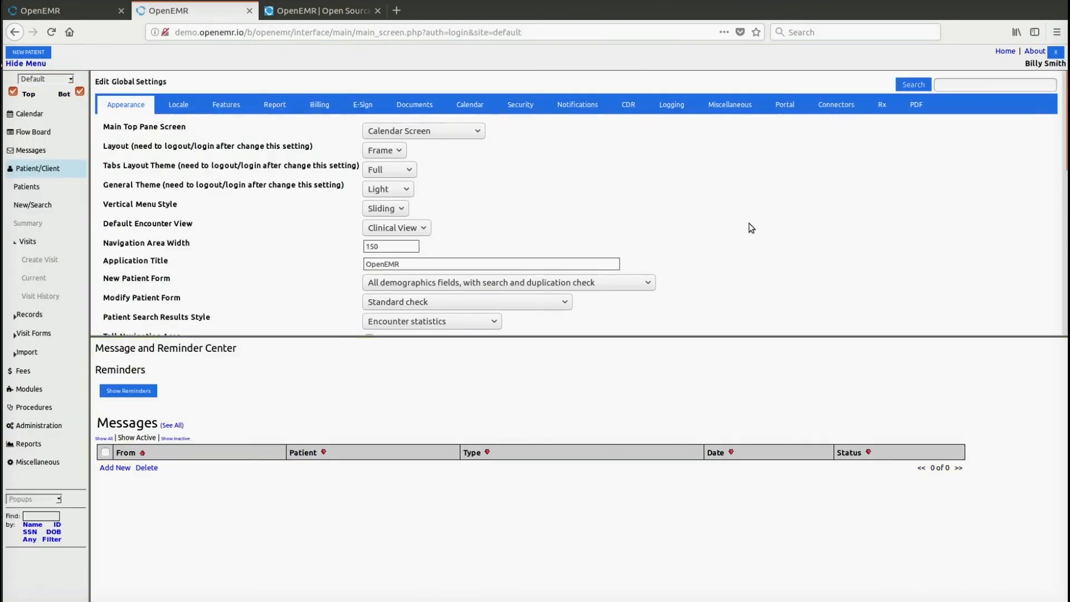
mouse_move(826, 212)
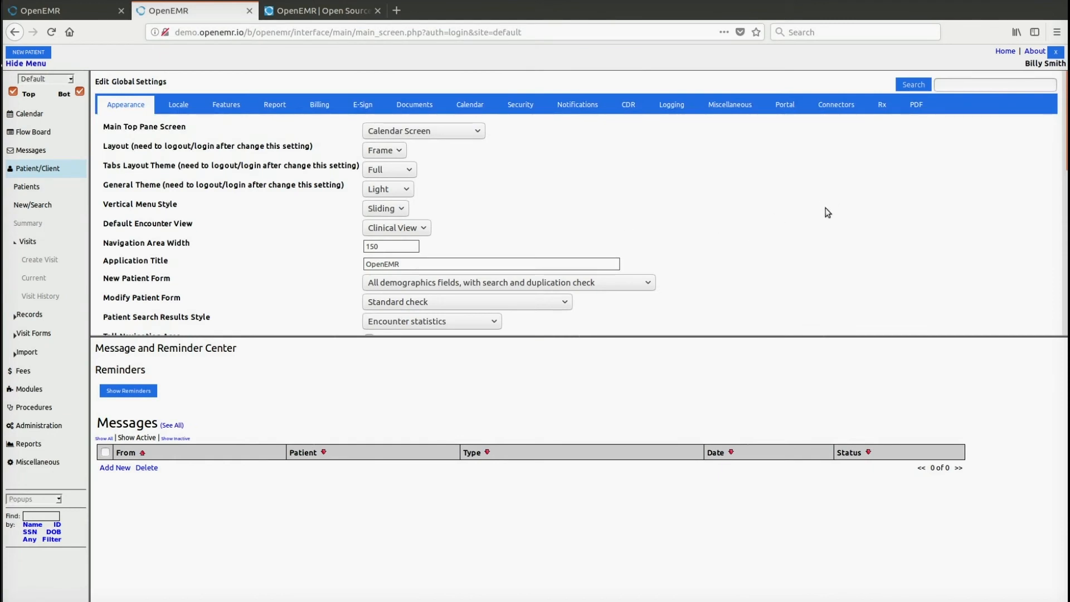
mouse_move(525, 212)
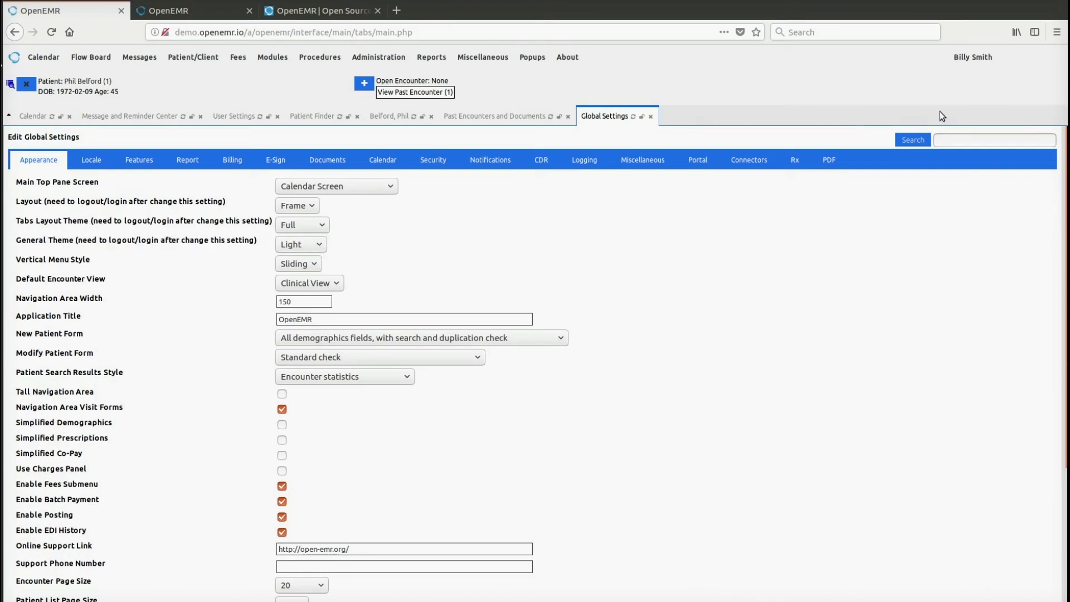
mouse_move(139, 155)
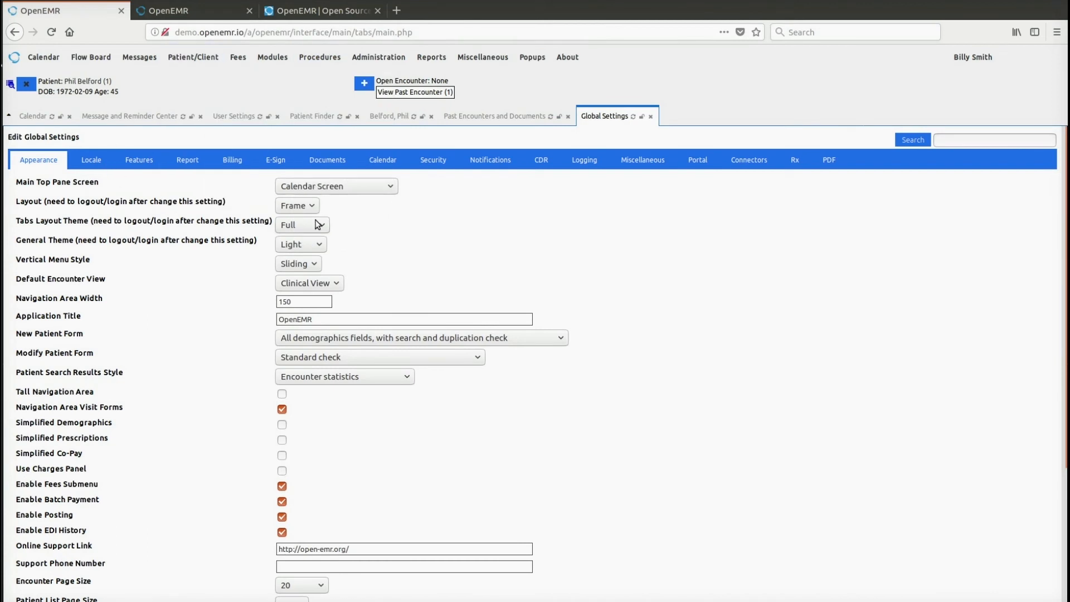
Step: Set the Tabs Layout Theme from Full to Compact and save the global settings
click(301, 224)
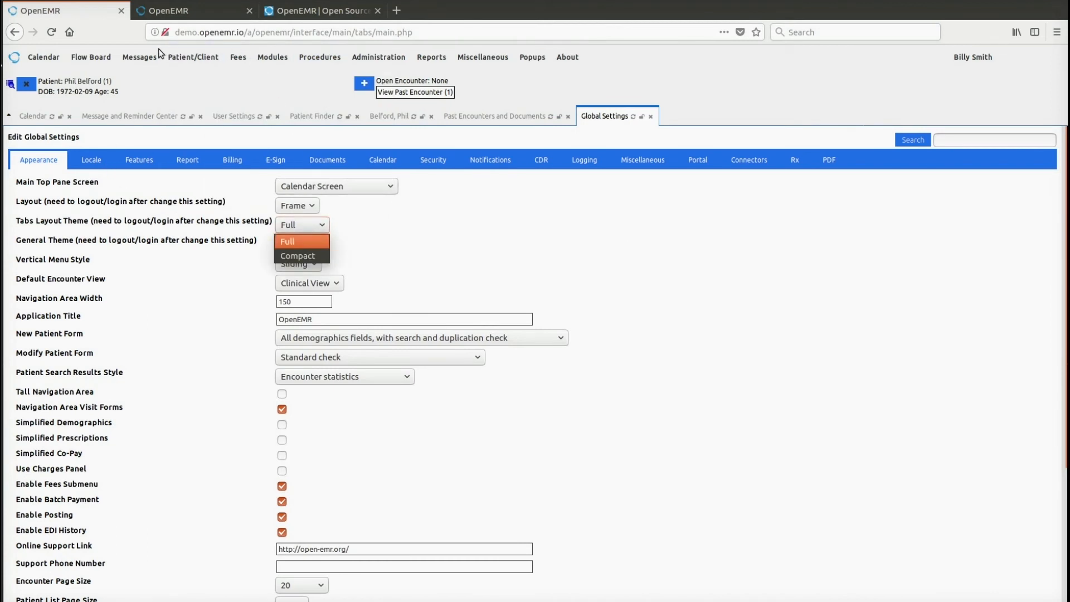
click(298, 256)
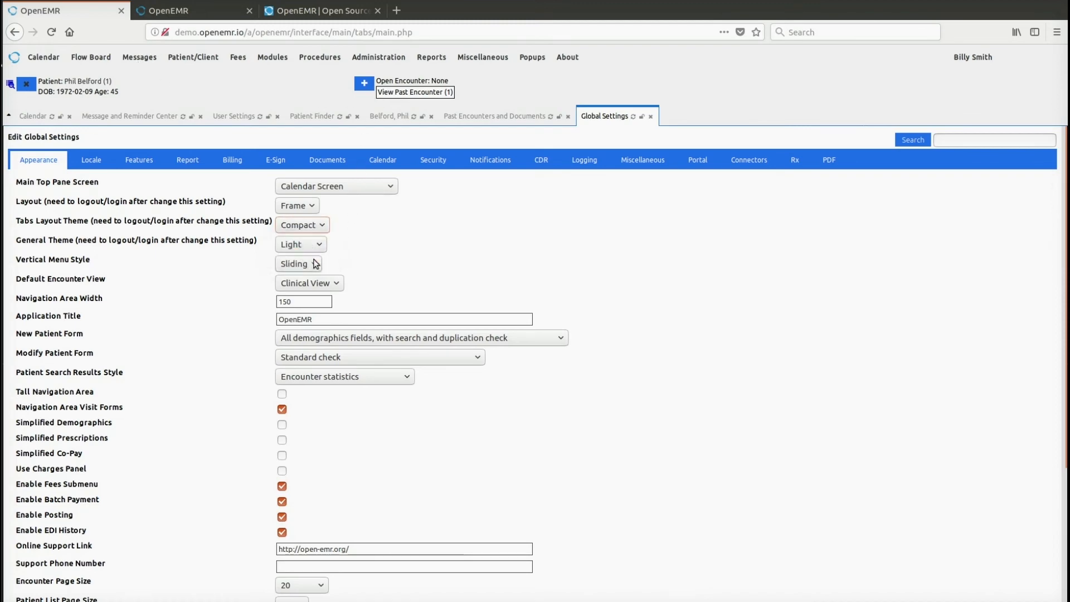
scroll(down, 3)
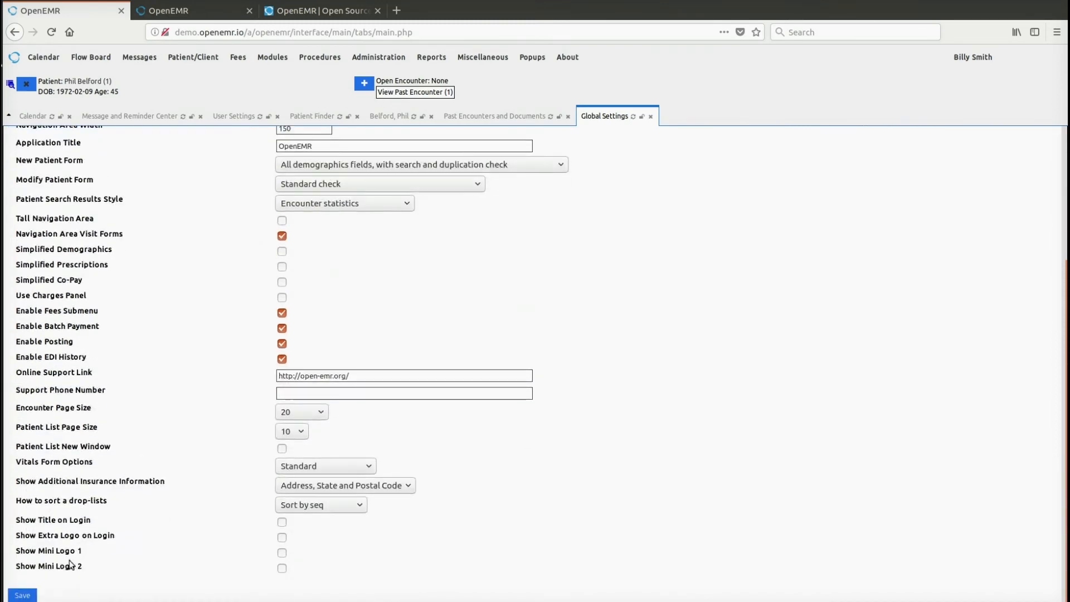
scroll(up, 3)
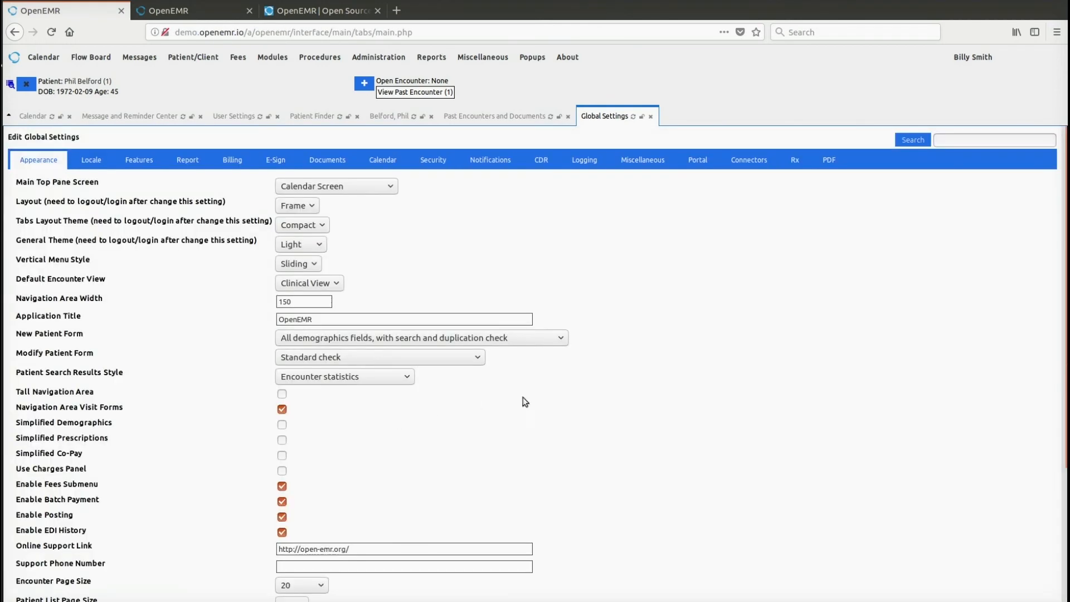
Step: Sign out via the user menu so the Compact layout takes effect
click(972, 57)
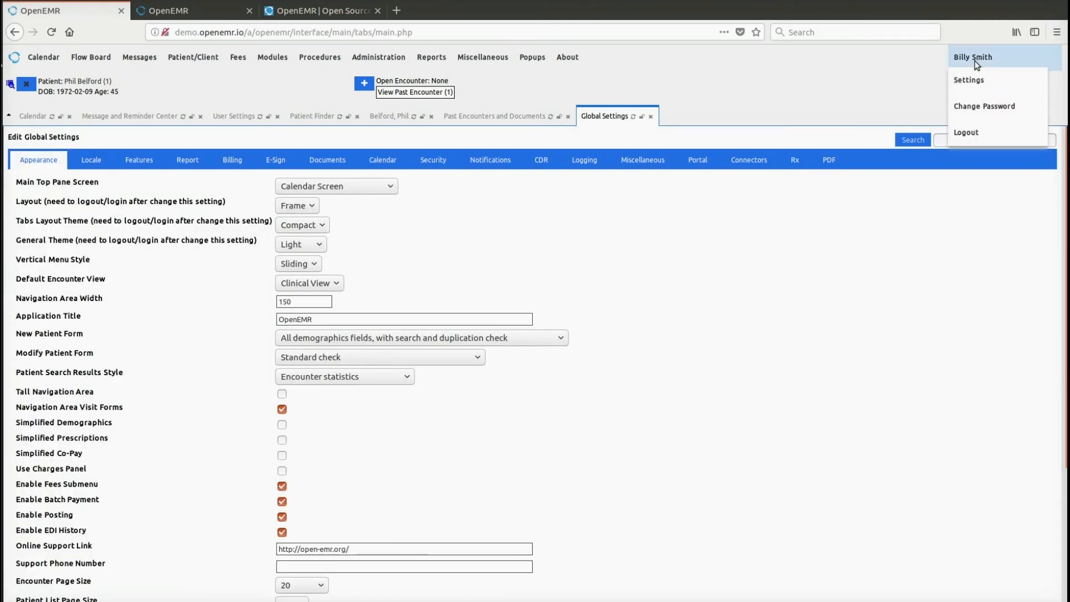
click(965, 133)
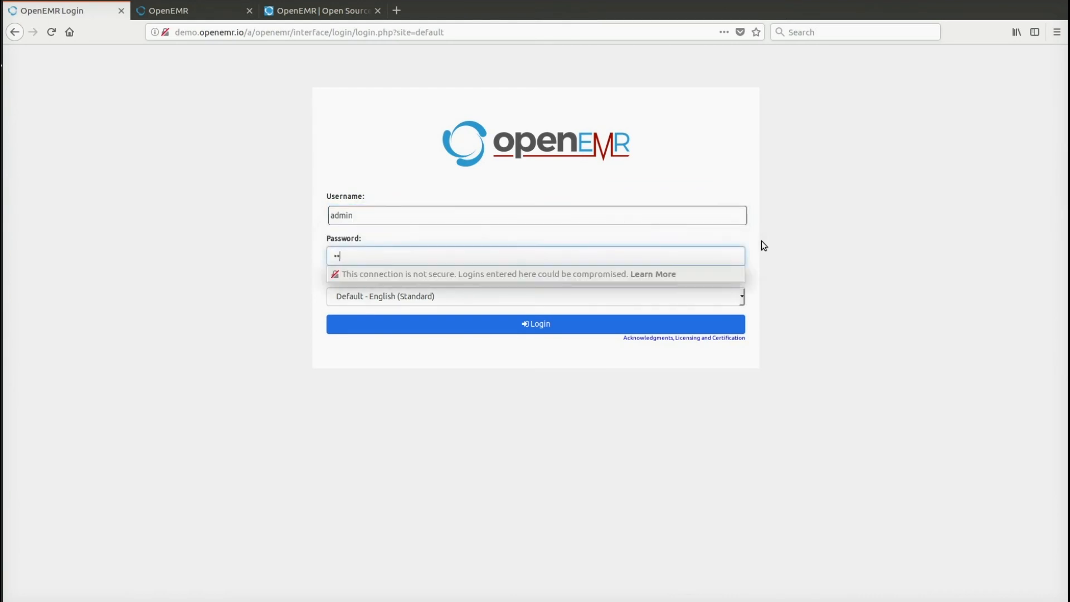
Step: Sign in as admin and browse the compact tabs, Message Center and calendar
click(535, 324)
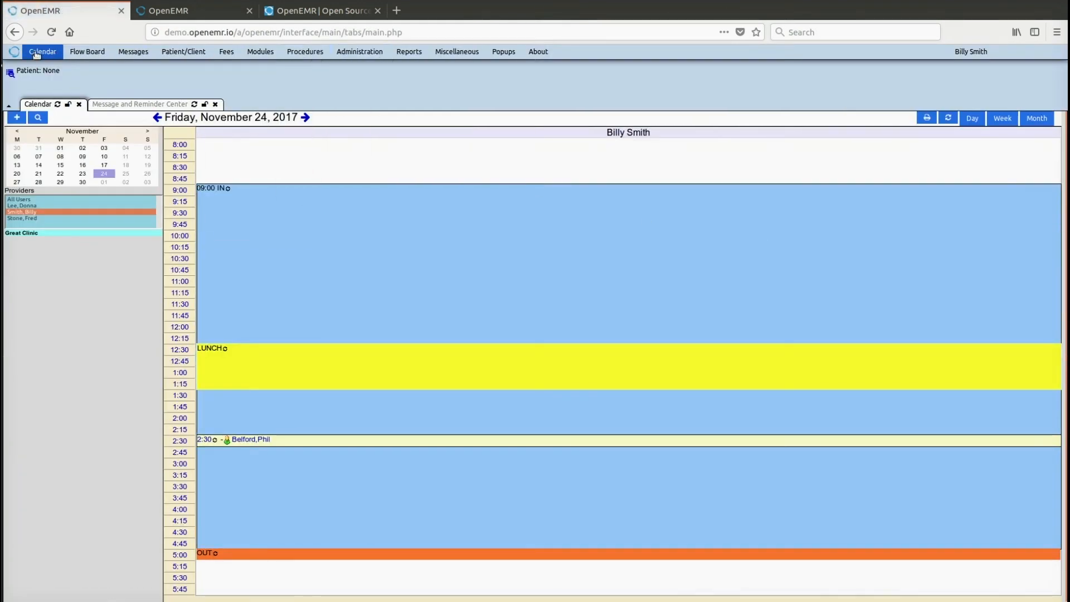
click(260, 52)
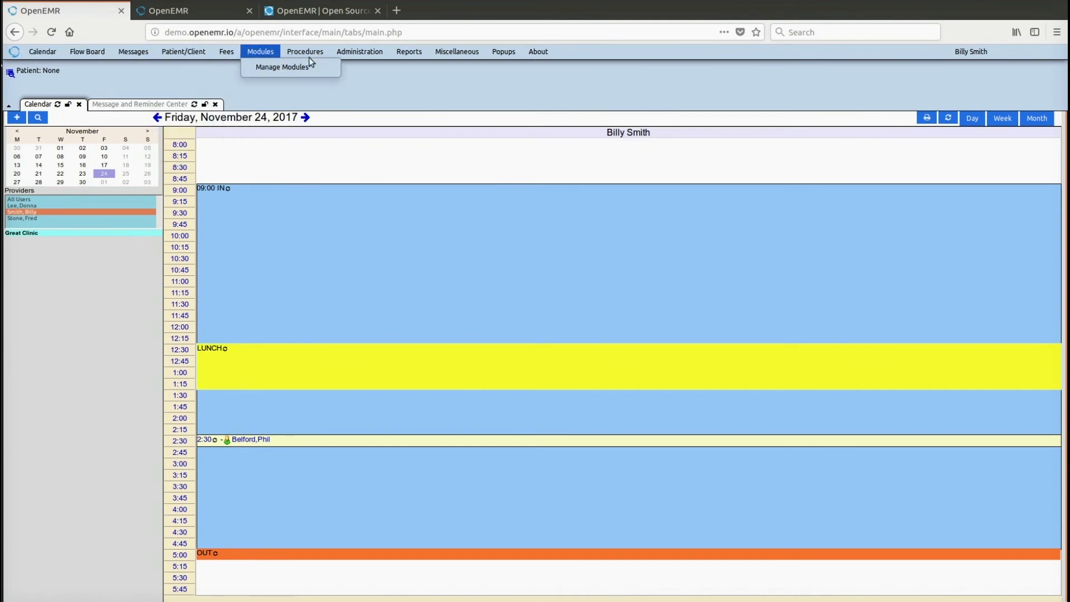
mouse_move(582, 89)
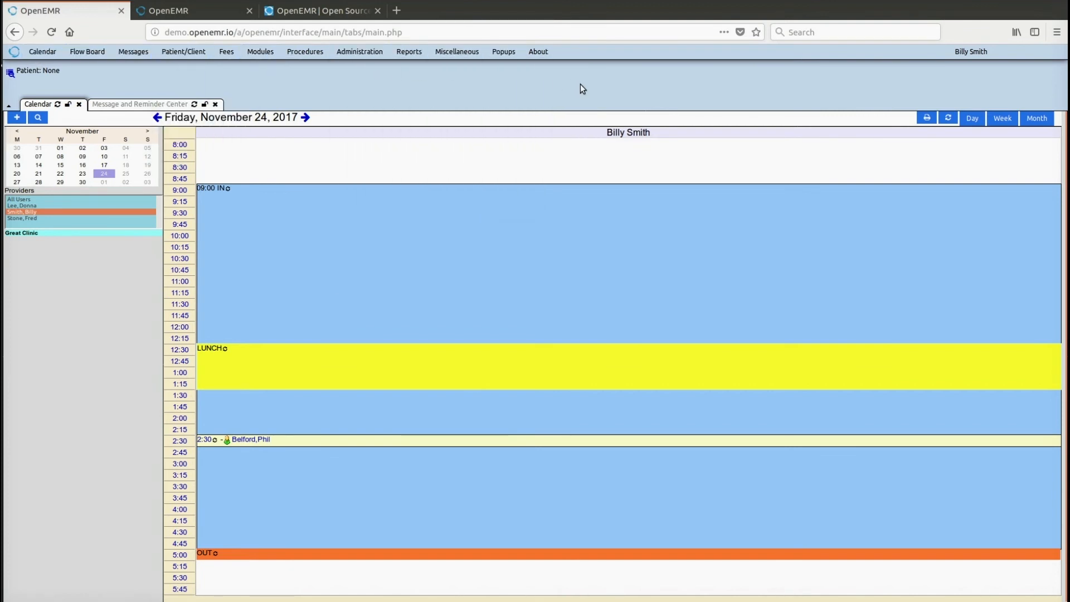
click(359, 51)
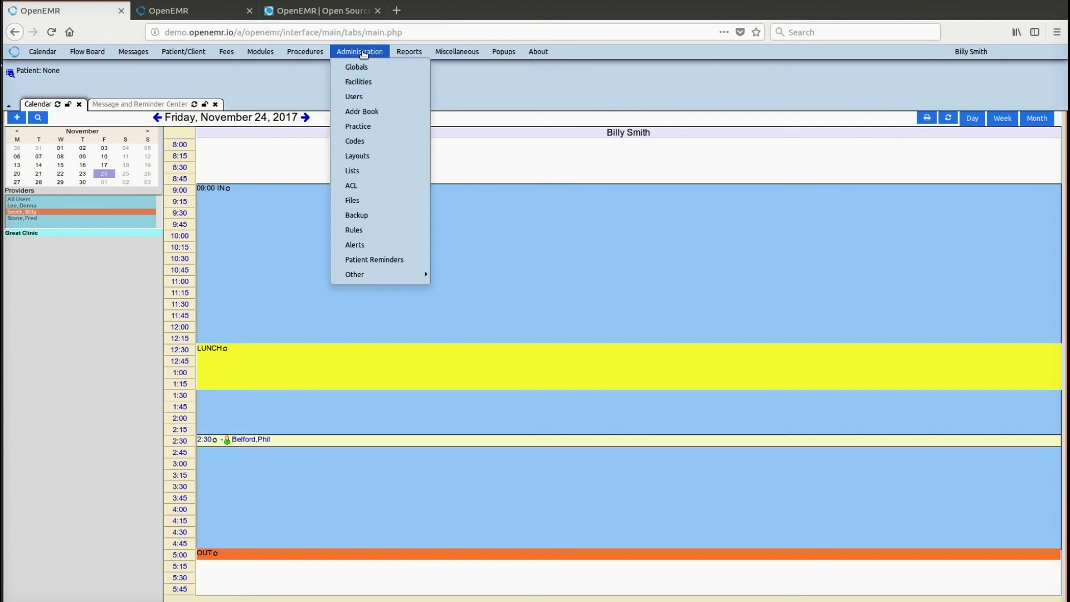
mouse_move(358, 82)
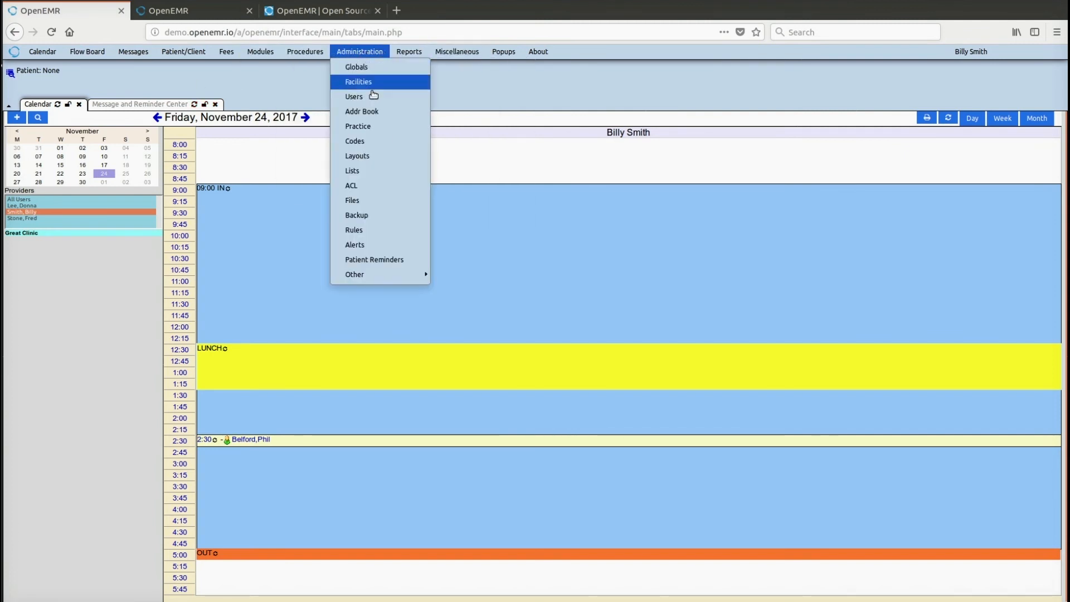
mouse_move(355, 274)
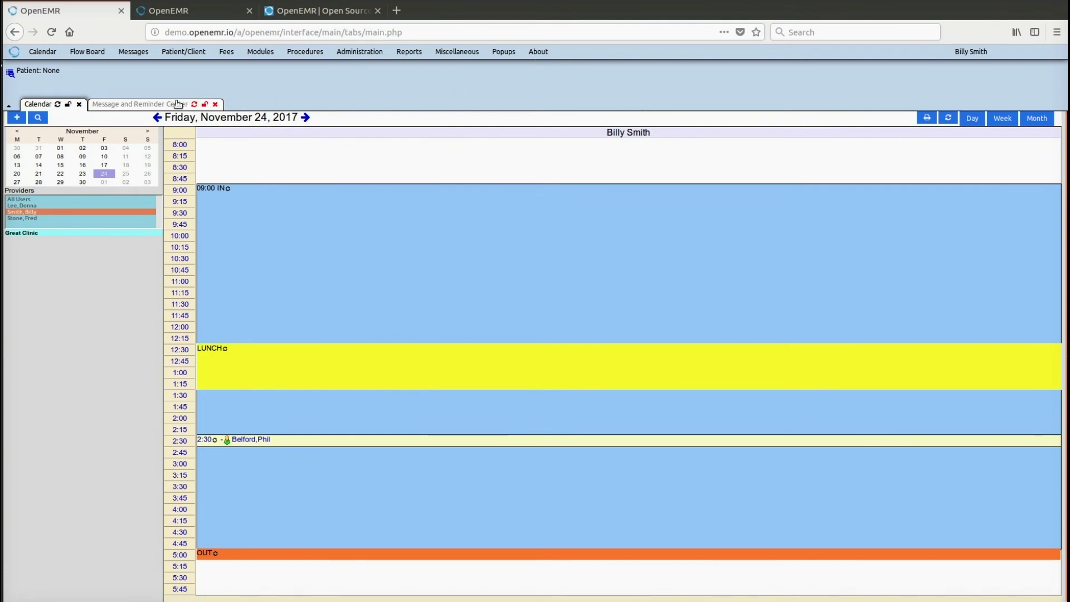
click(136, 104)
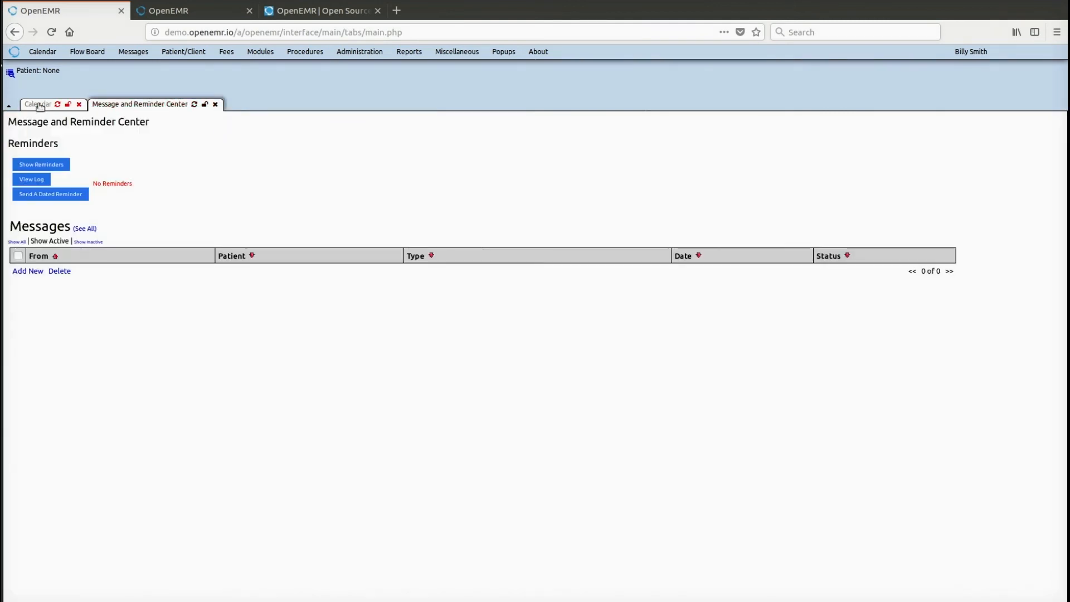
click(360, 51)
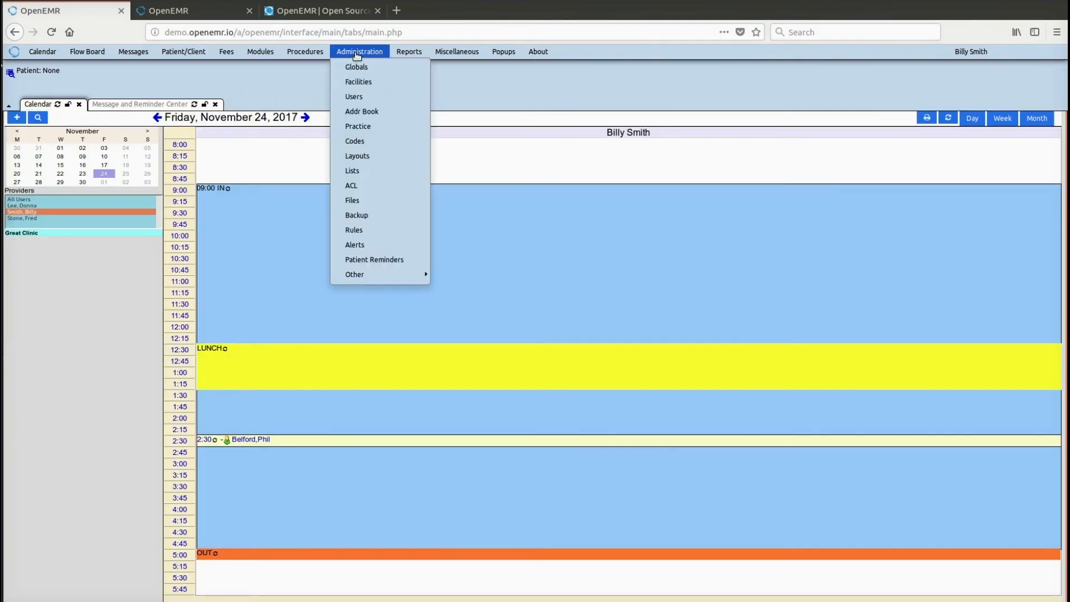
mouse_move(357, 81)
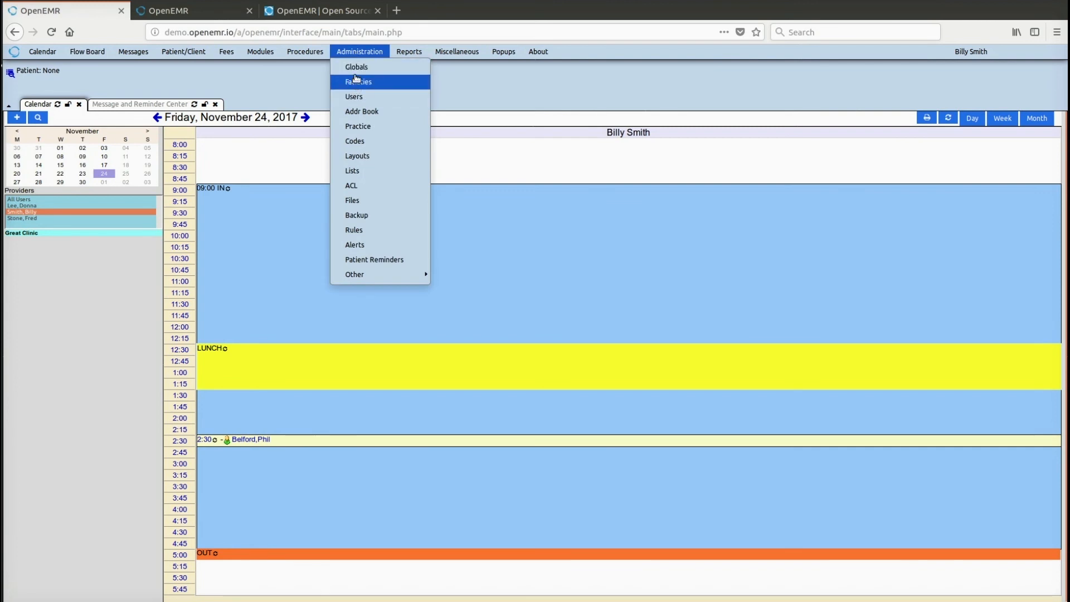
Step: Bring up Administration > Globals to edit the global appearance settings
click(356, 66)
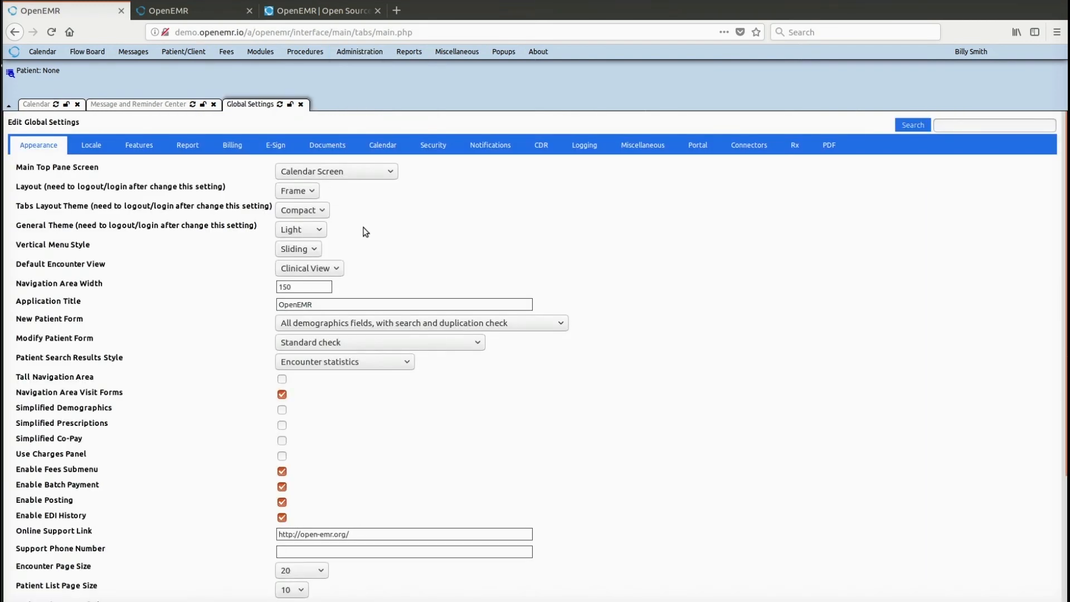
mouse_move(300, 230)
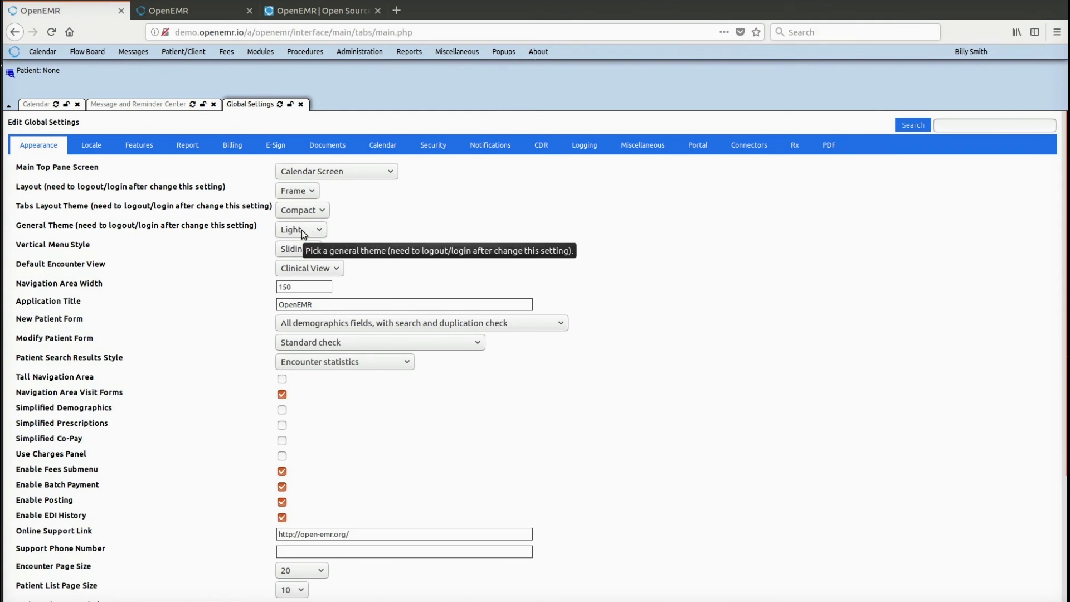
mouse_move(109, 229)
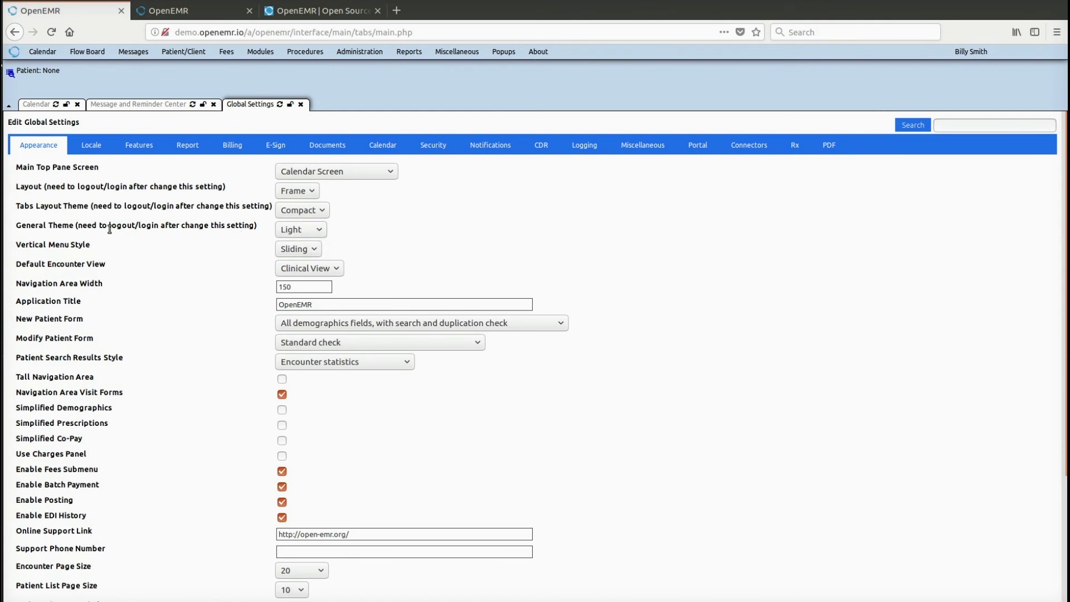
mouse_move(366, 428)
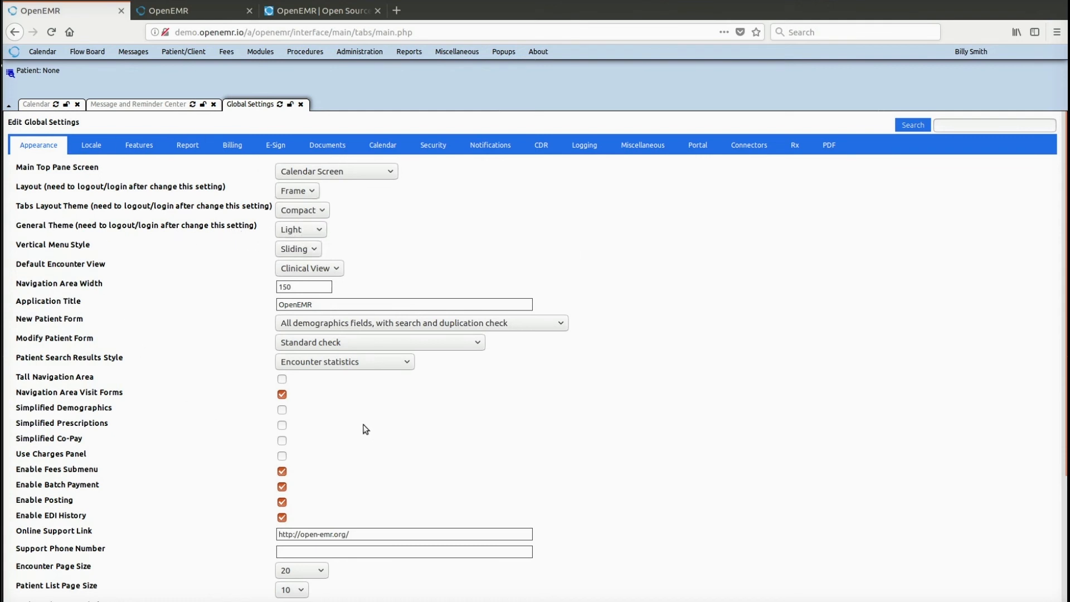
mouse_move(20, 146)
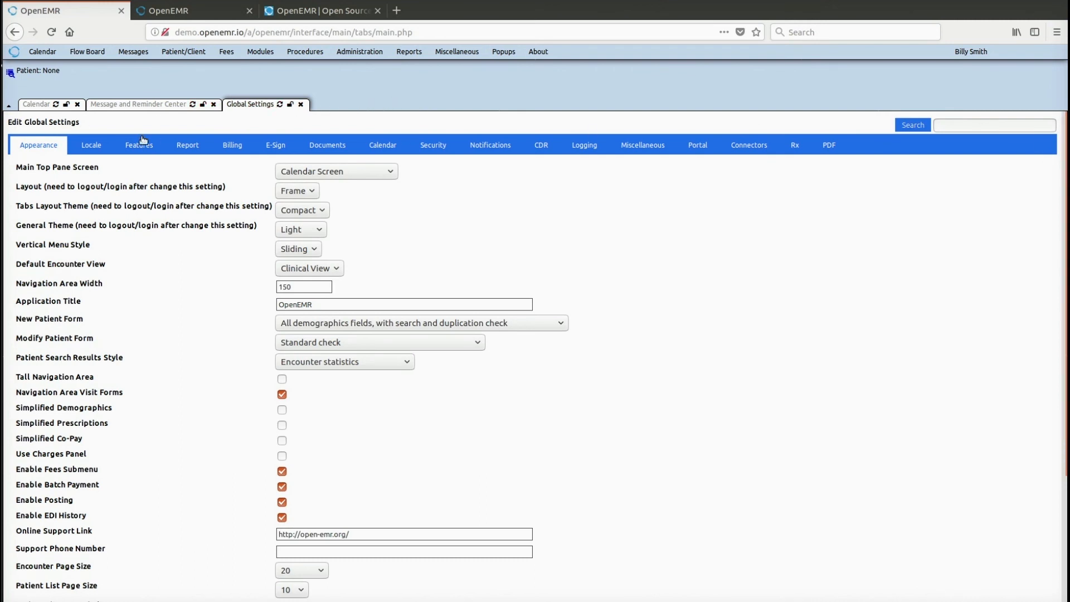
Step: Choose Tan as the General Theme in the Appearance settings
click(299, 229)
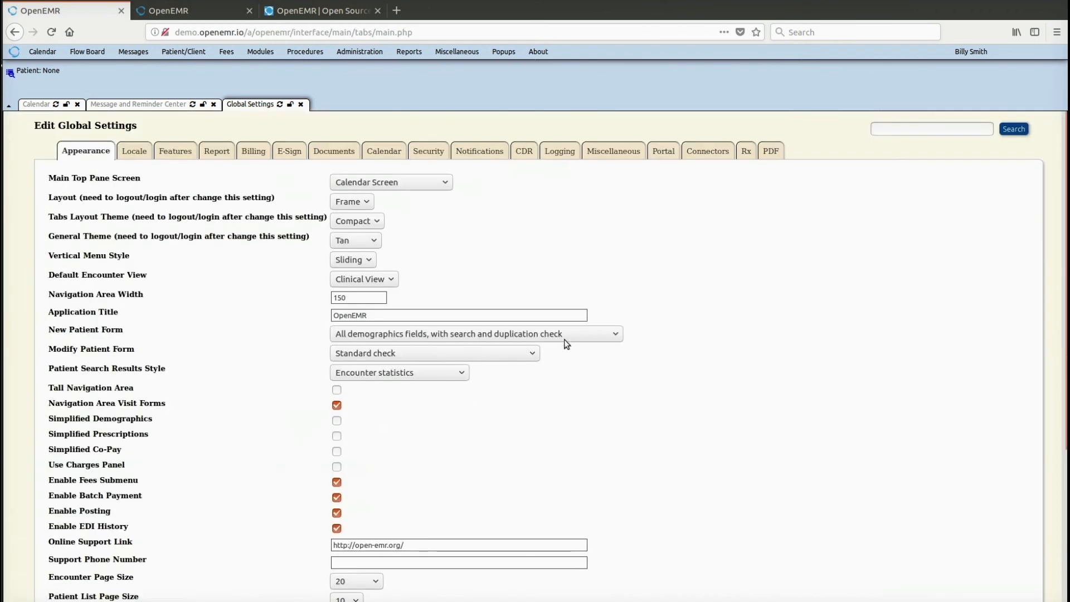
mouse_move(254, 233)
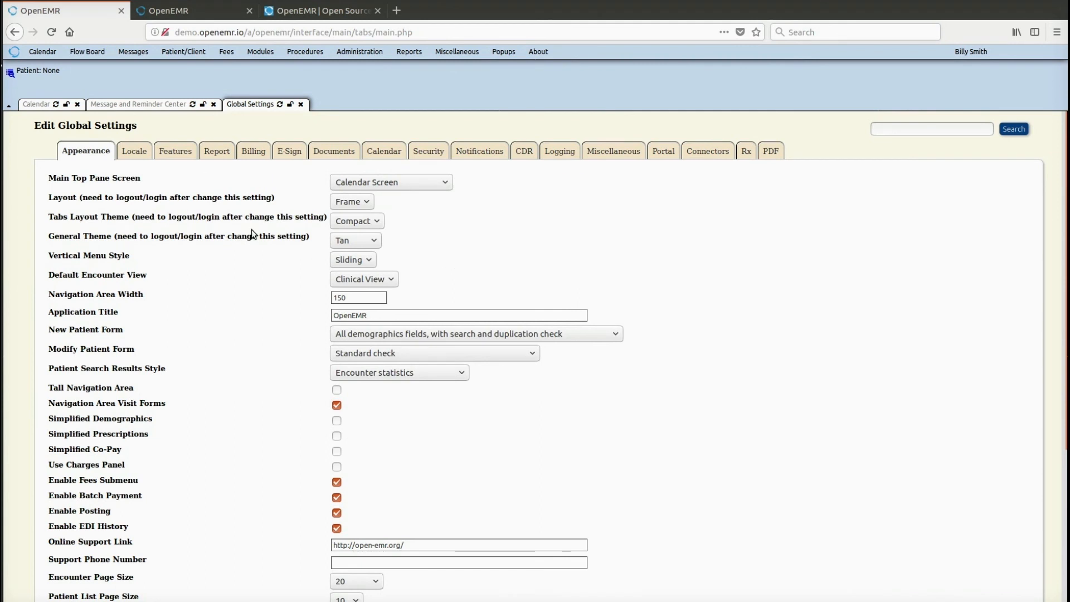
mouse_move(987, 39)
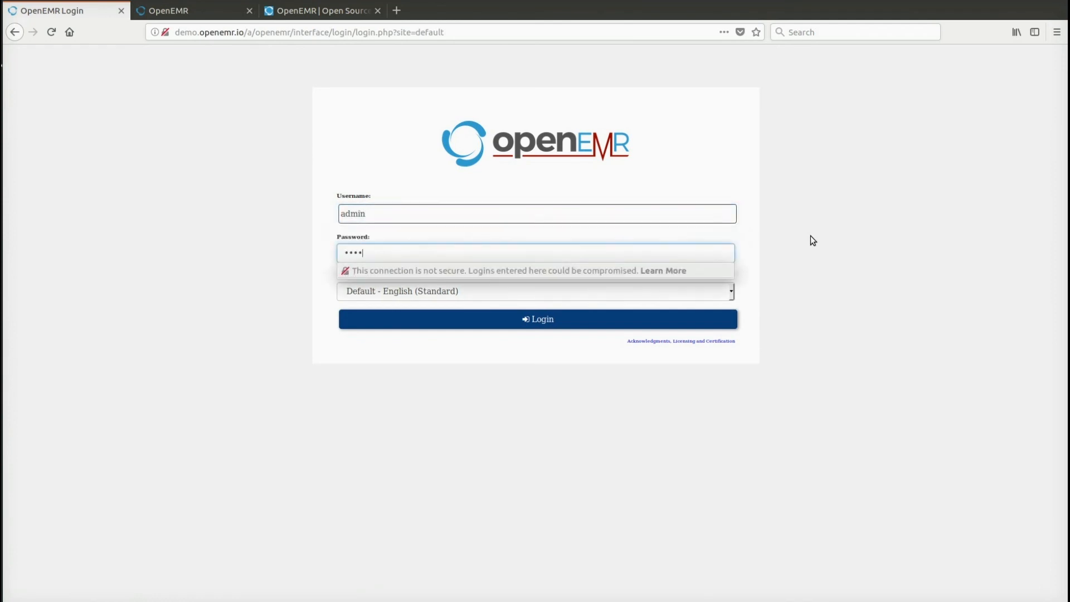
Step: Sign in to view the Tan compact calendar, then switch to the frames-layout session tab
click(536, 319)
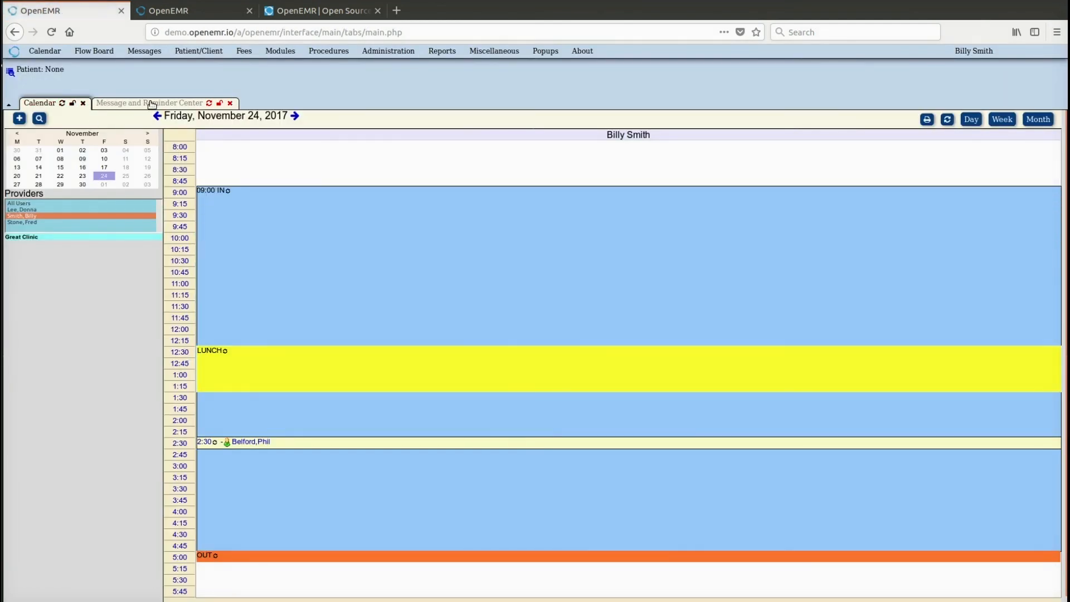
mouse_move(406, 170)
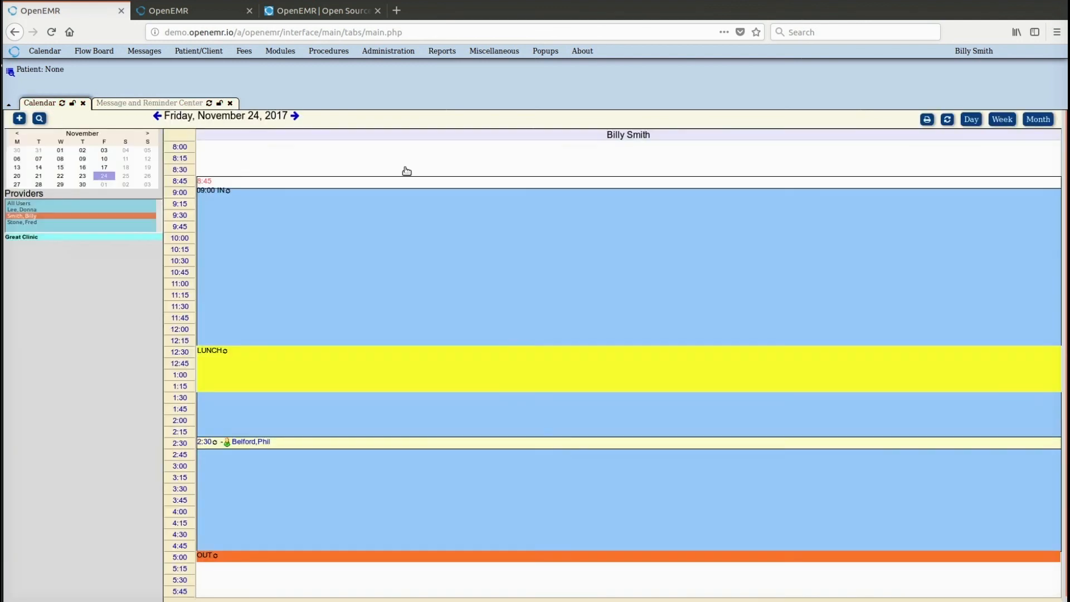
click(193, 10)
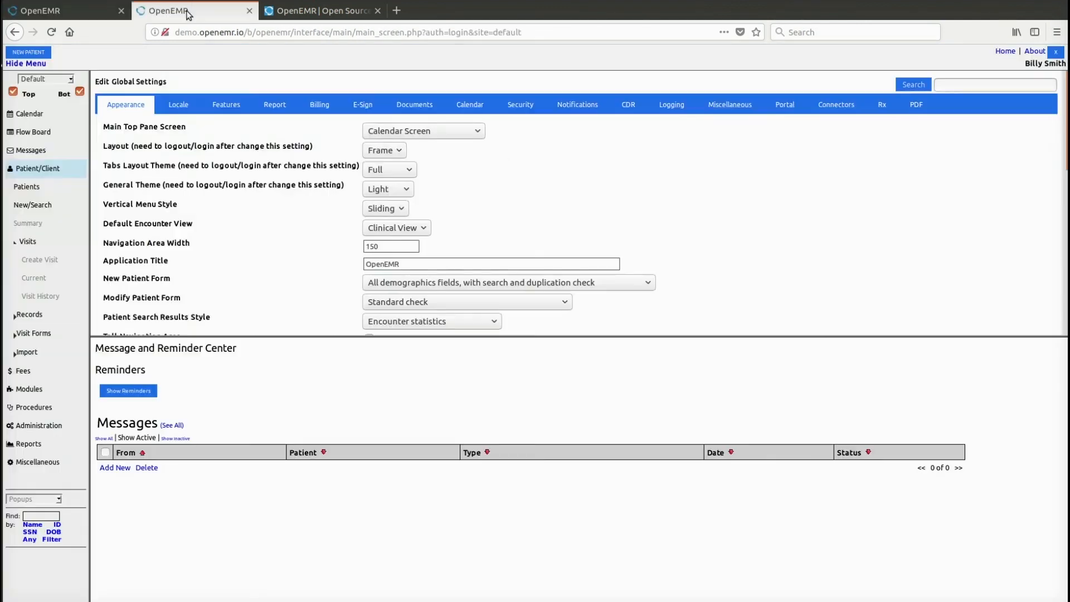